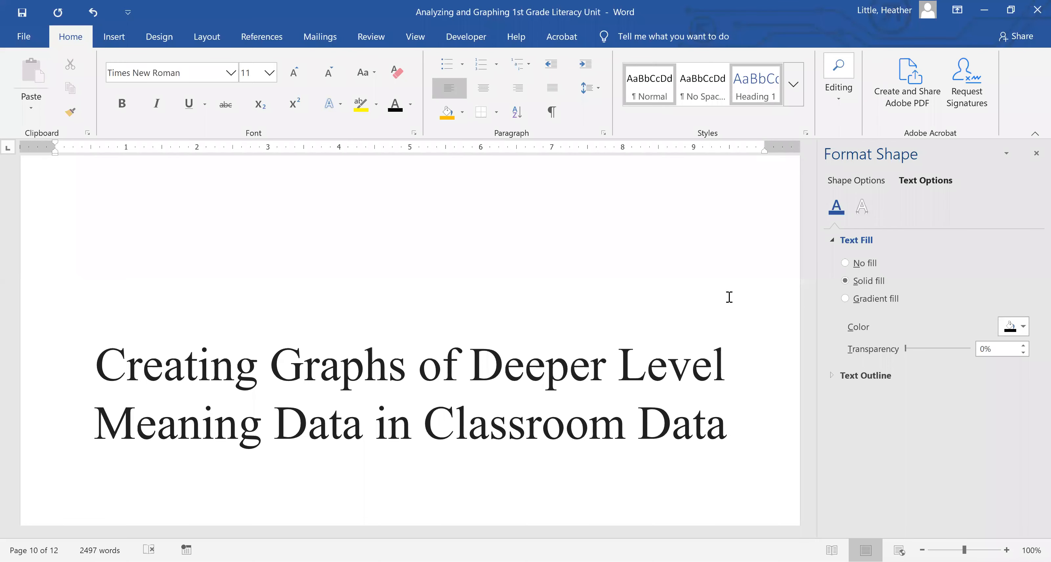
# - Close the Format Shape pane, leaving the graphing classroom data title page visible
pyautogui.click(1037, 154)
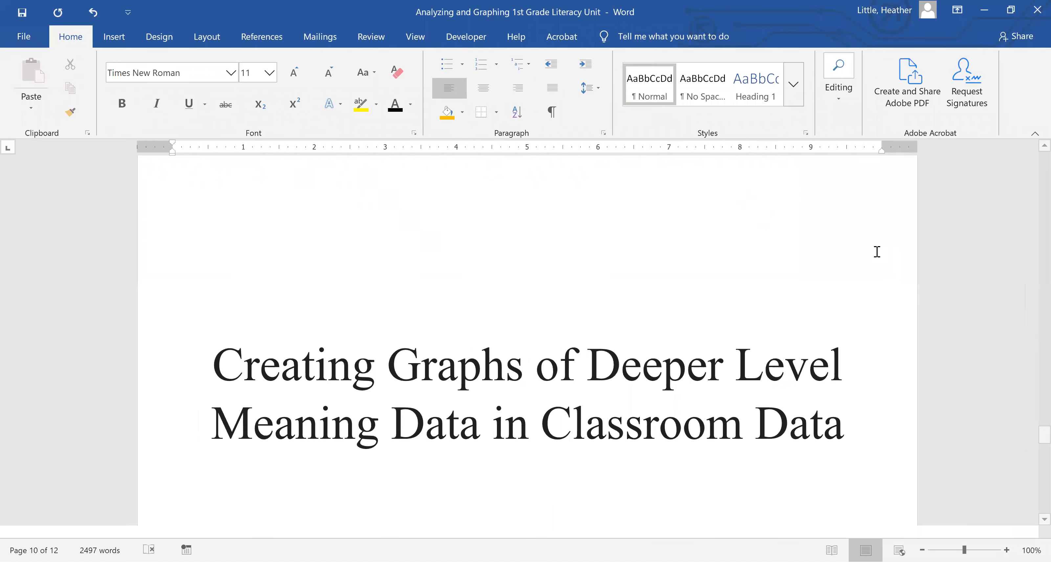
pyautogui.moveTo(855, 257)
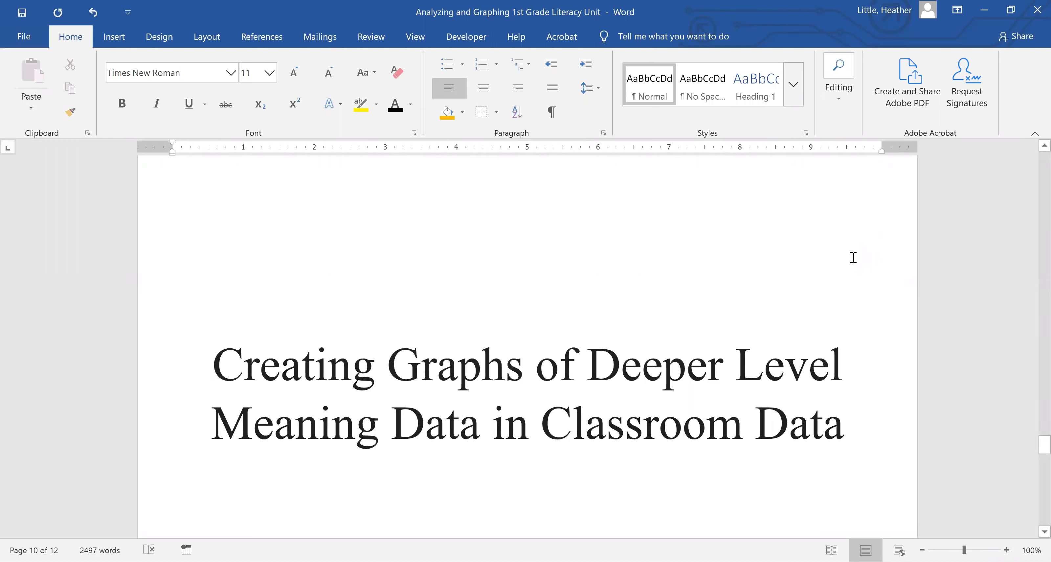
pyautogui.moveTo(903, 213)
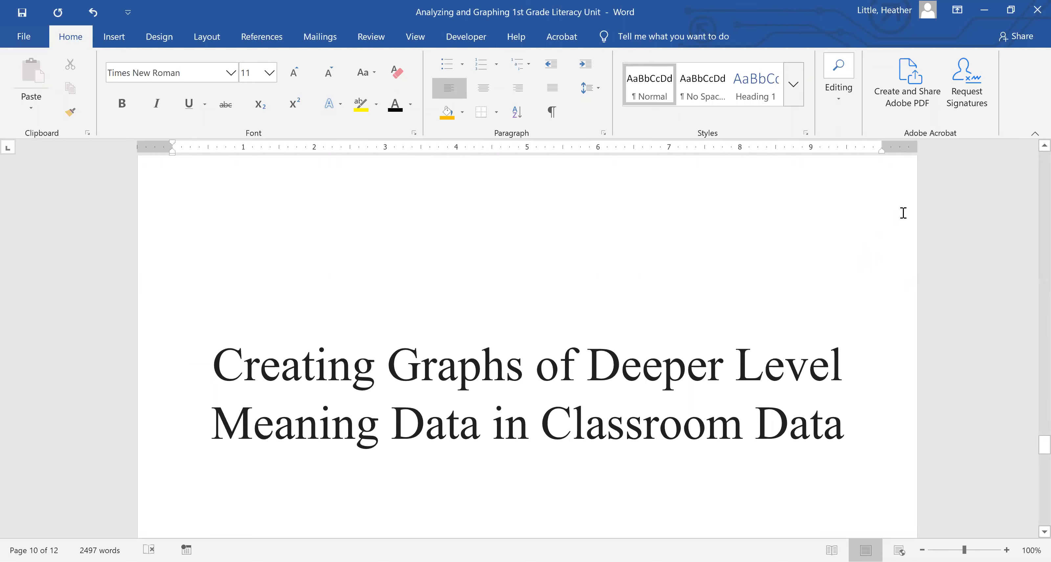
pyautogui.moveTo(601, 329)
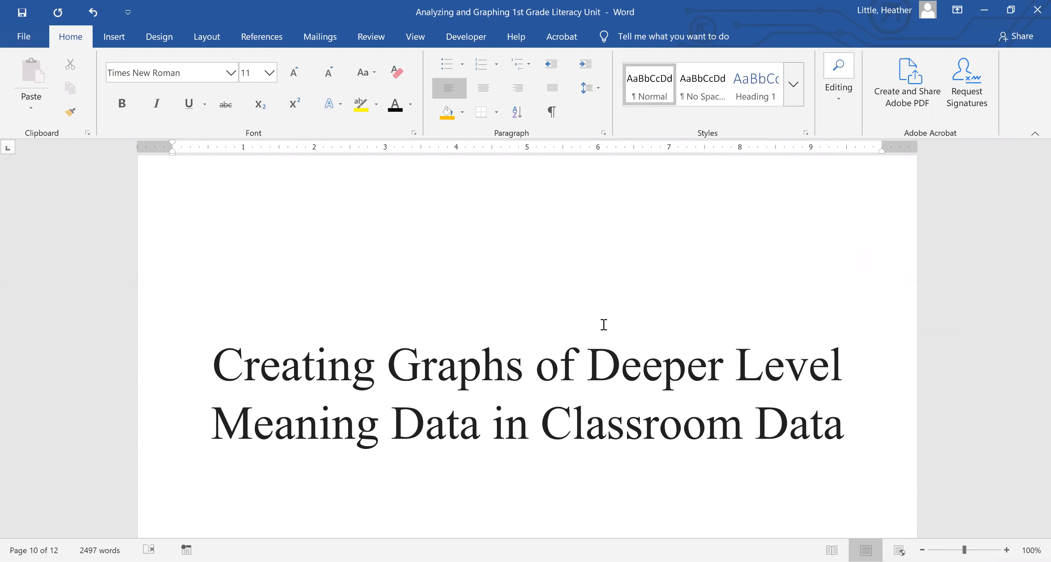
pyautogui.moveTo(591, 335)
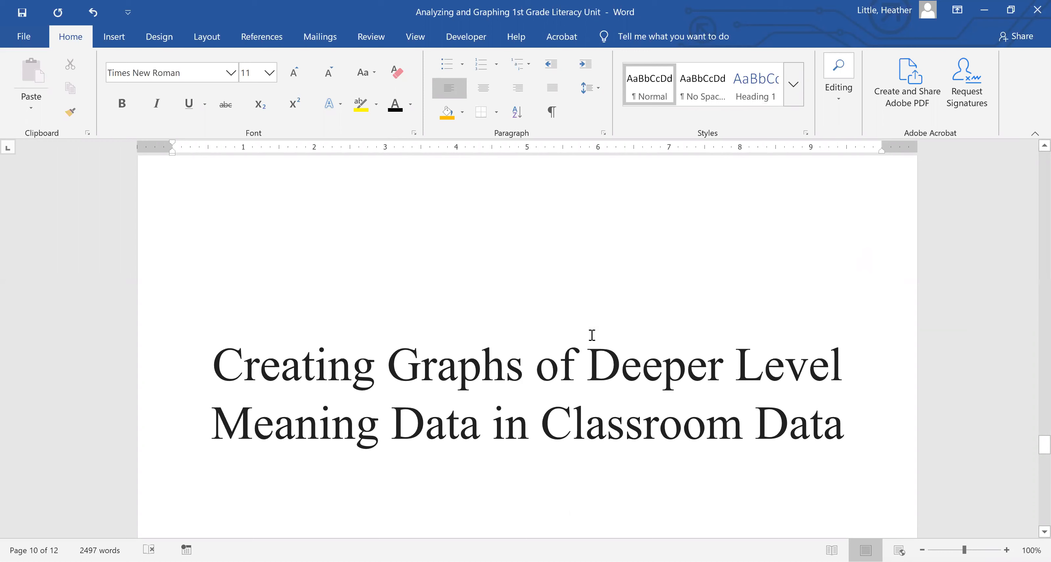
pyautogui.scroll(-3)
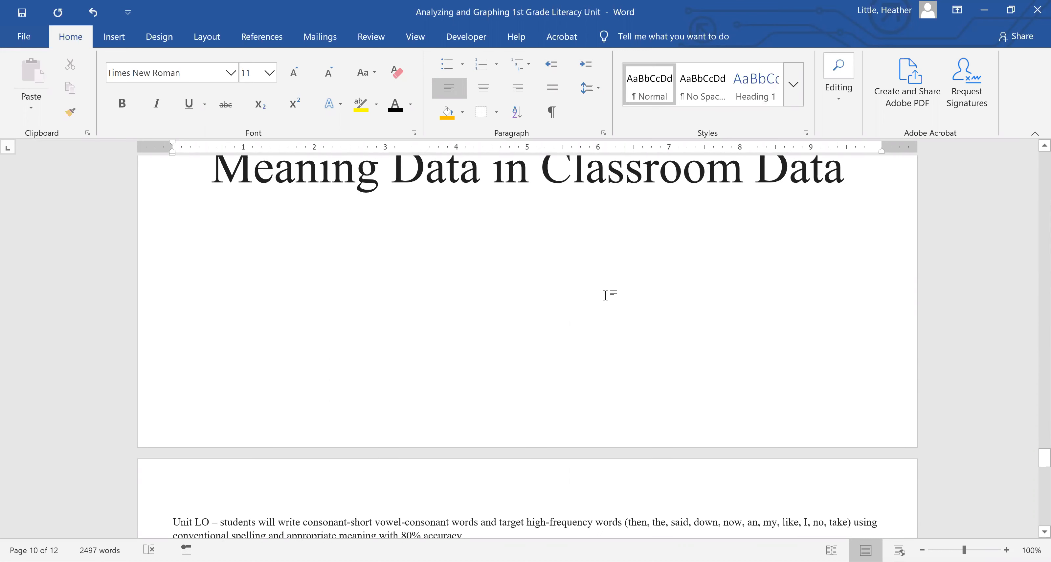
# - Scroll down to the high-frequency word results table for students A through T
pyautogui.scroll(-3)
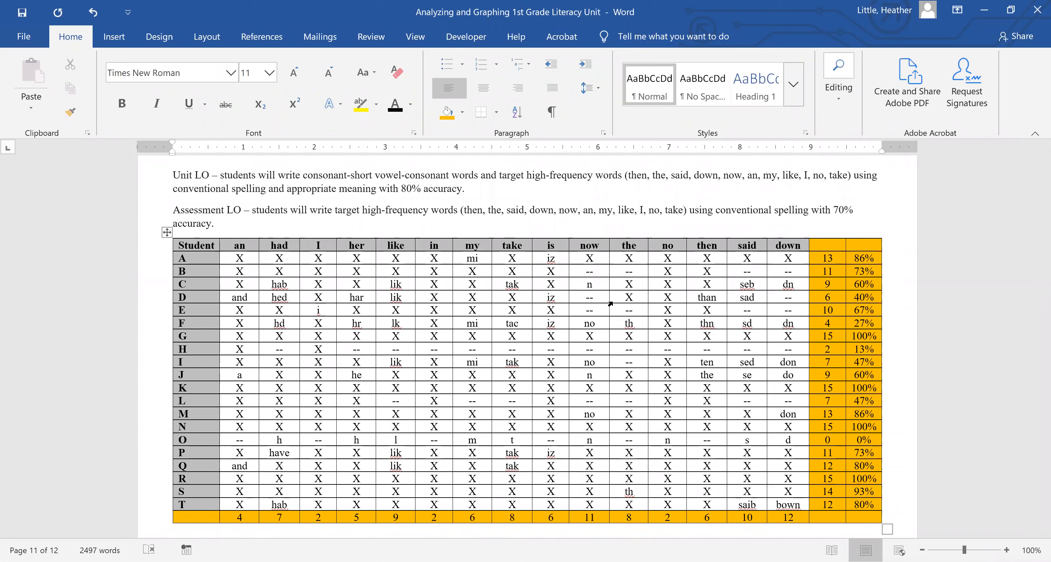
pyautogui.moveTo(810, 172)
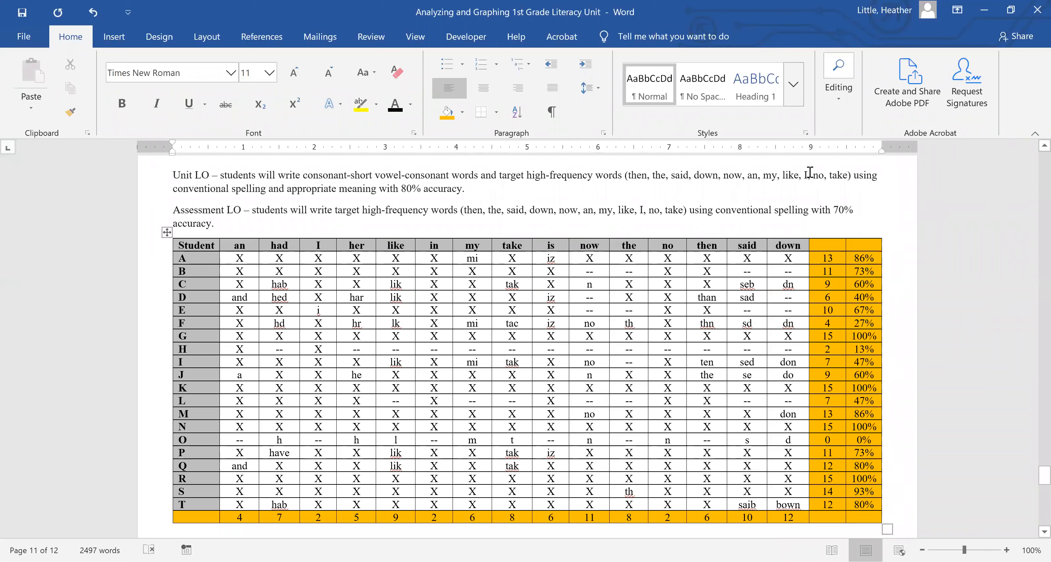
pyautogui.moveTo(254, 253)
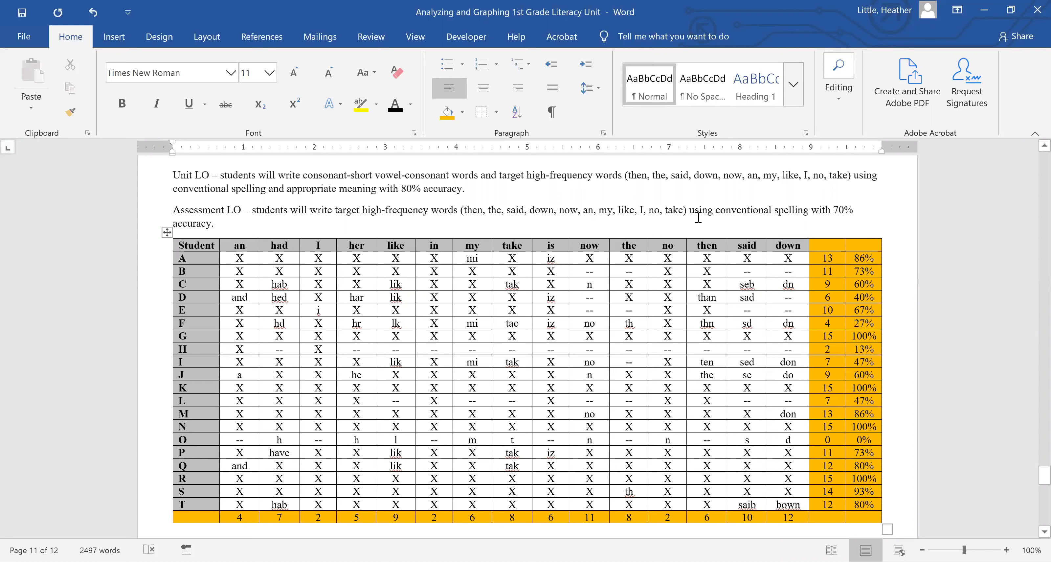
pyautogui.moveTo(1019, 247)
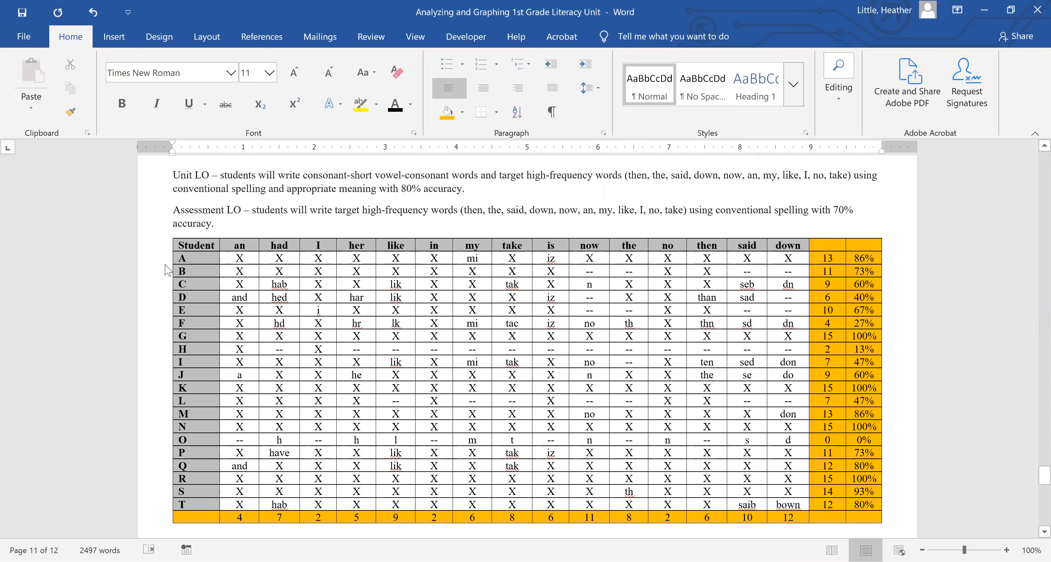
pyautogui.moveTo(266, 293)
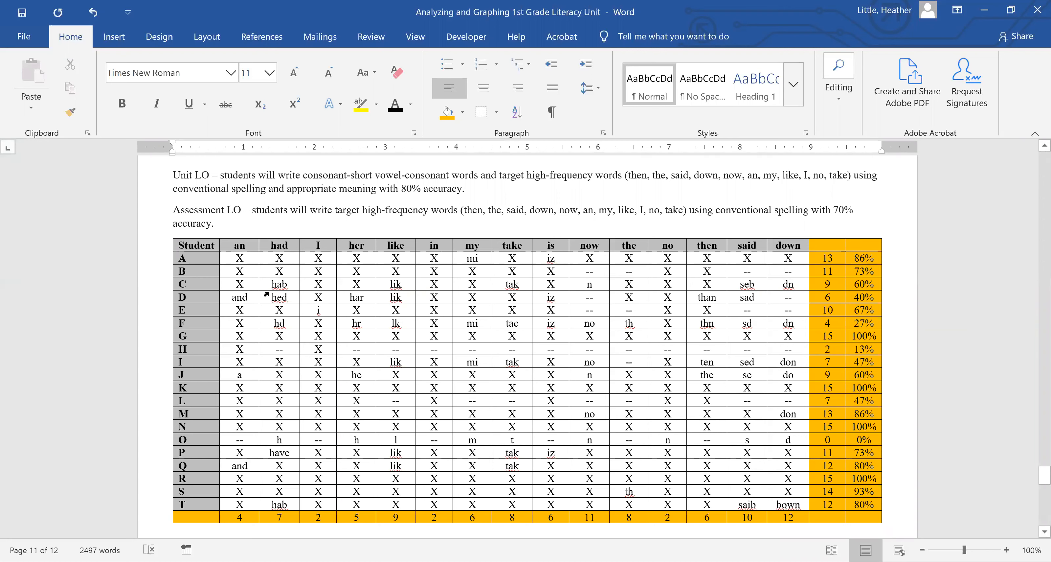
pyautogui.moveTo(575, 266)
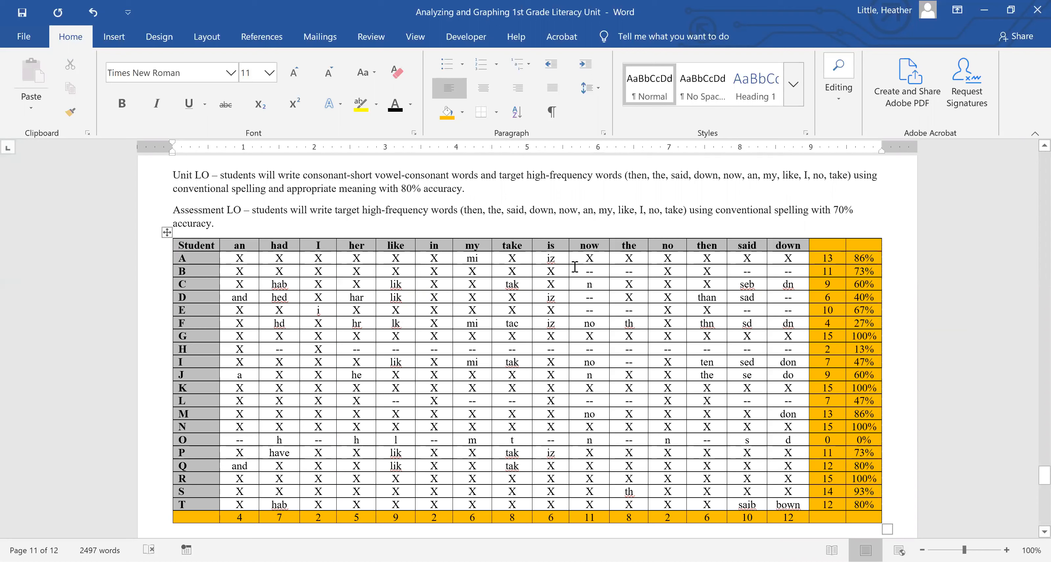
pyautogui.moveTo(347, 241)
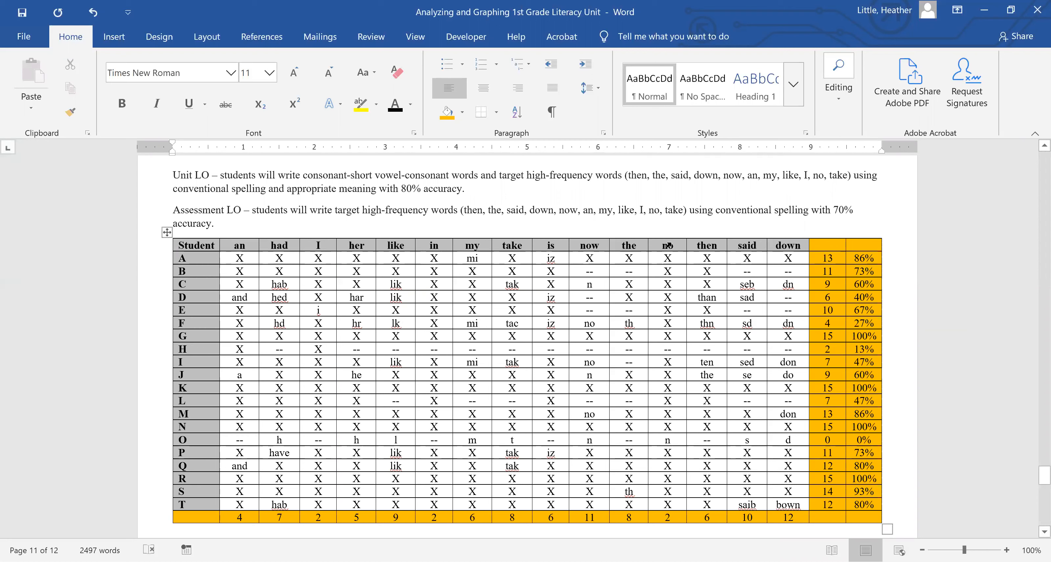
pyautogui.moveTo(684, 231)
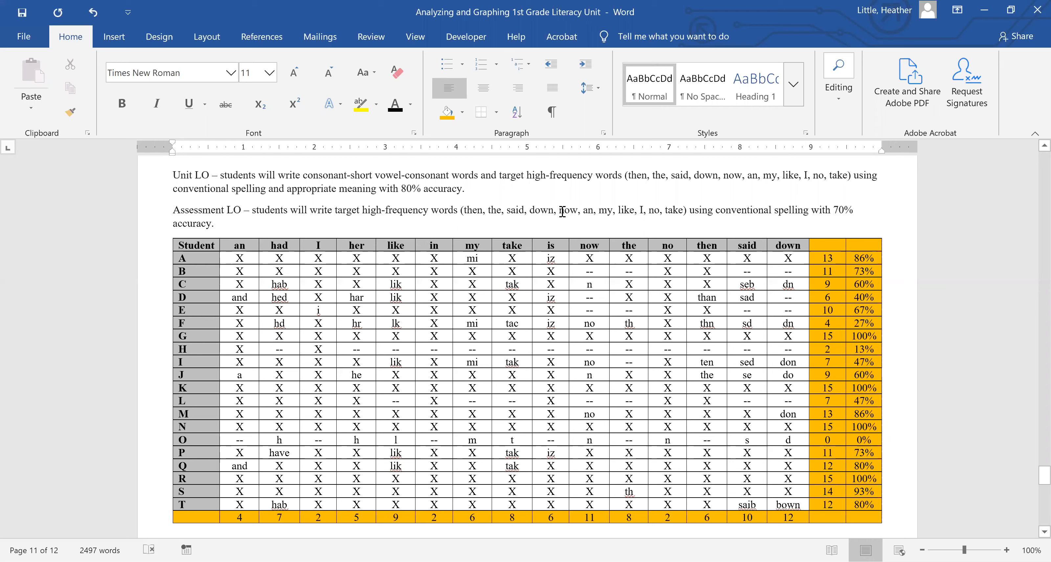
pyautogui.moveTo(543, 197)
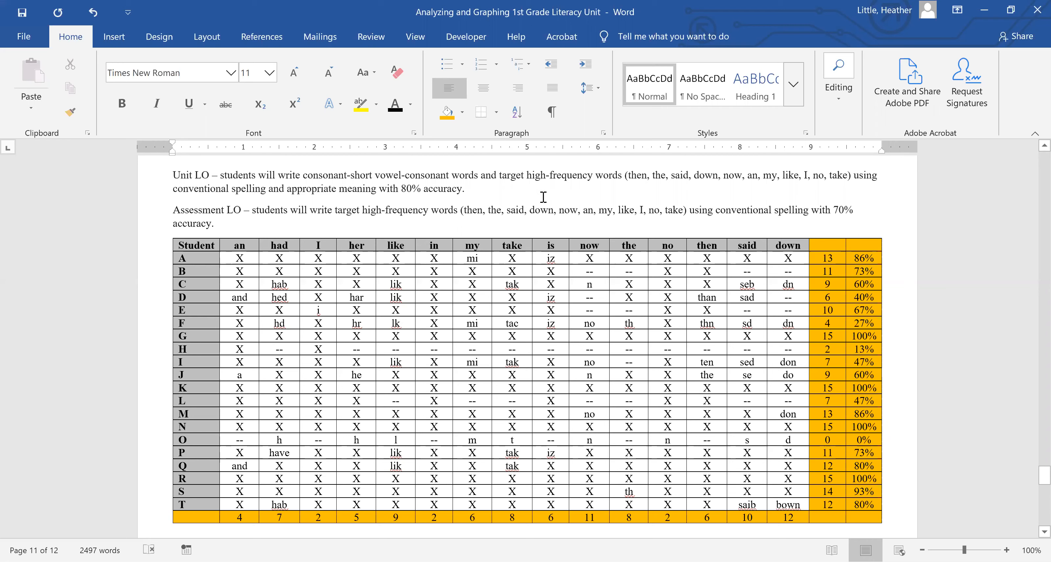
pyautogui.moveTo(502, 210)
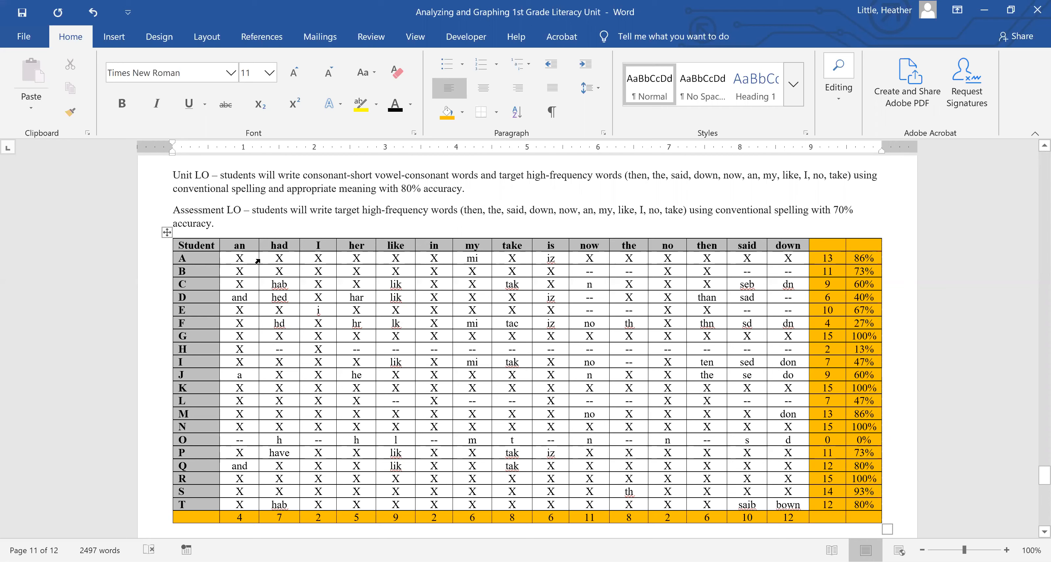
pyautogui.moveTo(299, 293)
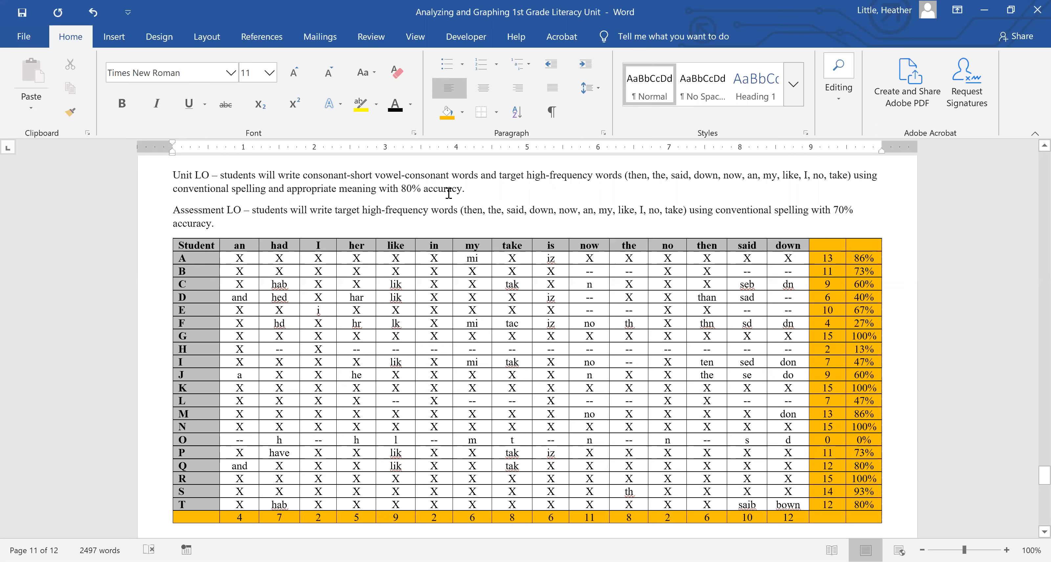
pyautogui.scroll(-3)
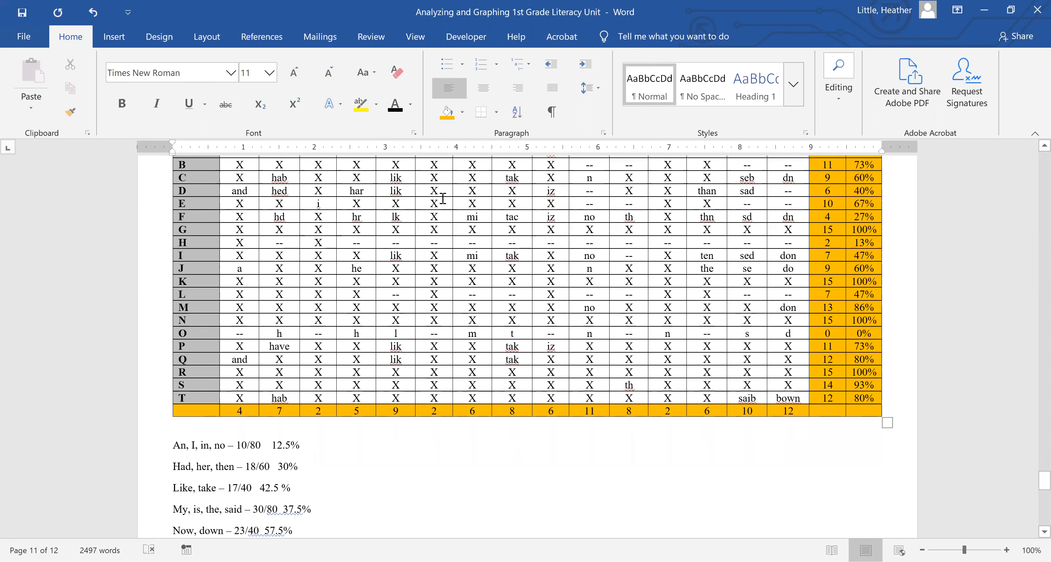
pyautogui.scroll(3)
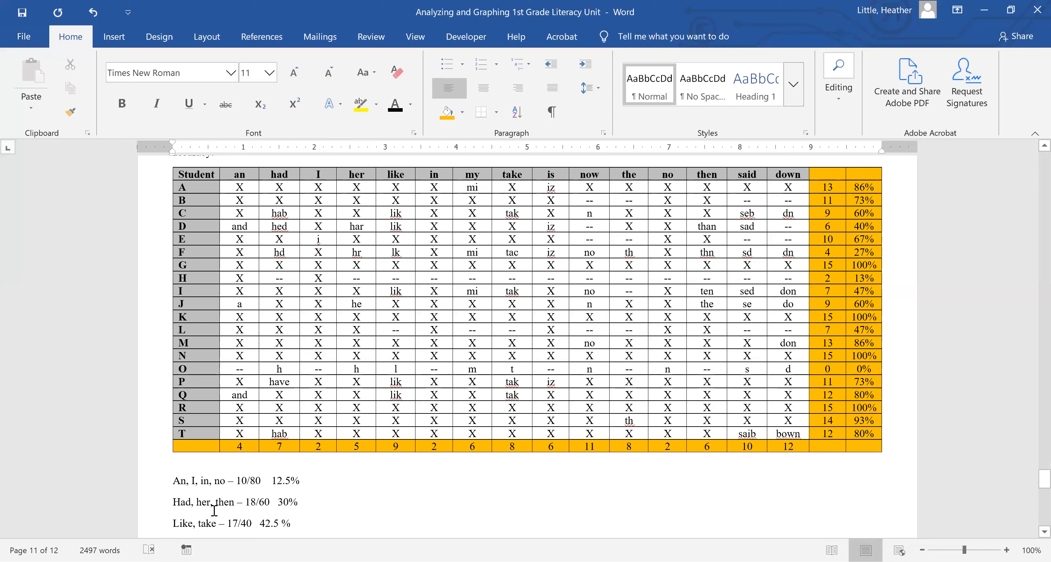
pyautogui.moveTo(221, 516)
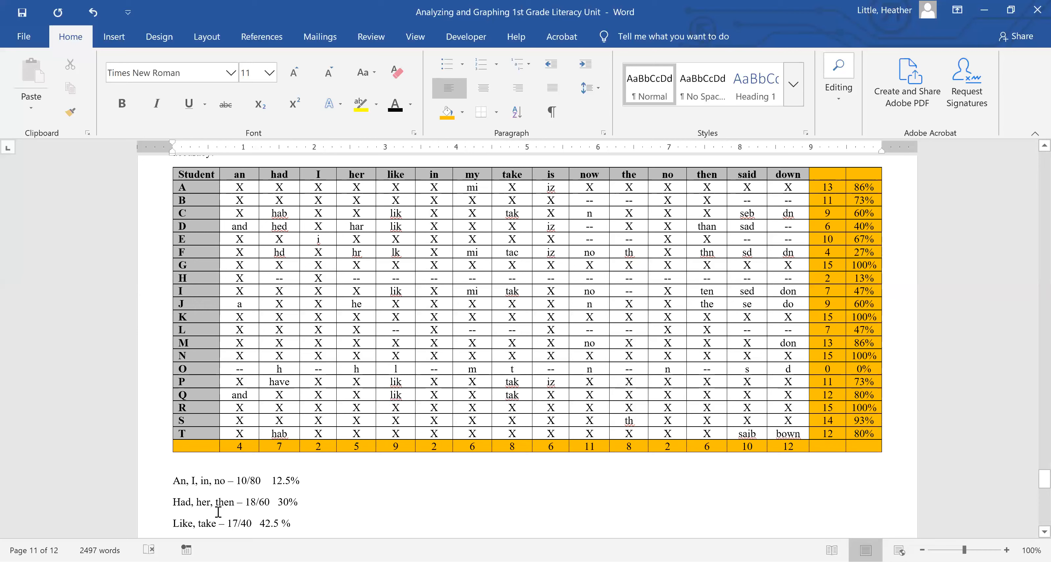
pyautogui.moveTo(398, 495)
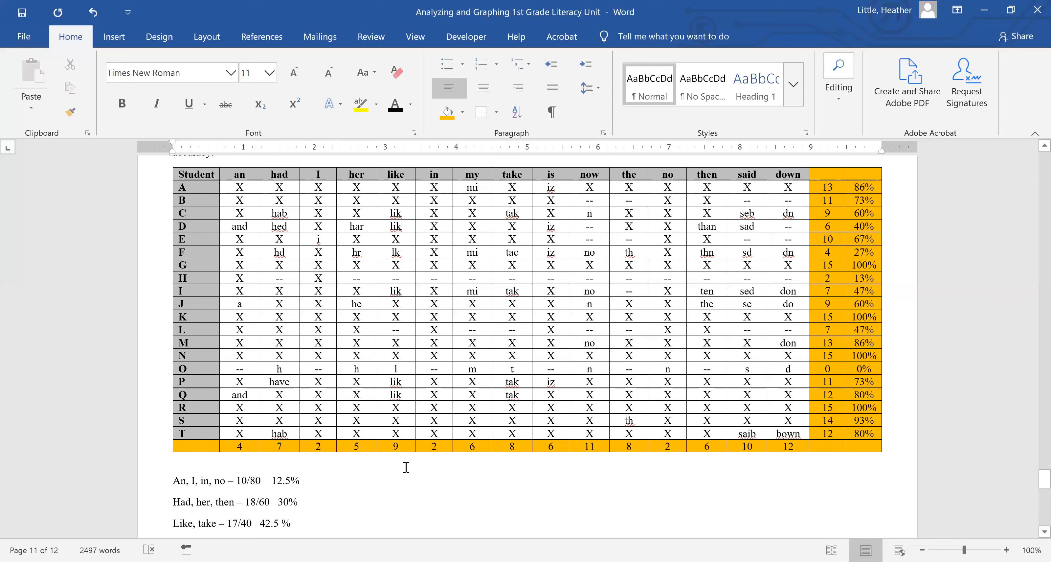
pyautogui.moveTo(236, 501)
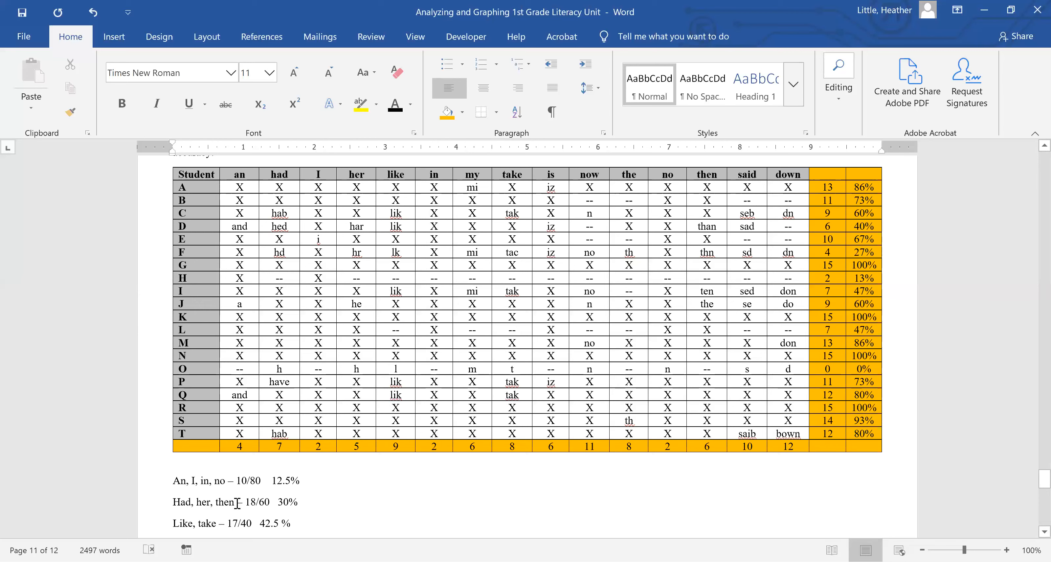
pyautogui.moveTo(287, 499)
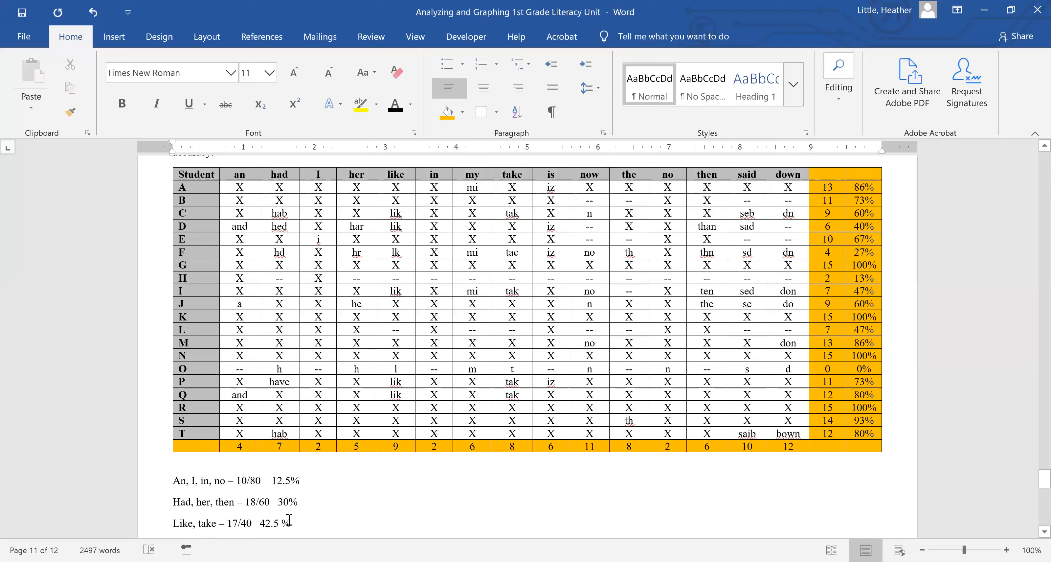
pyautogui.moveTo(371, 504)
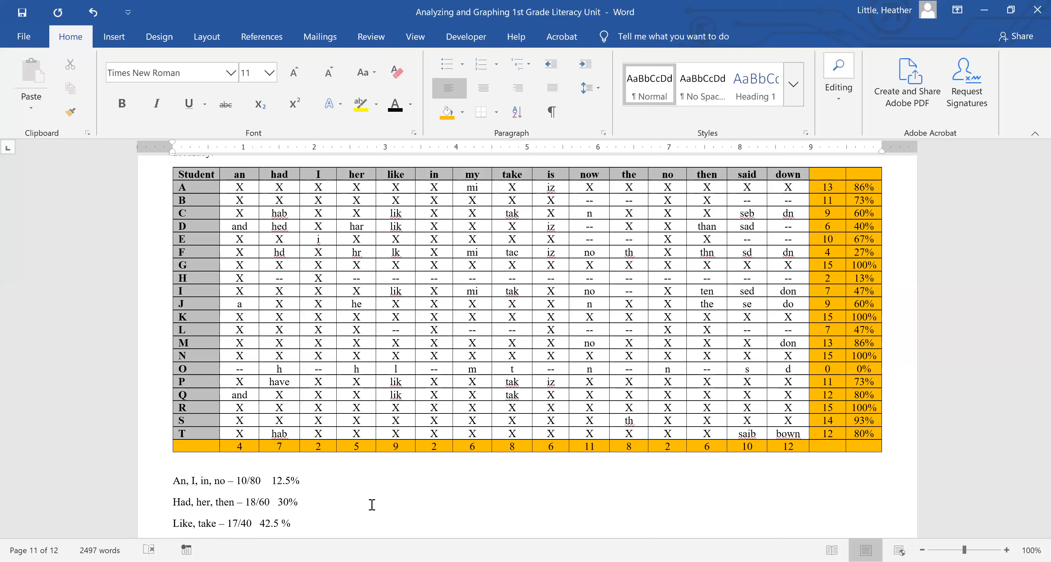
pyautogui.scroll(-3)
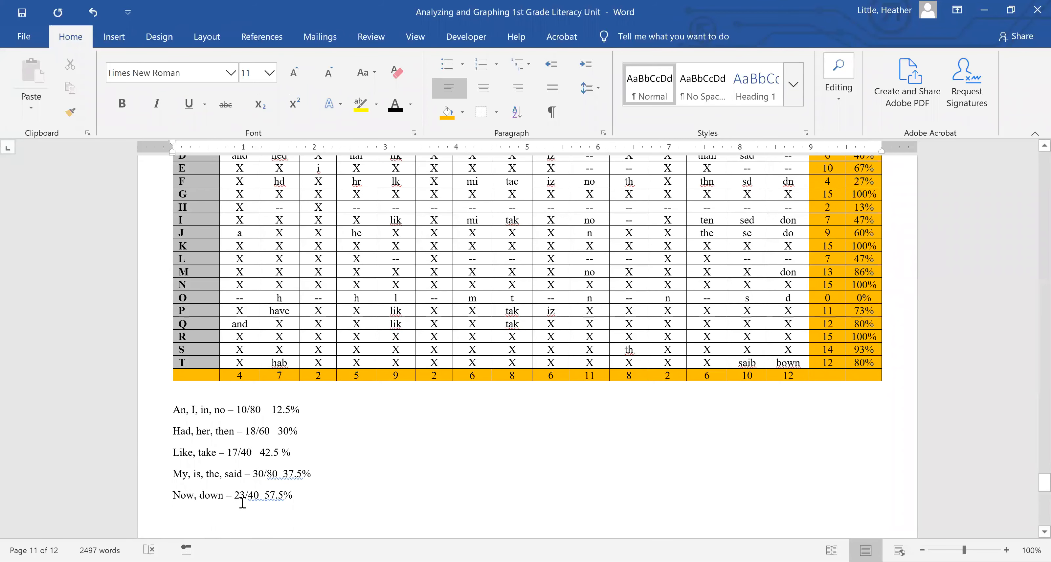
pyautogui.moveTo(362, 477)
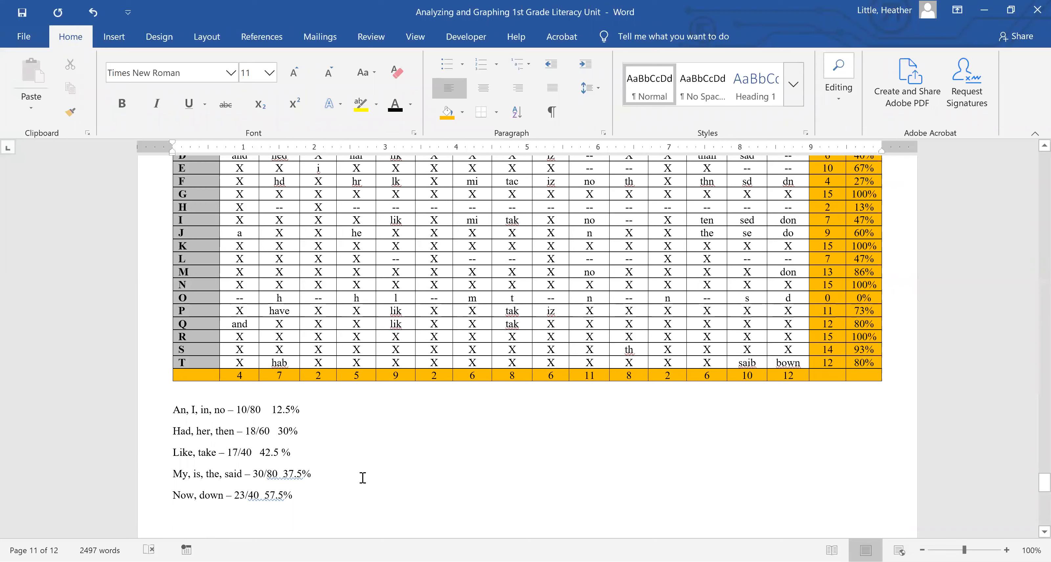
pyautogui.moveTo(385, 462)
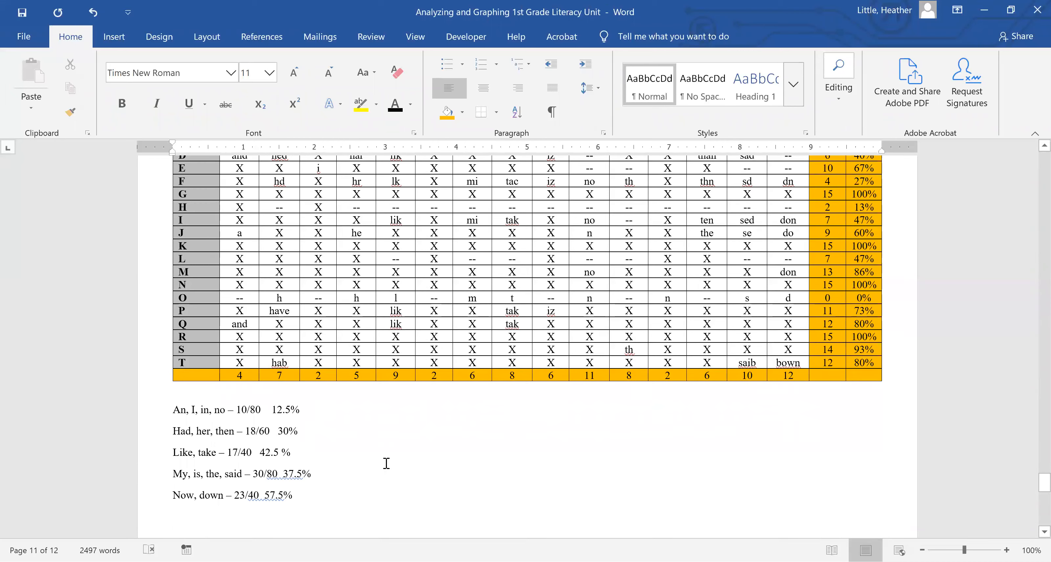
pyautogui.moveTo(322, 480)
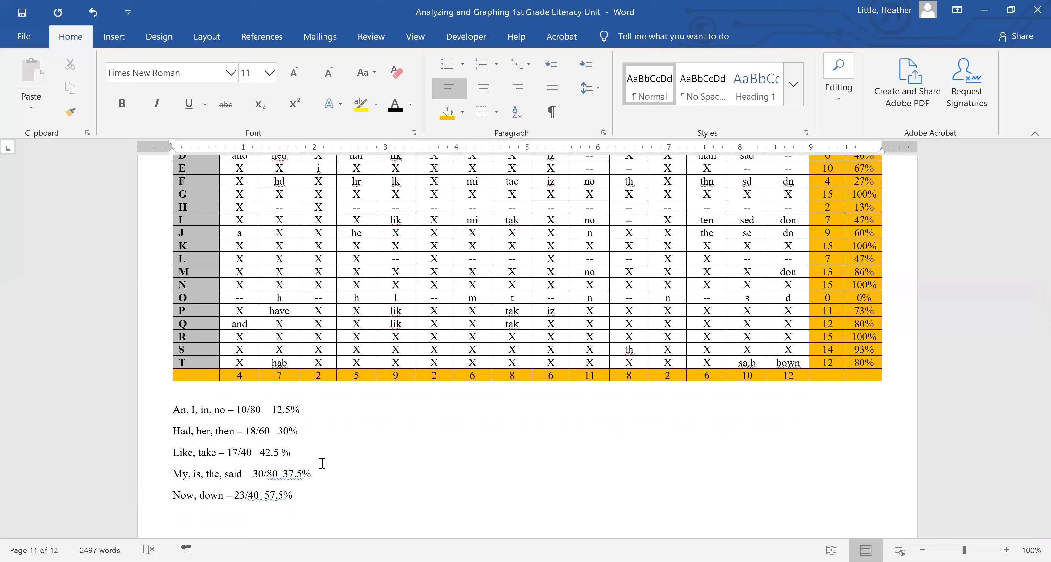
pyautogui.moveTo(180, 521)
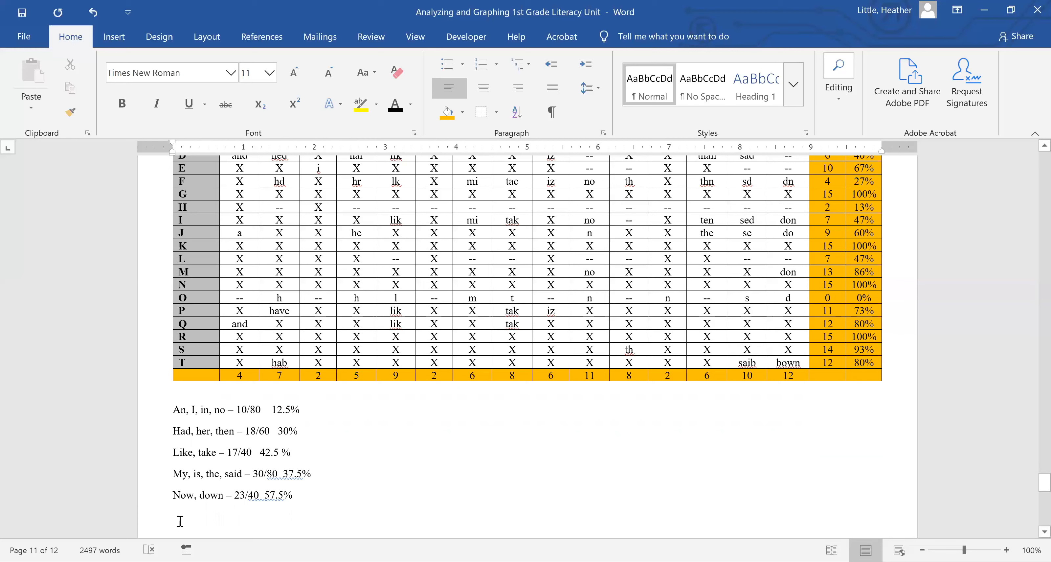
pyautogui.moveTo(179, 516)
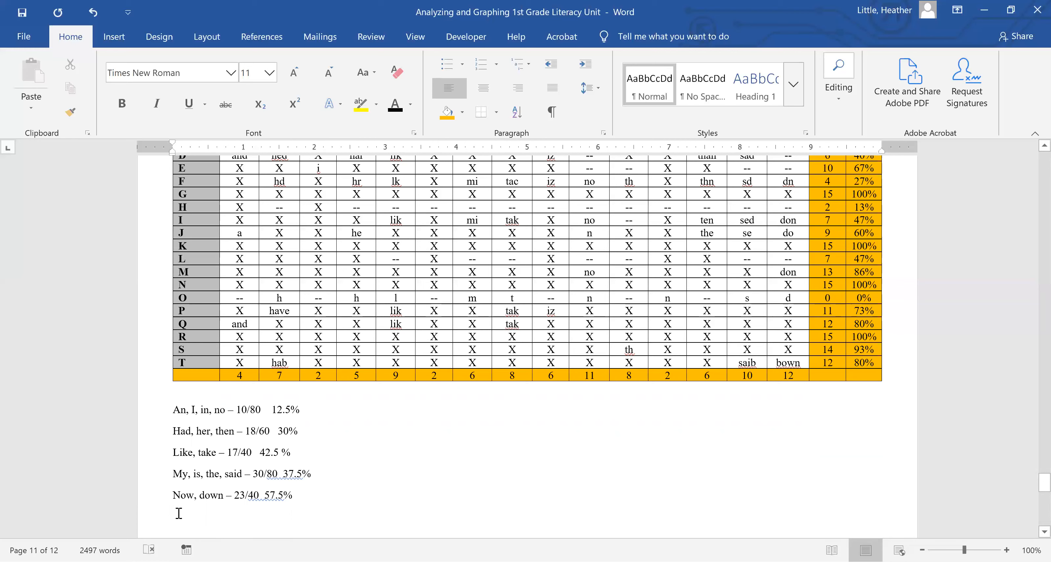
pyautogui.moveTo(212, 508)
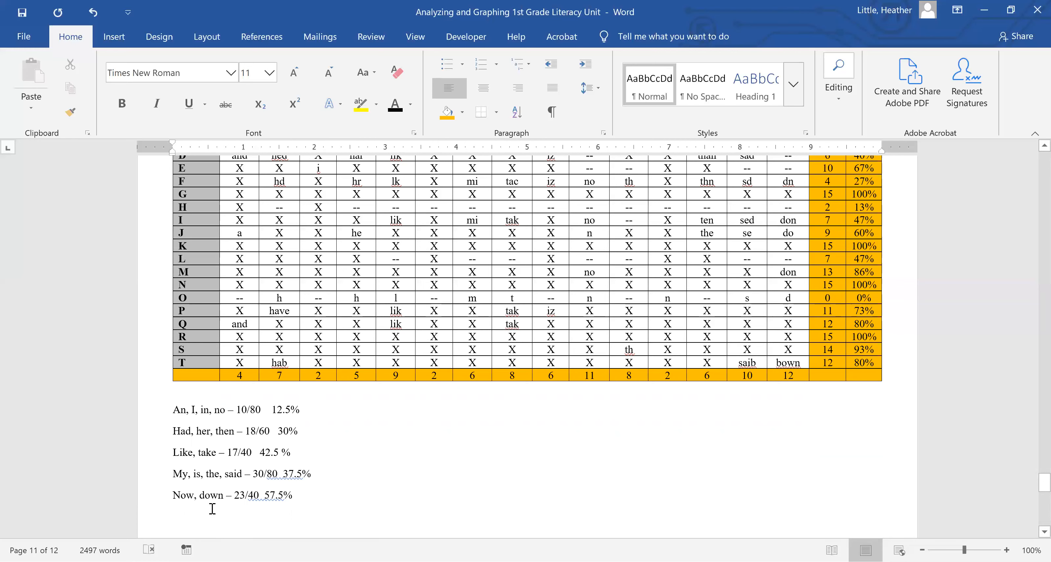
pyautogui.moveTo(220, 513)
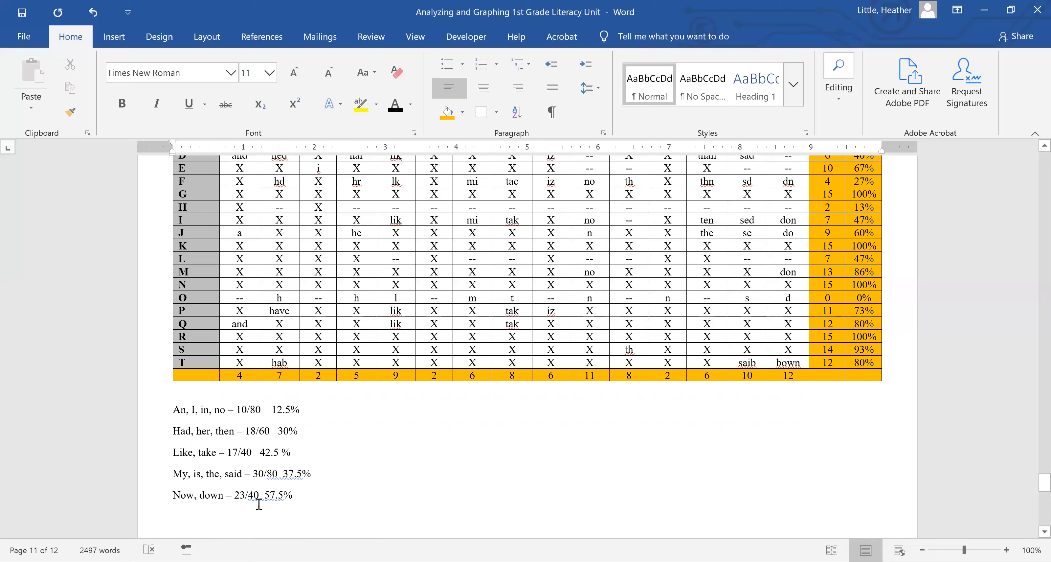
pyautogui.moveTo(93, 500)
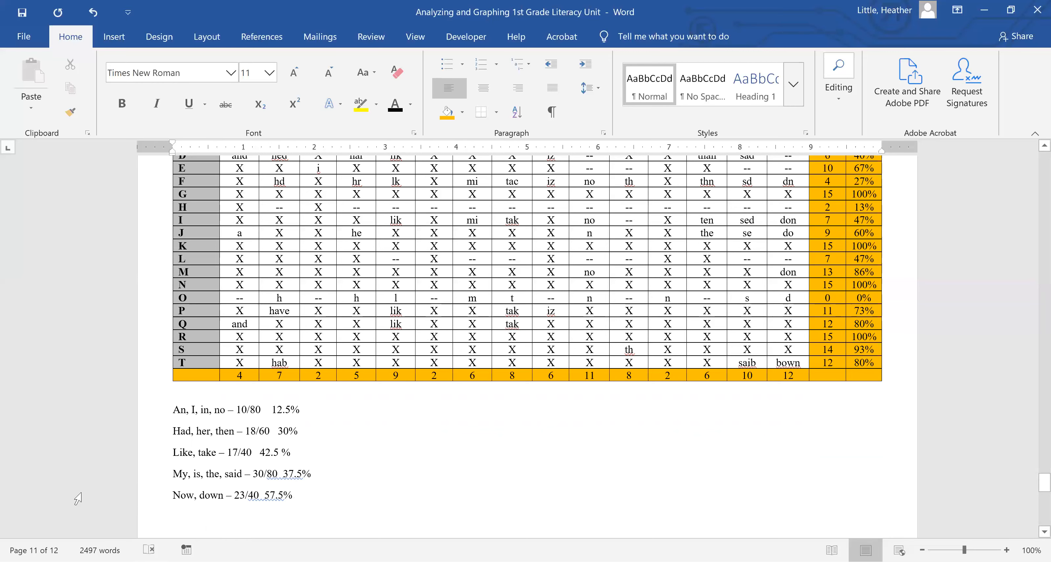
pyautogui.scroll(3)
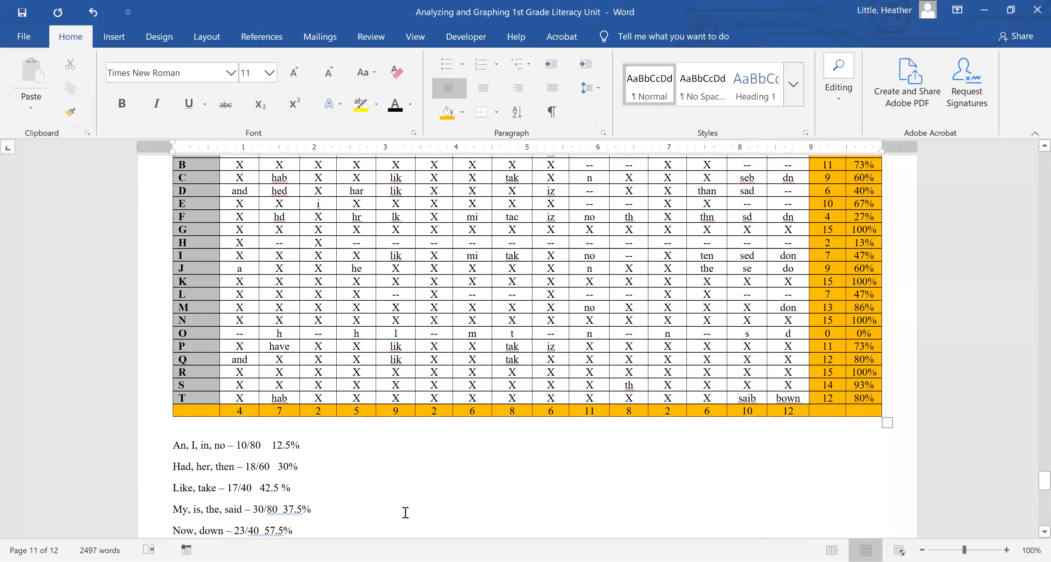
pyautogui.scroll(3)
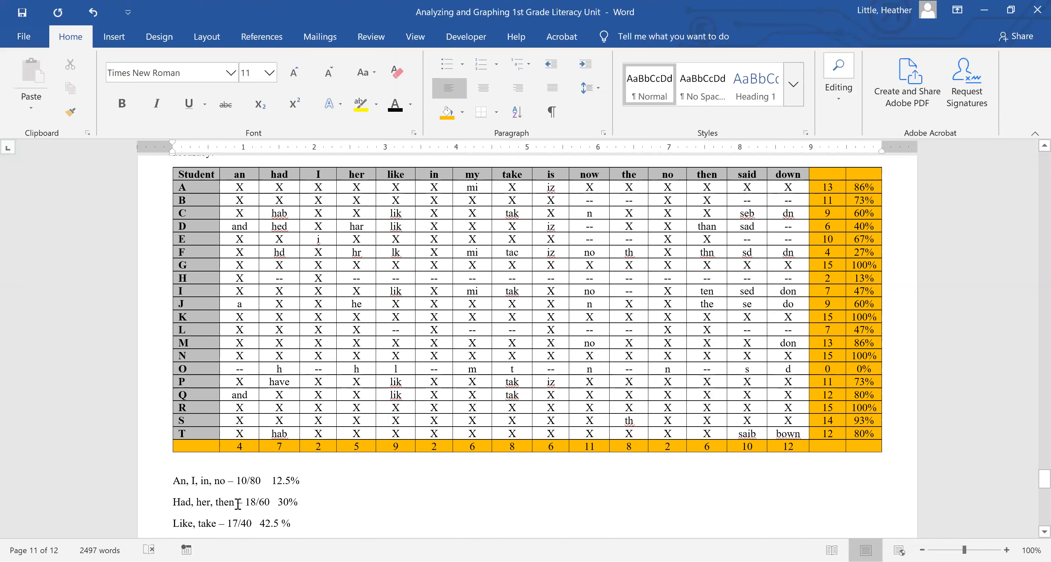
pyautogui.moveTo(324, 452)
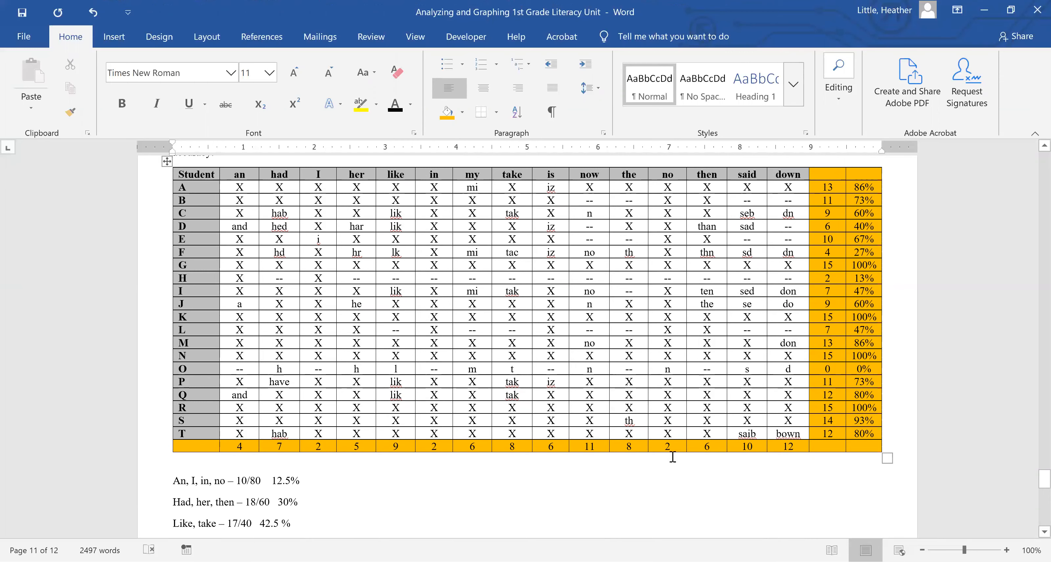
pyautogui.moveTo(255, 489)
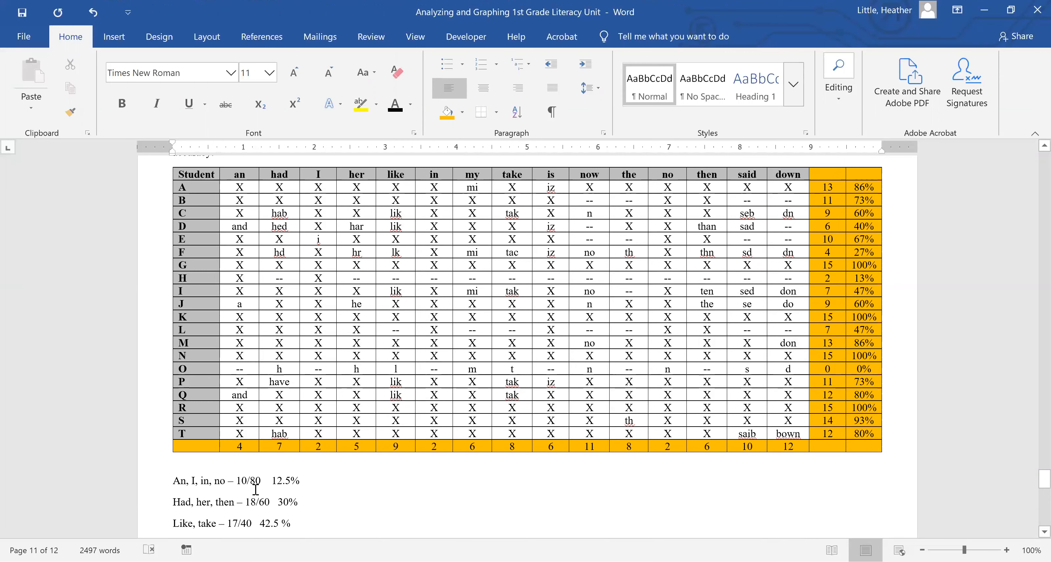
pyautogui.moveTo(383, 485)
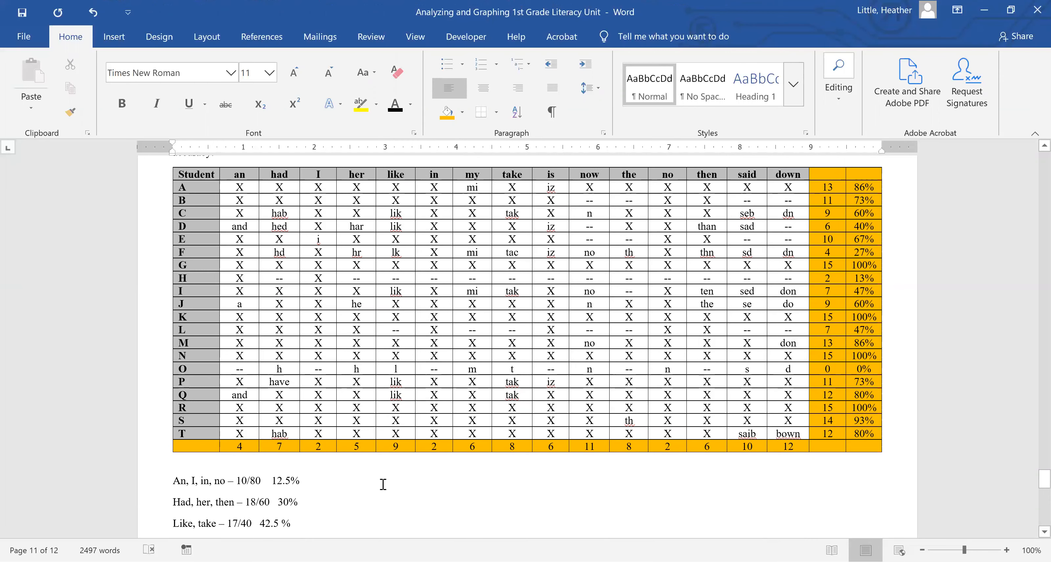
pyautogui.scroll(-3)
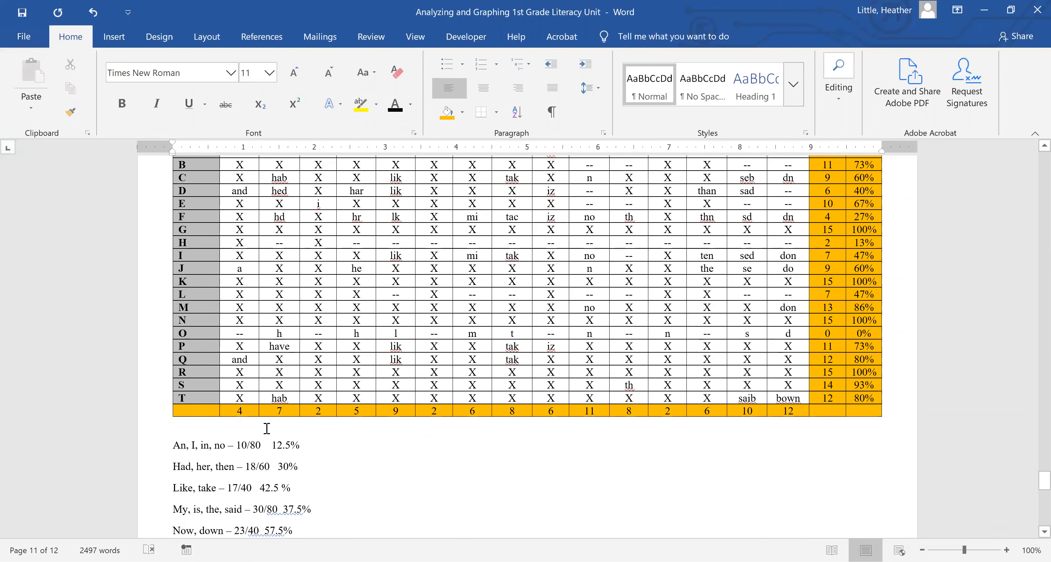
pyautogui.moveTo(392, 500)
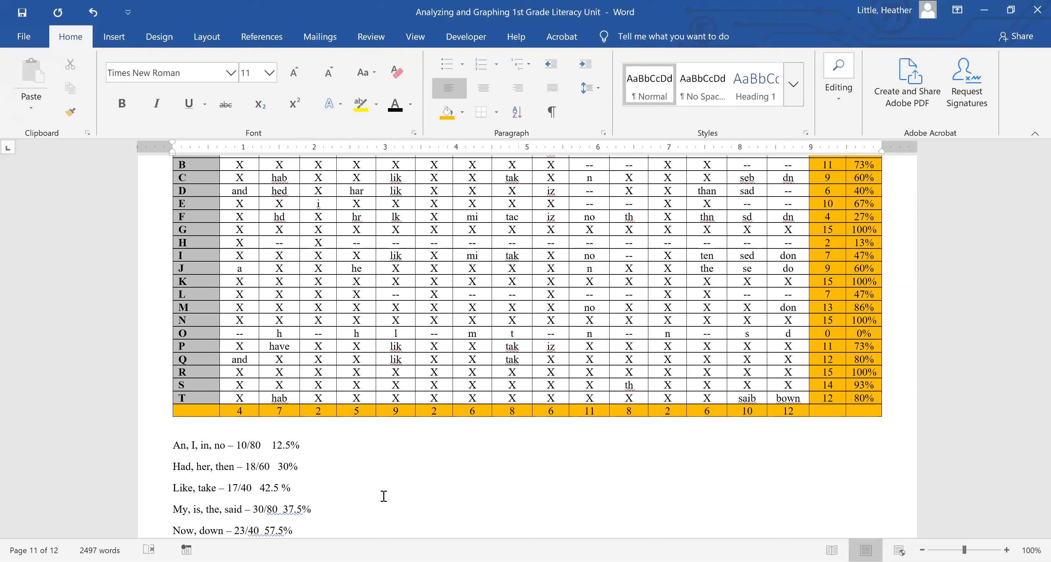
pyautogui.scroll(-3)
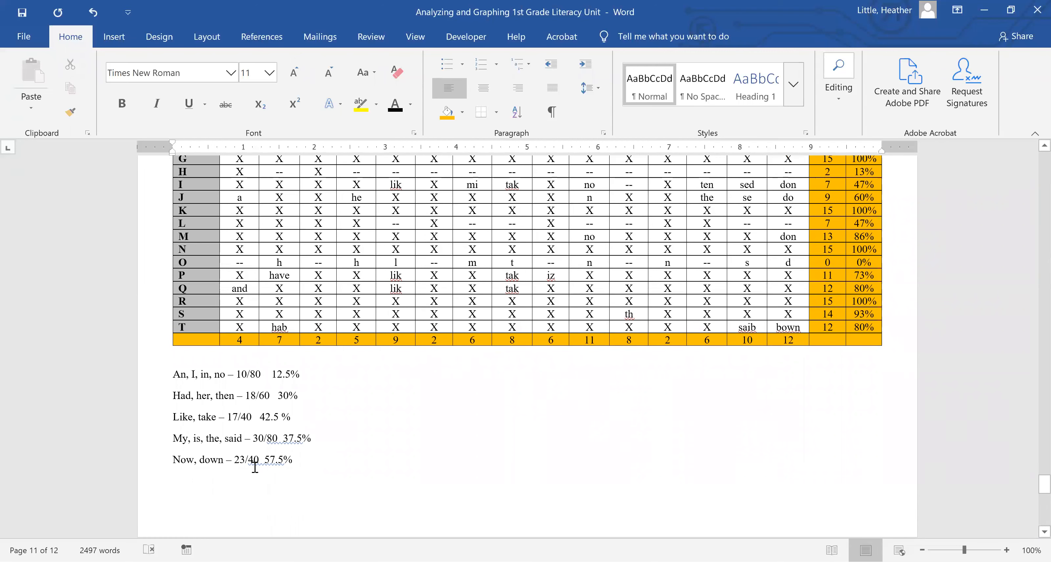
pyautogui.moveTo(284, 494)
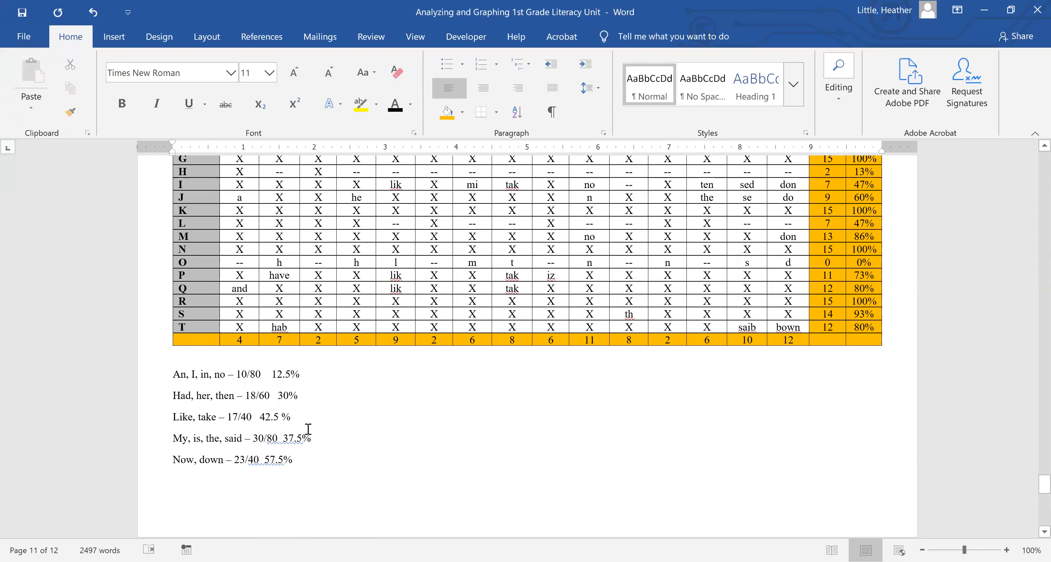
pyautogui.moveTo(498, 470)
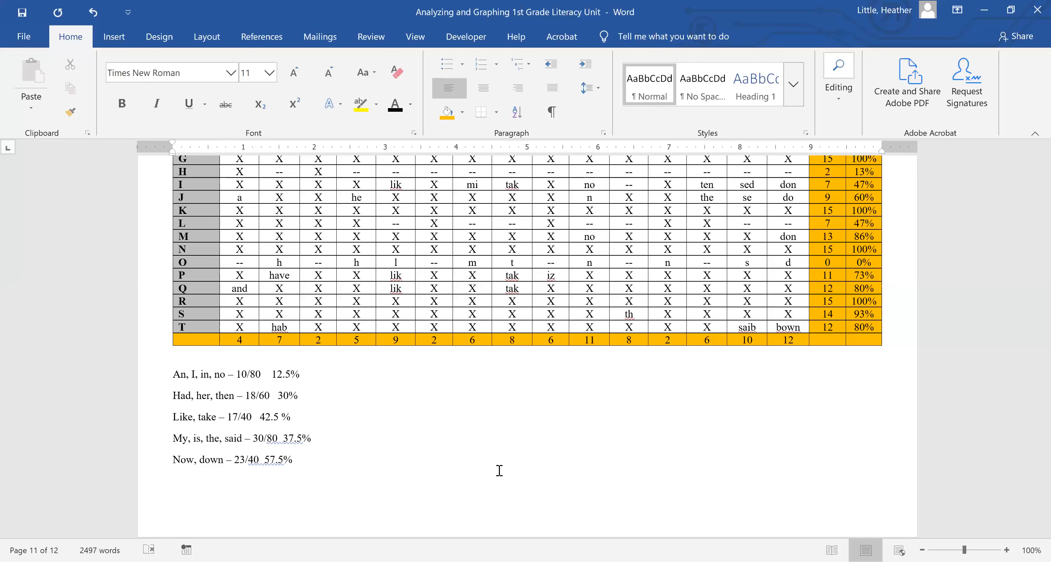
pyautogui.moveTo(375, 448)
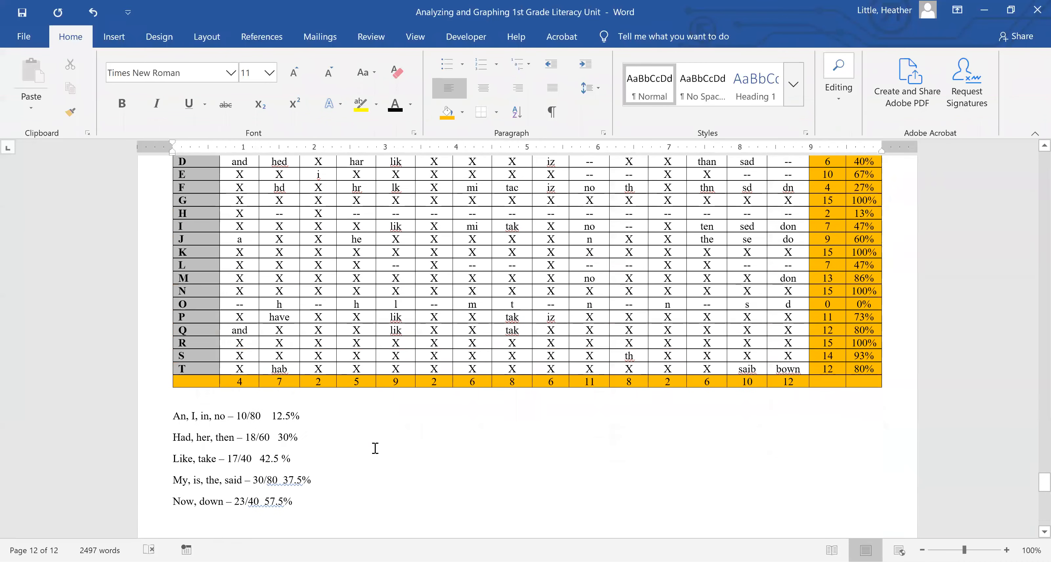
# - Place the cursor below the word statistics and bring up the Insert Chart dialog on the Pie family
pyautogui.scroll(-3)
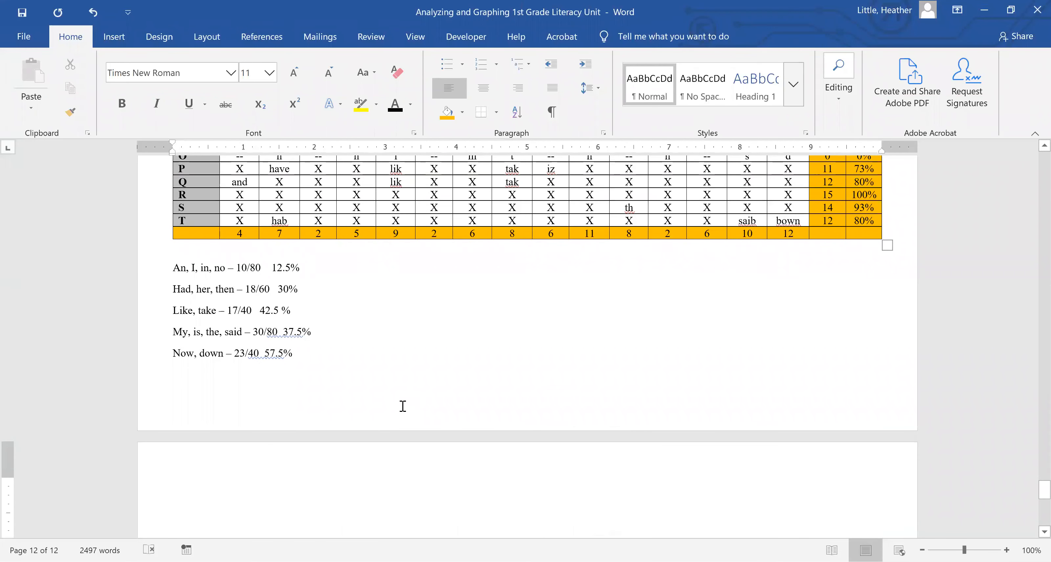
pyautogui.click(173, 504)
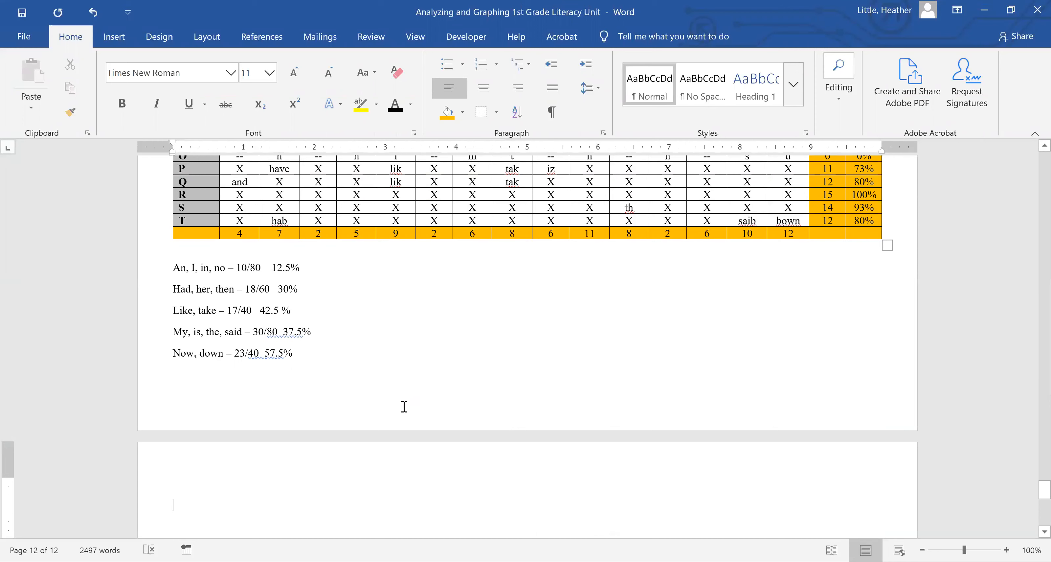
pyautogui.moveTo(440, 391)
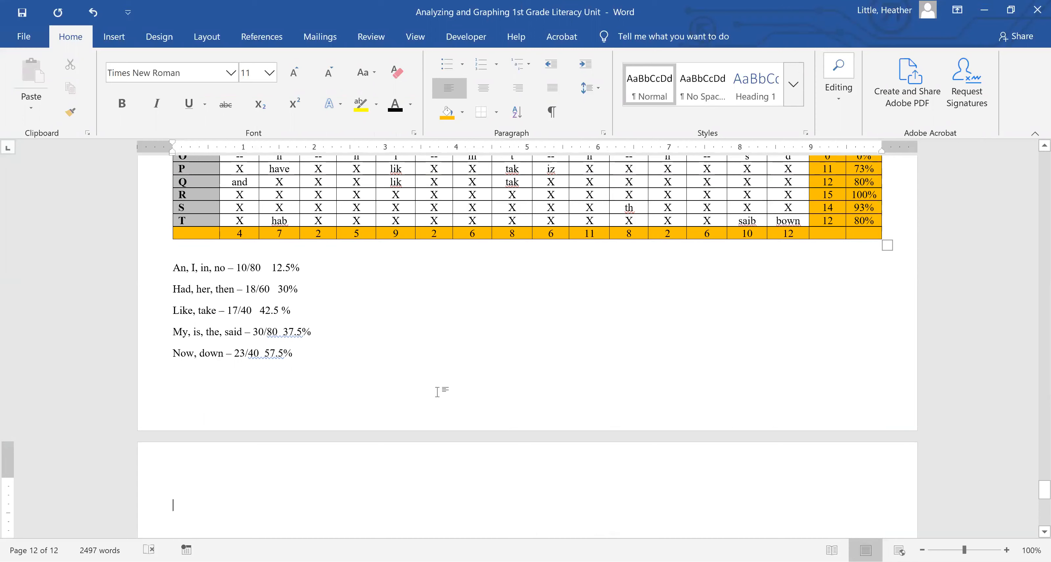
pyautogui.moveTo(507, 303)
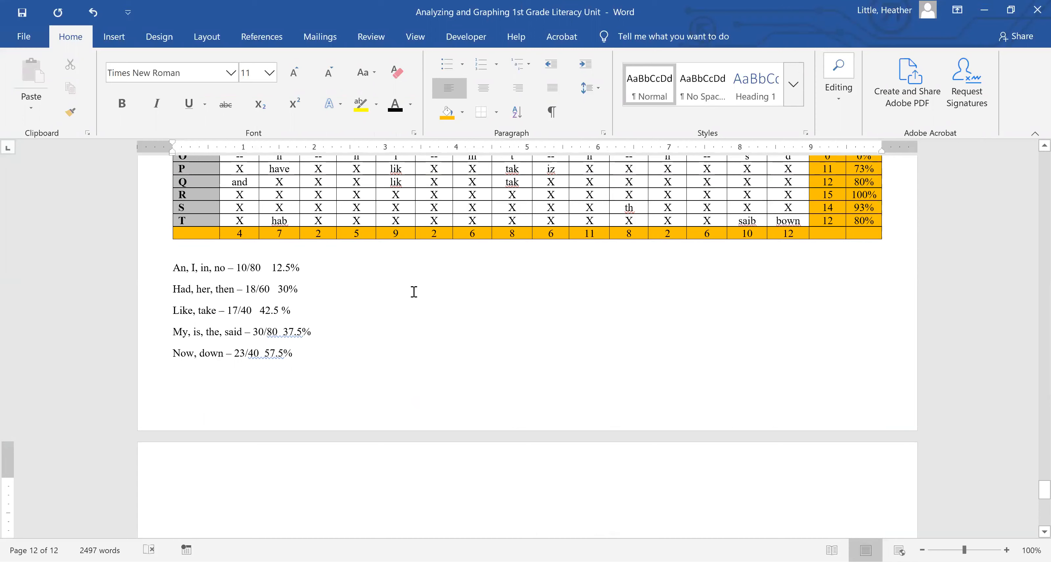
pyautogui.moveTo(349, 206)
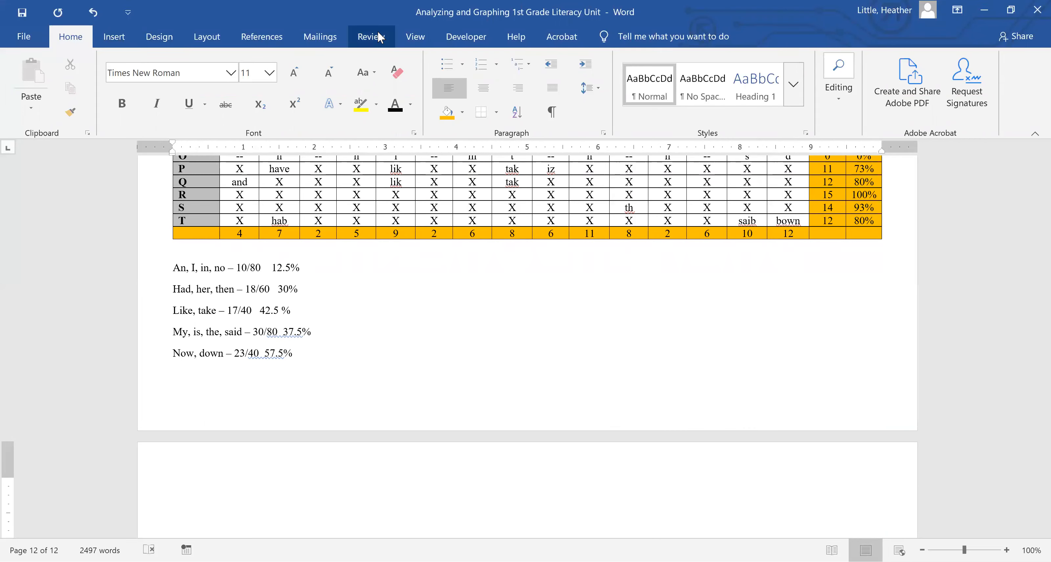
pyautogui.click(371, 36)
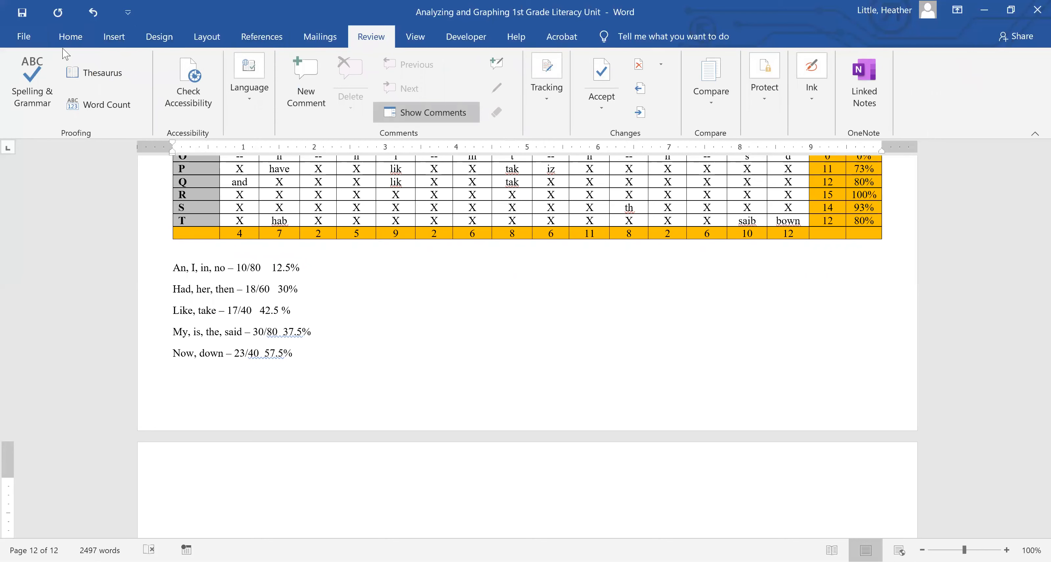
pyautogui.click(114, 37)
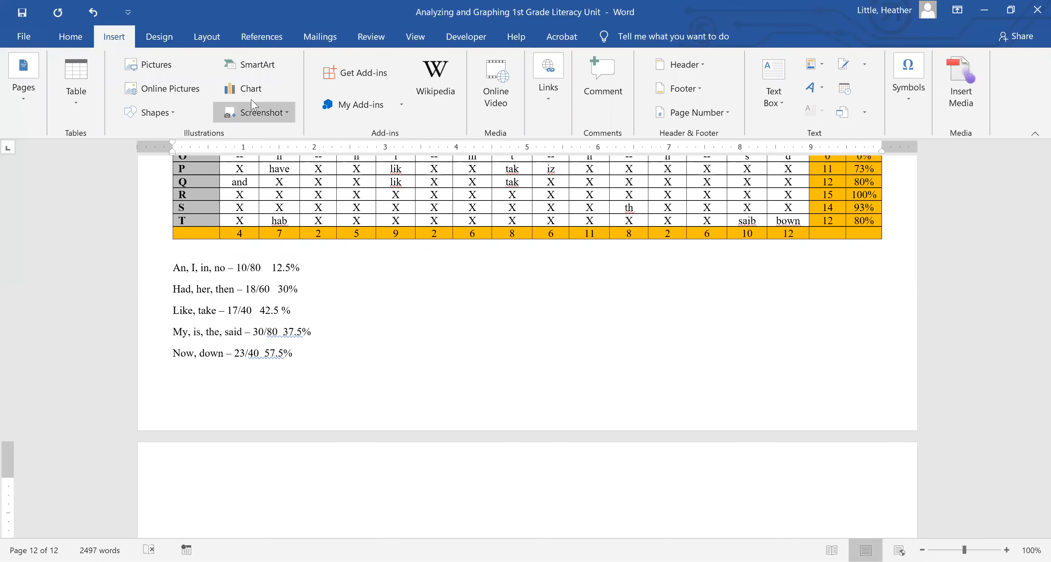
pyautogui.moveTo(251, 89)
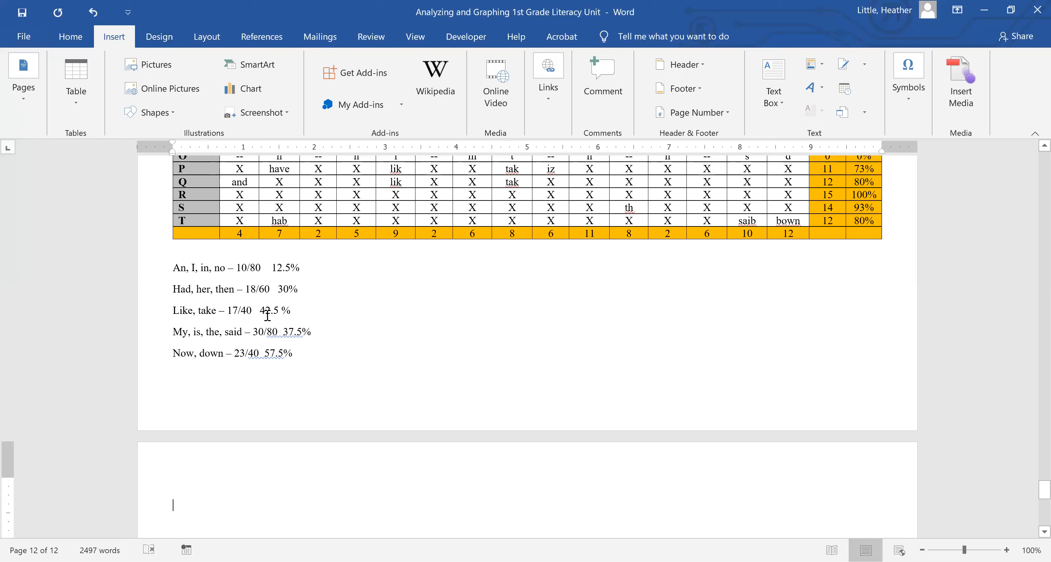
pyautogui.moveTo(308, 270)
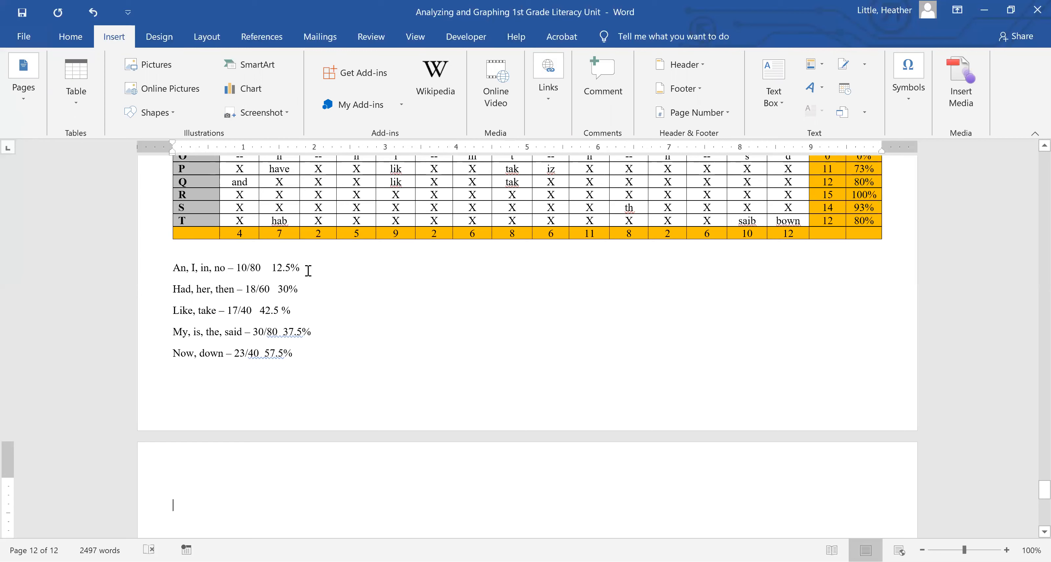
pyautogui.moveTo(566, 454)
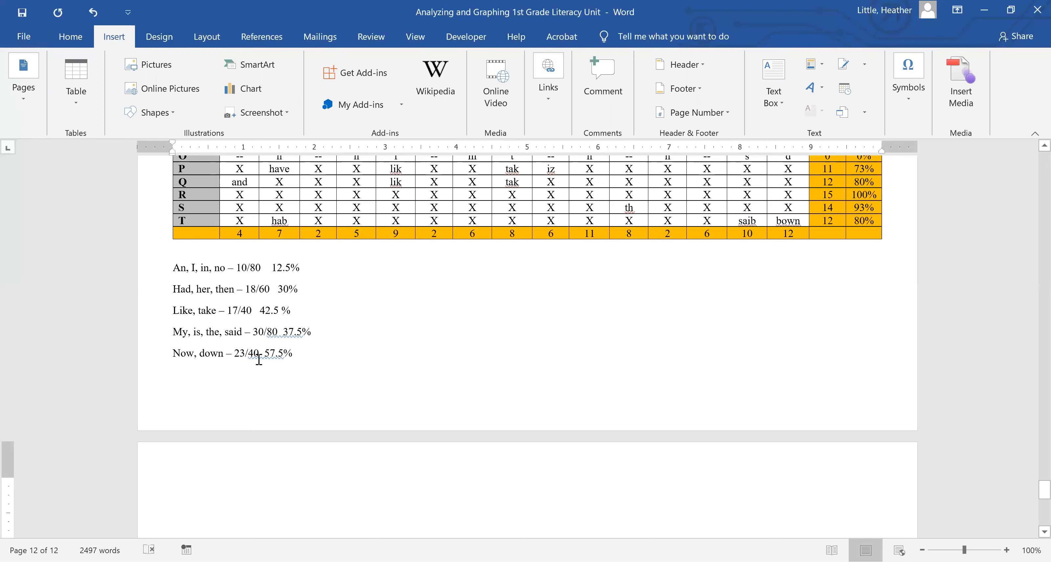
pyautogui.moveTo(208, 360)
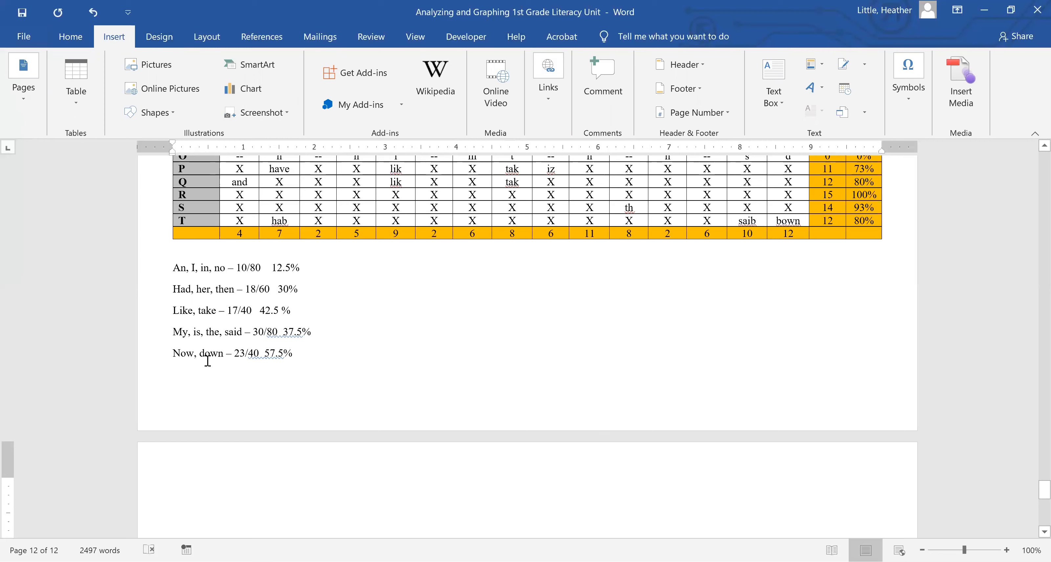
pyautogui.moveTo(235, 353)
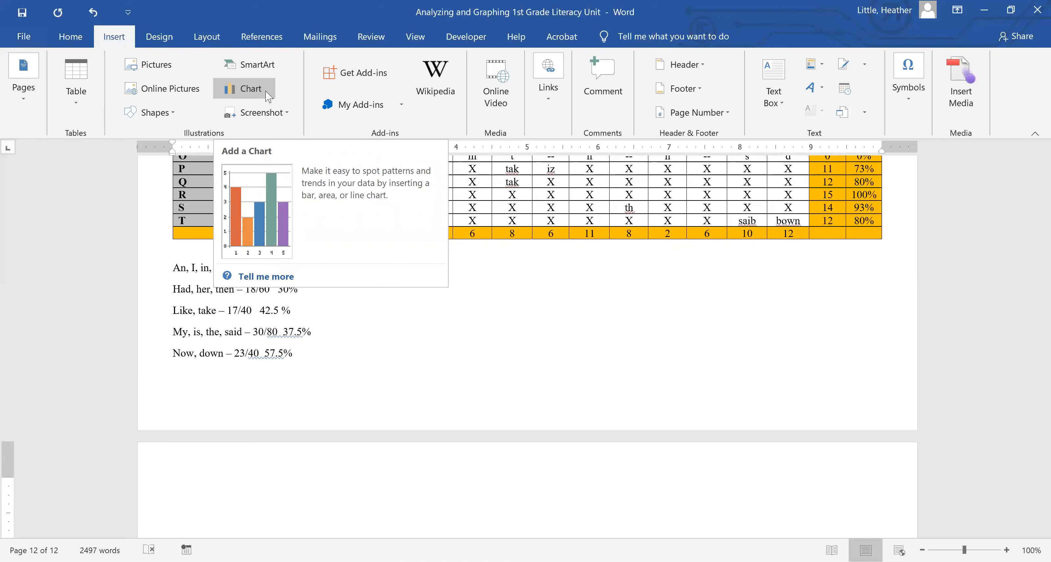
pyautogui.click(250, 88)
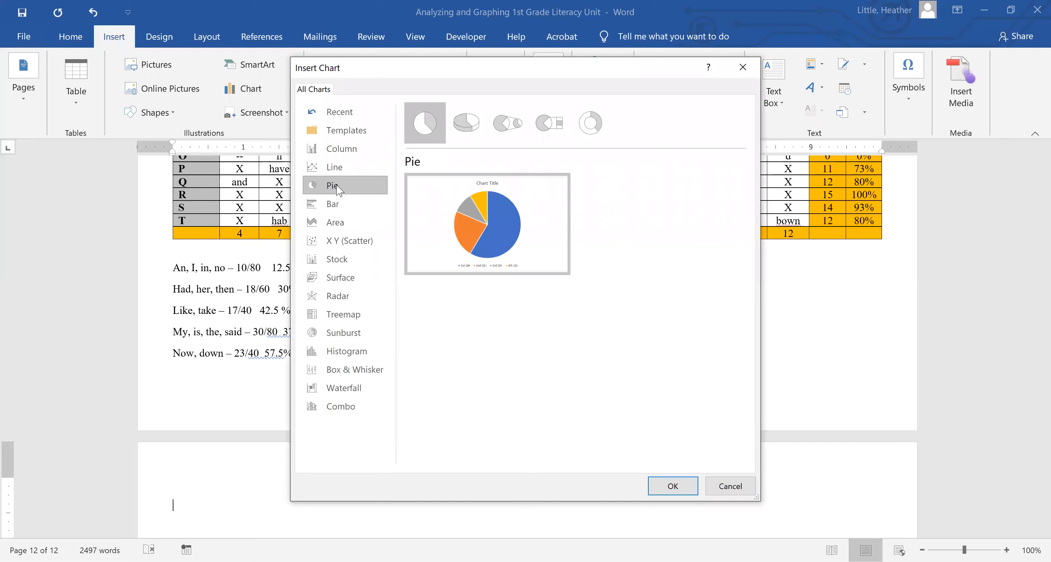
pyautogui.moveTo(424, 123)
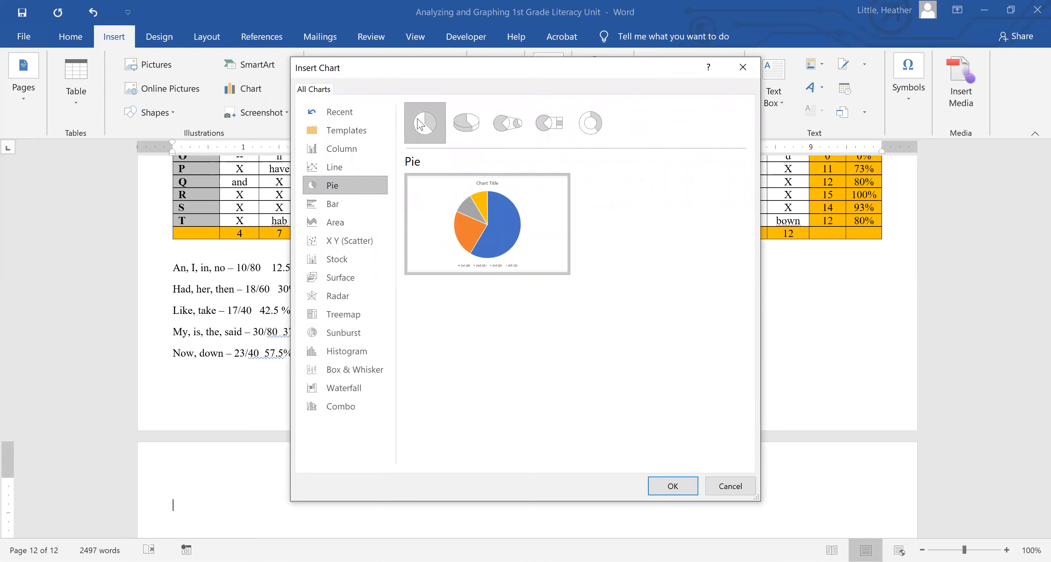
pyautogui.moveTo(512, 126)
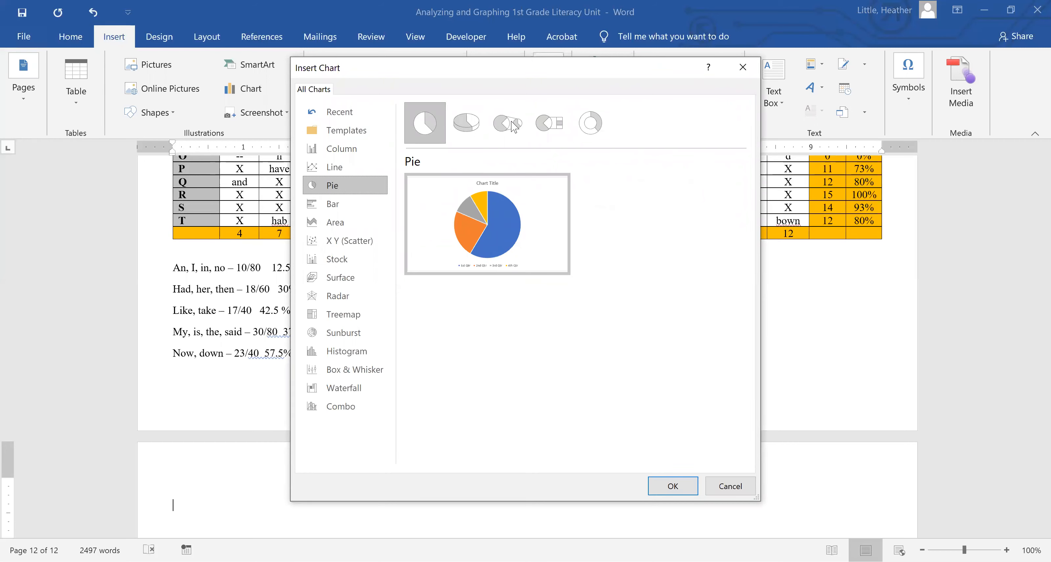
pyautogui.moveTo(549, 123)
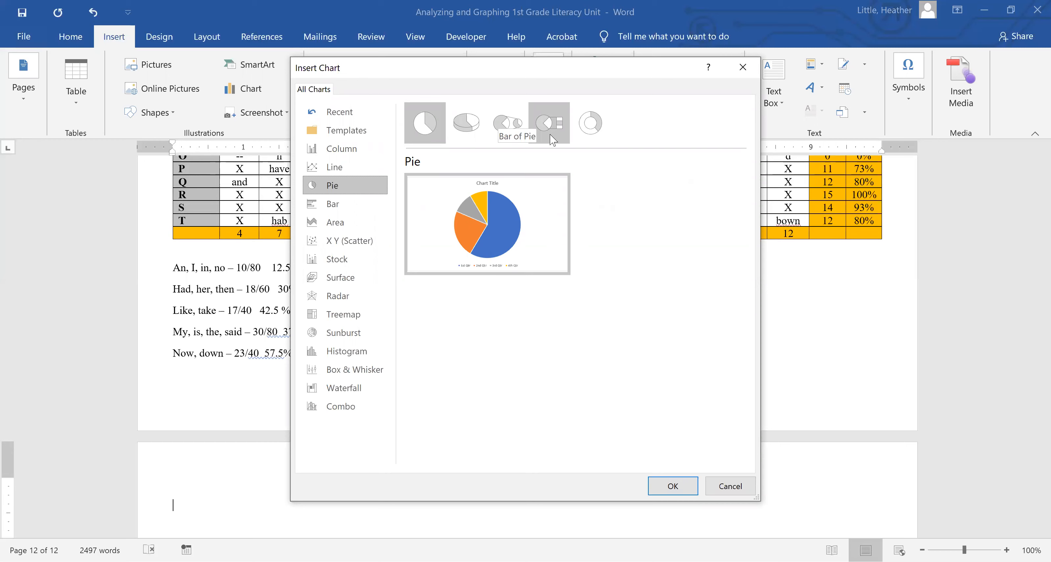
pyautogui.moveTo(588, 136)
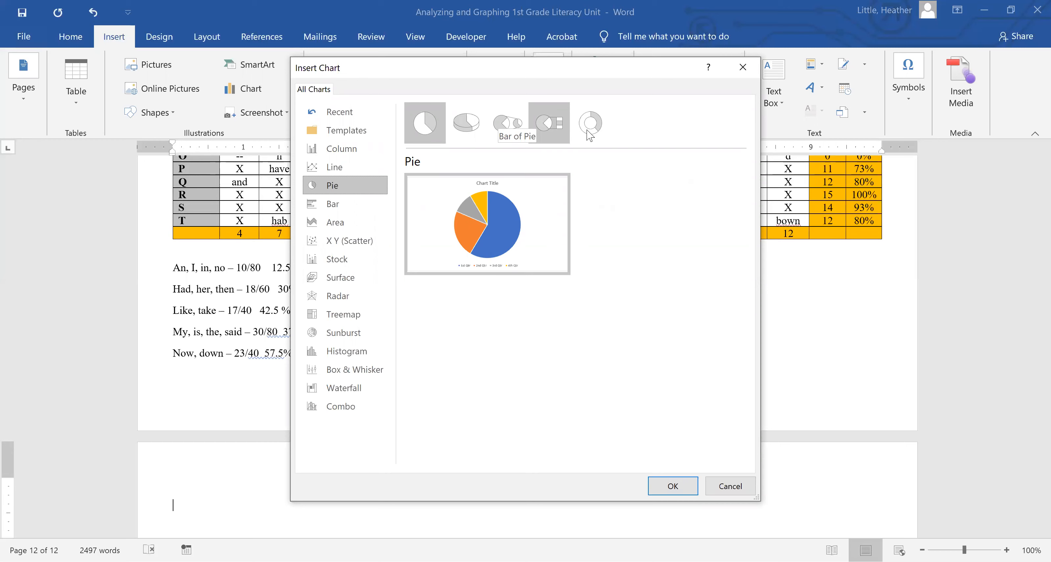
pyautogui.moveTo(590, 122)
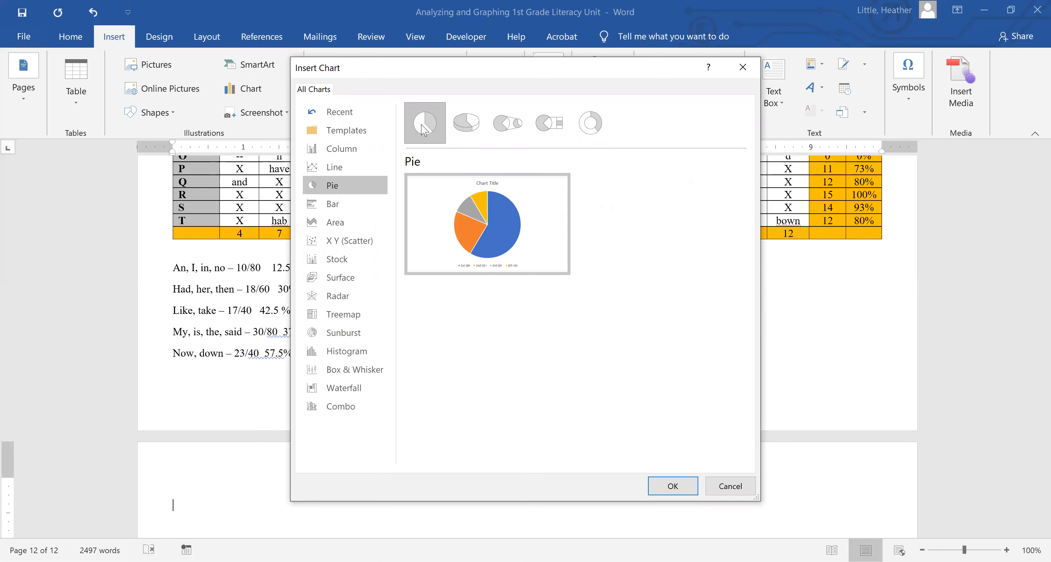
# - Insert the plain pie chart with its placeholder Sales data
pyautogui.click(672, 485)
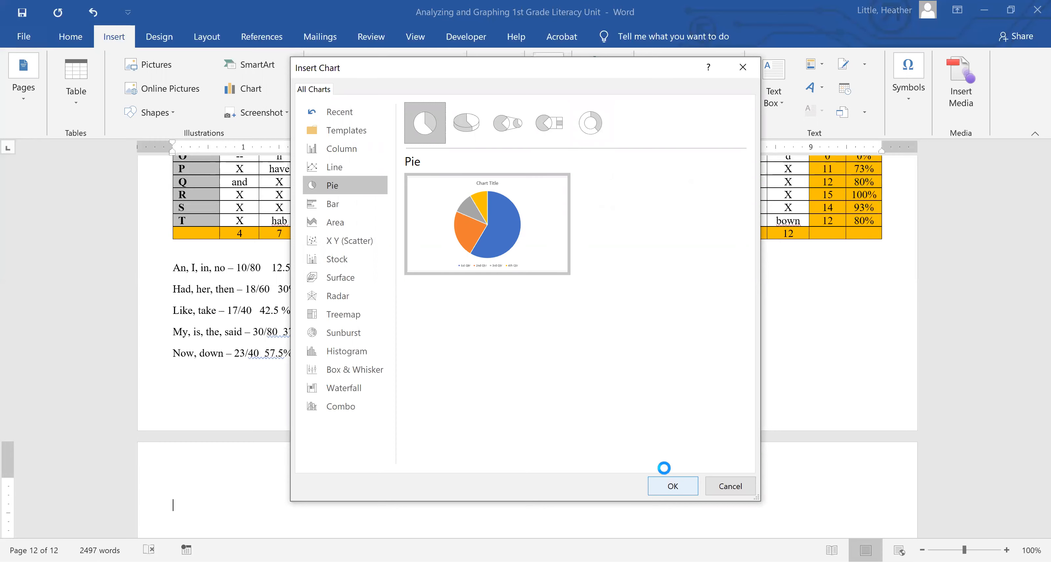
pyautogui.click(672, 486)
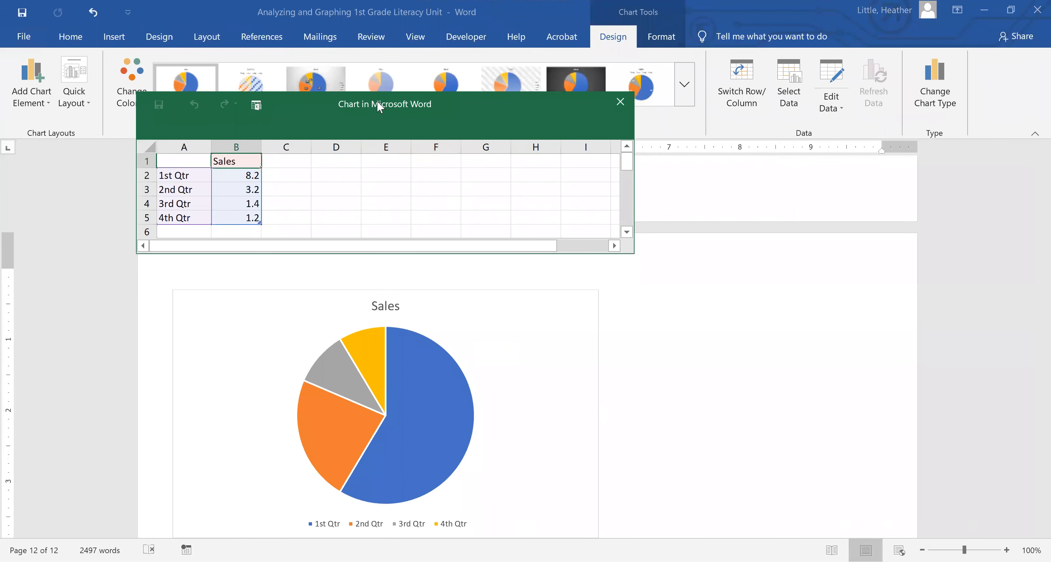
# - Label the slices Correct and Incorrect and rename the series OW Words
pyautogui.moveTo(385, 103); pyautogui.dragTo(651, 235)
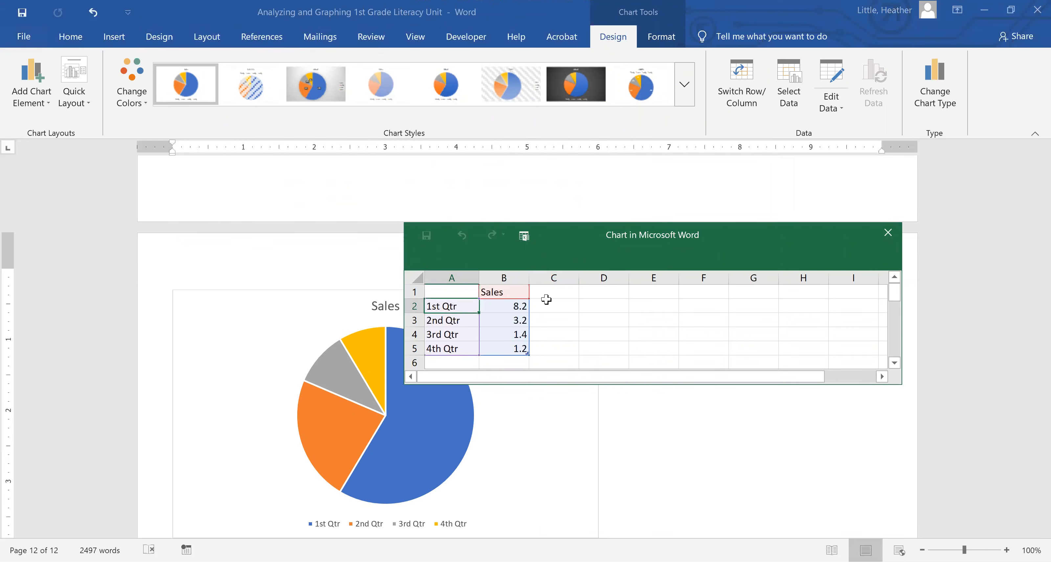
pyautogui.moveTo(551, 303)
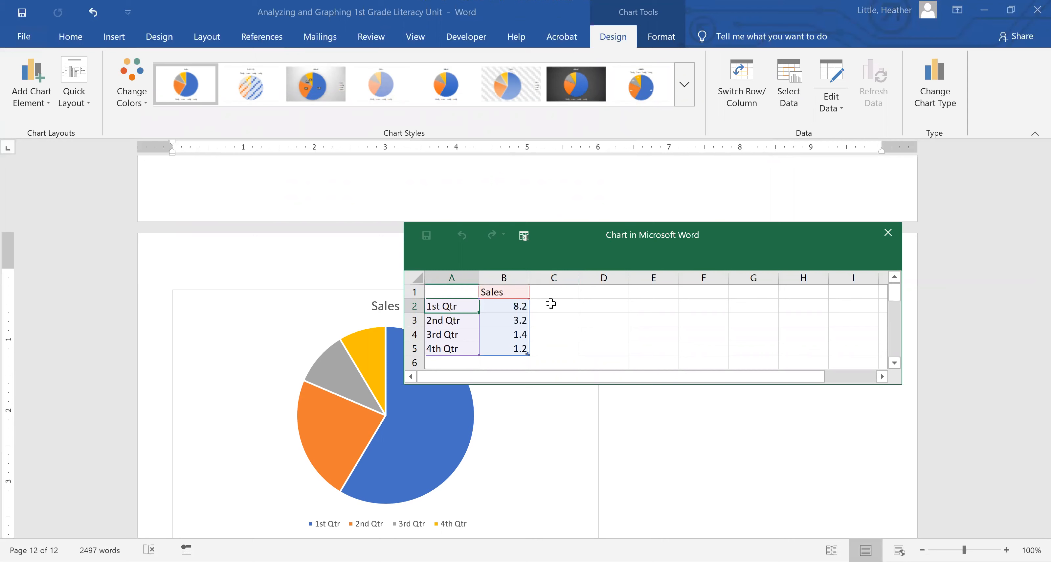
pyautogui.write('Corr')
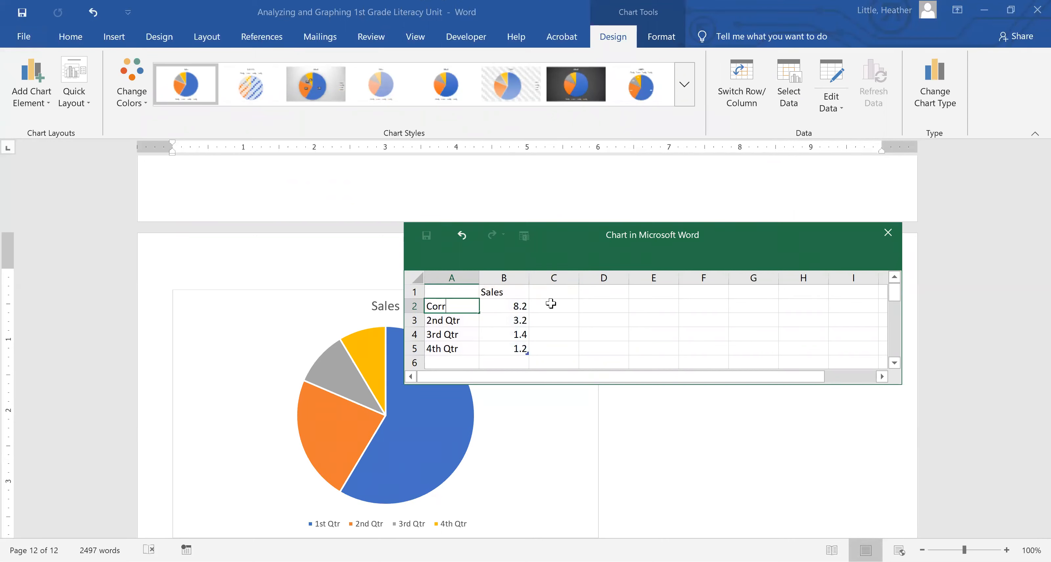
pyautogui.press('Return')
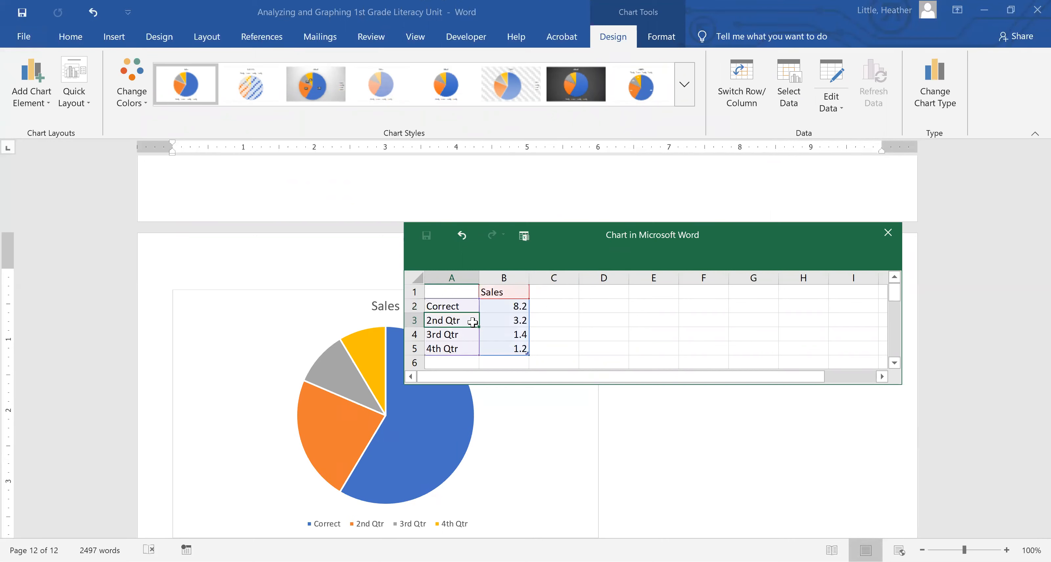
pyautogui.write('Incorrect')
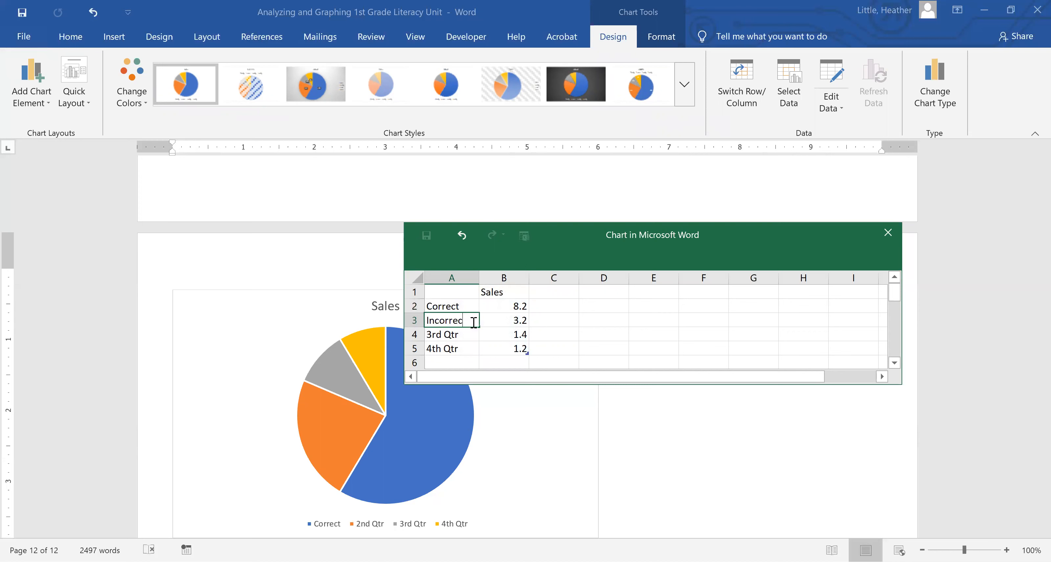
pyautogui.click(503, 291)
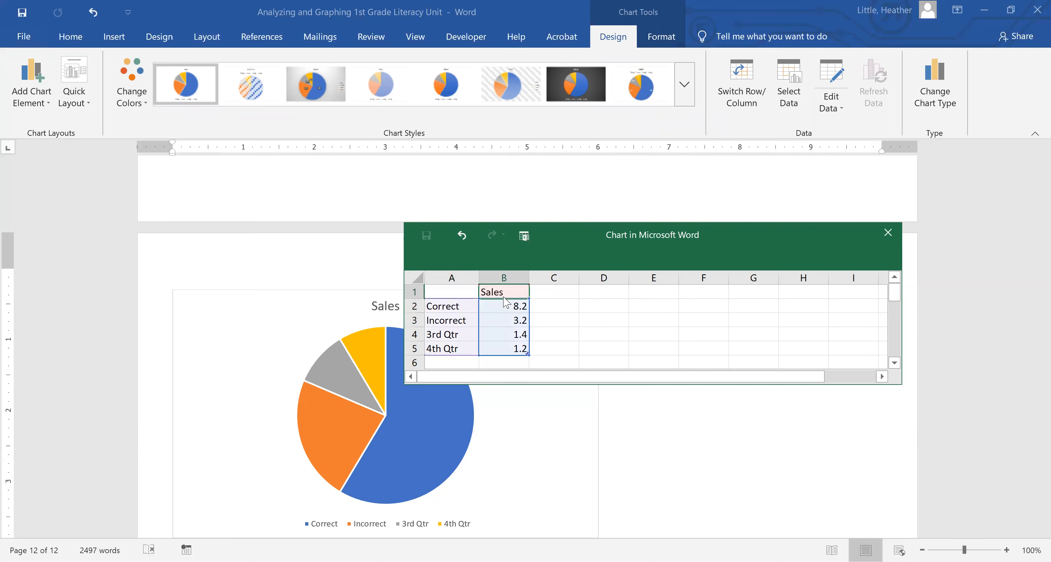
pyautogui.write('O')
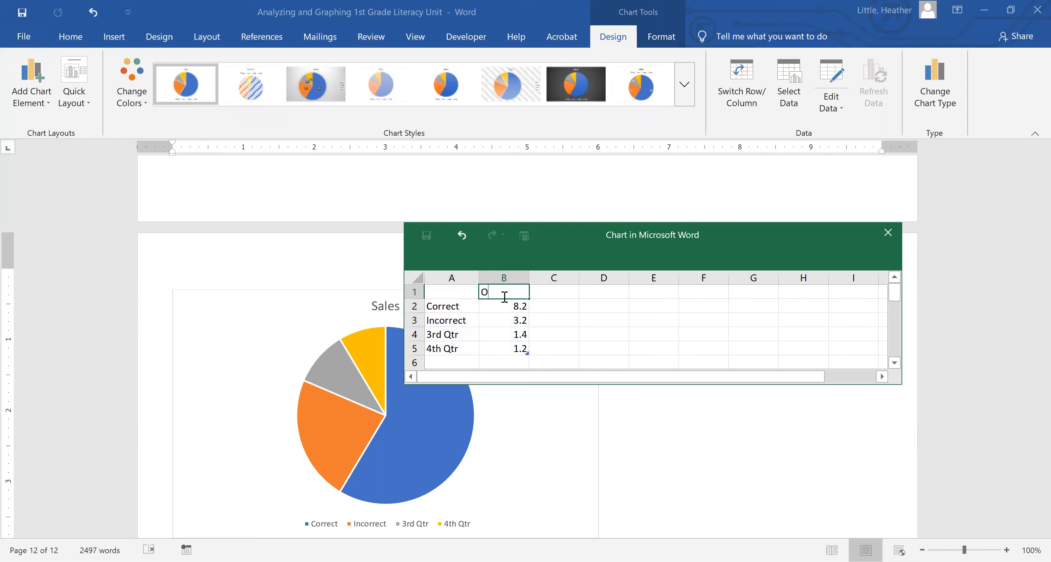
pyautogui.write('W Words')
pyautogui.click(503, 320)
pyautogui.write('23')
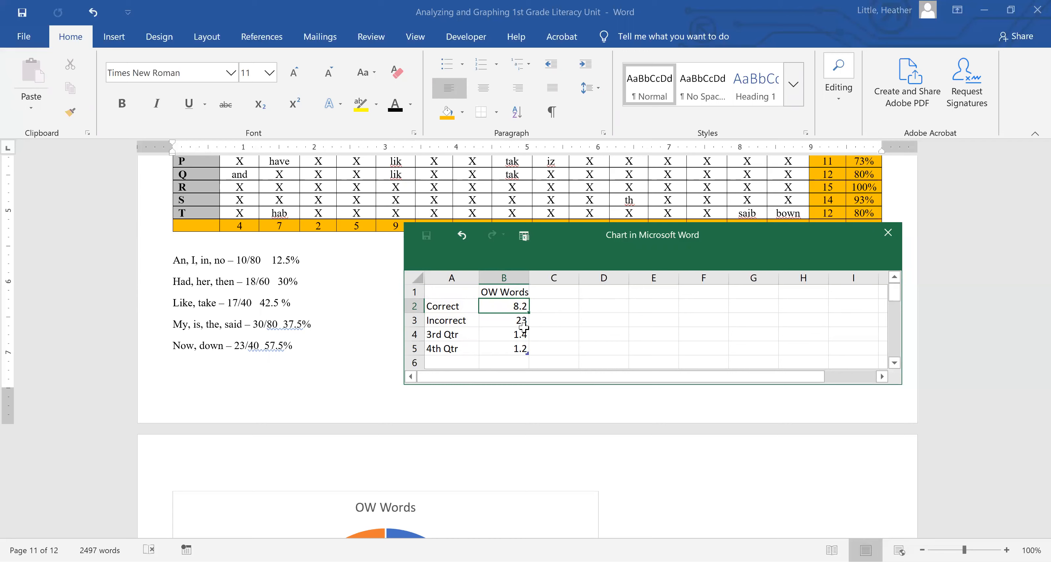
# - Enter Correct 17 and Incorrect 23 and remove the leftover quarter rows
pyautogui.write('1')
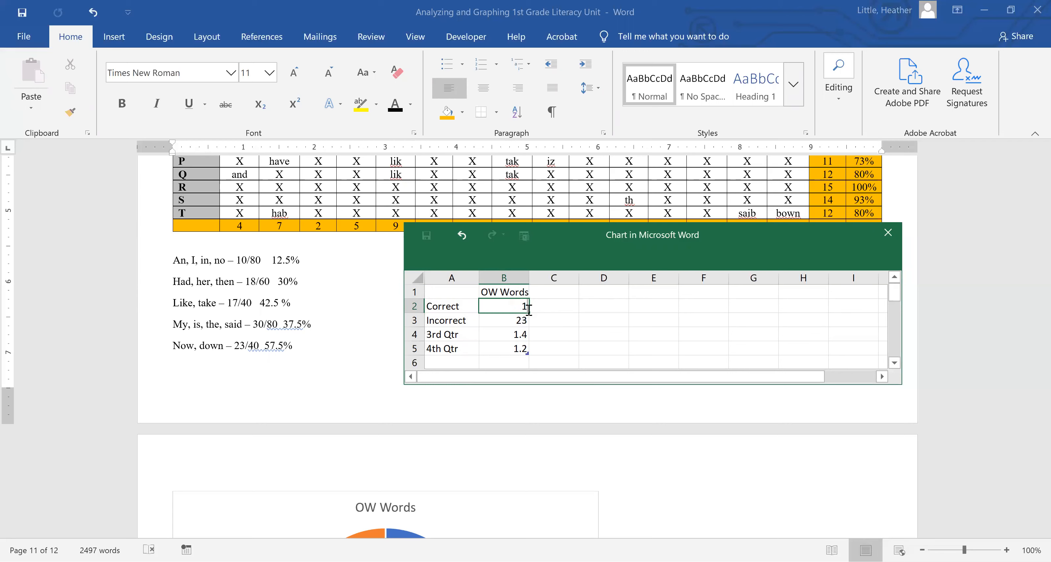
pyautogui.write('7')
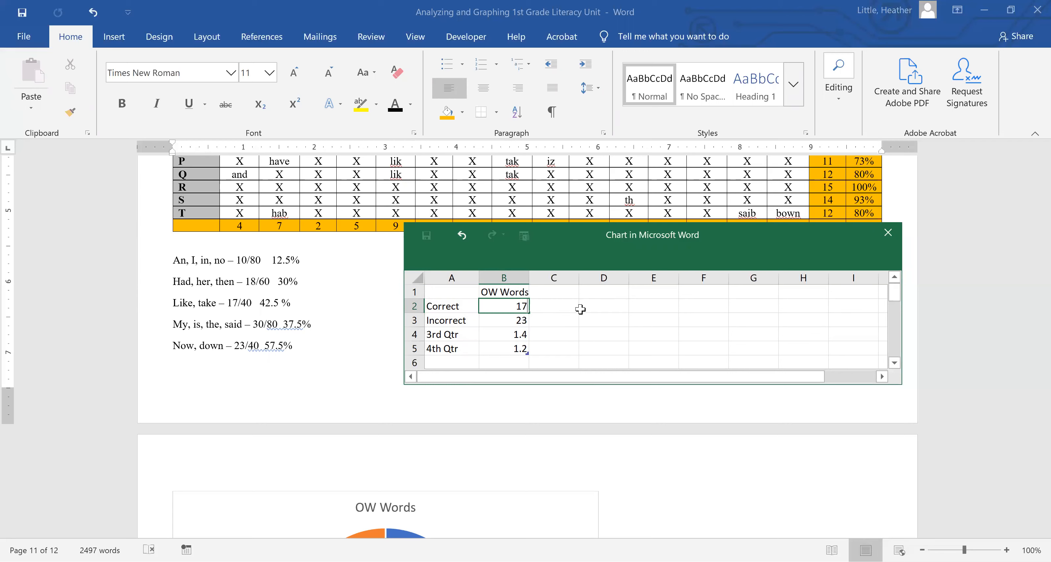
pyautogui.click(602, 320)
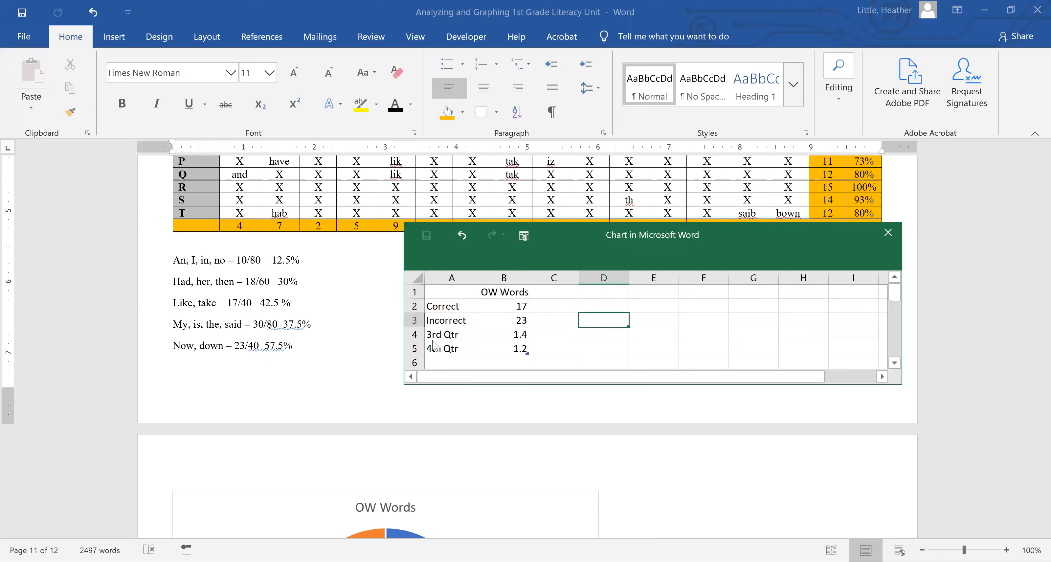
pyautogui.click(414, 334)
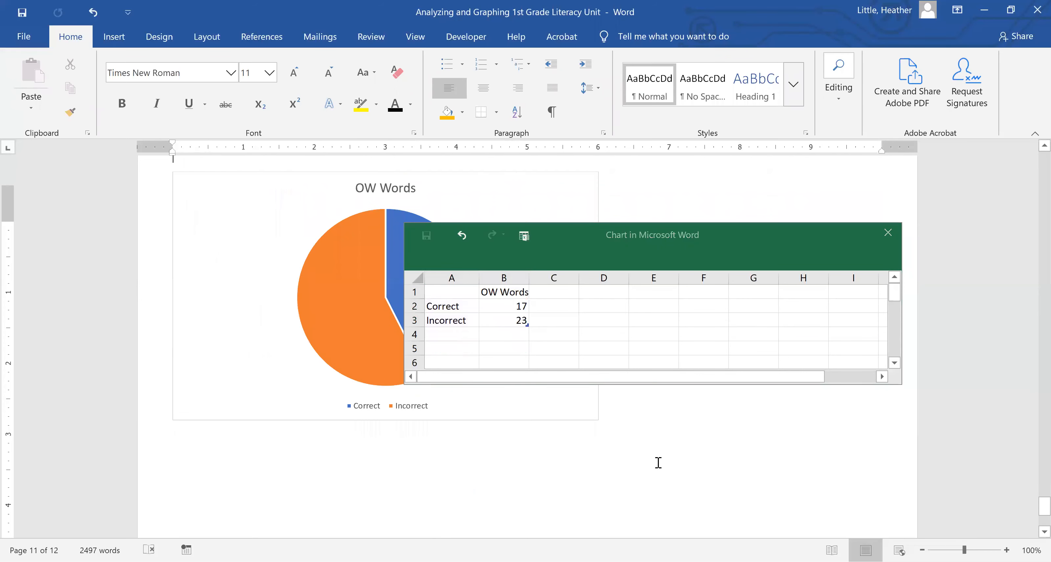
# - Shrink the OW Words pie and close its data sheet so only the chart remains
pyautogui.scroll(-3)
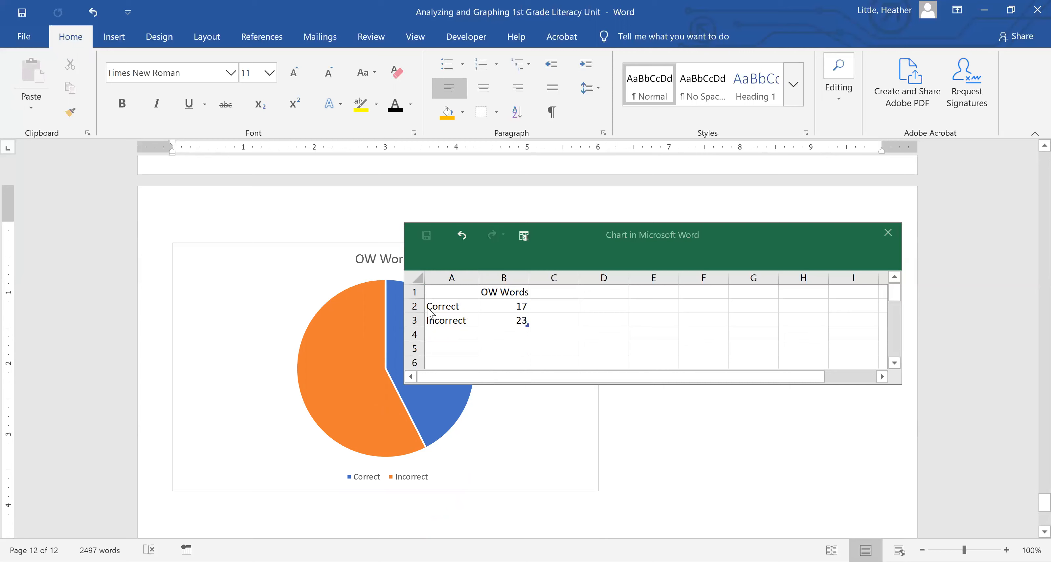
pyautogui.moveTo(338, 308)
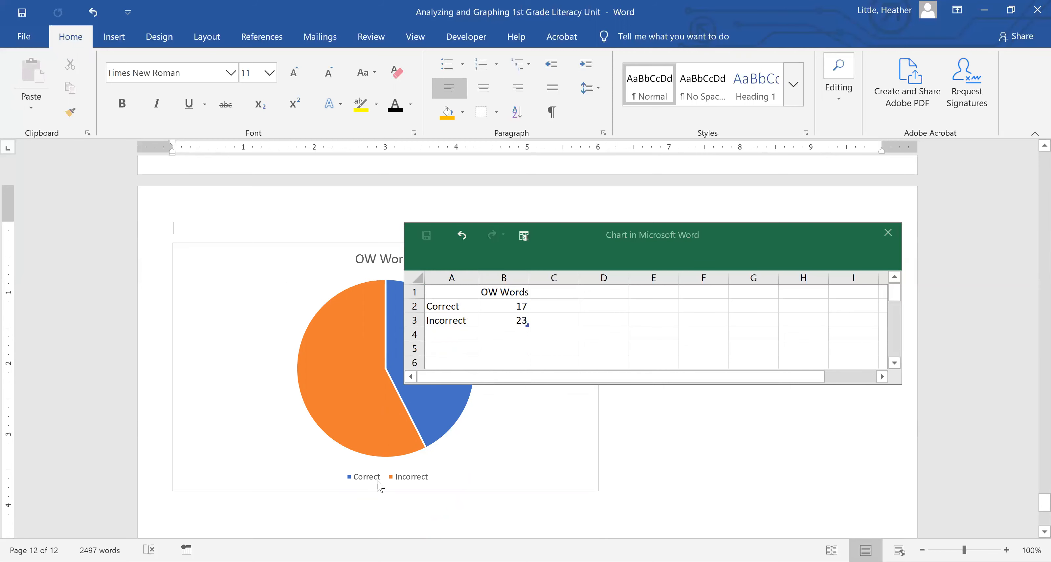
pyautogui.moveTo(362, 394)
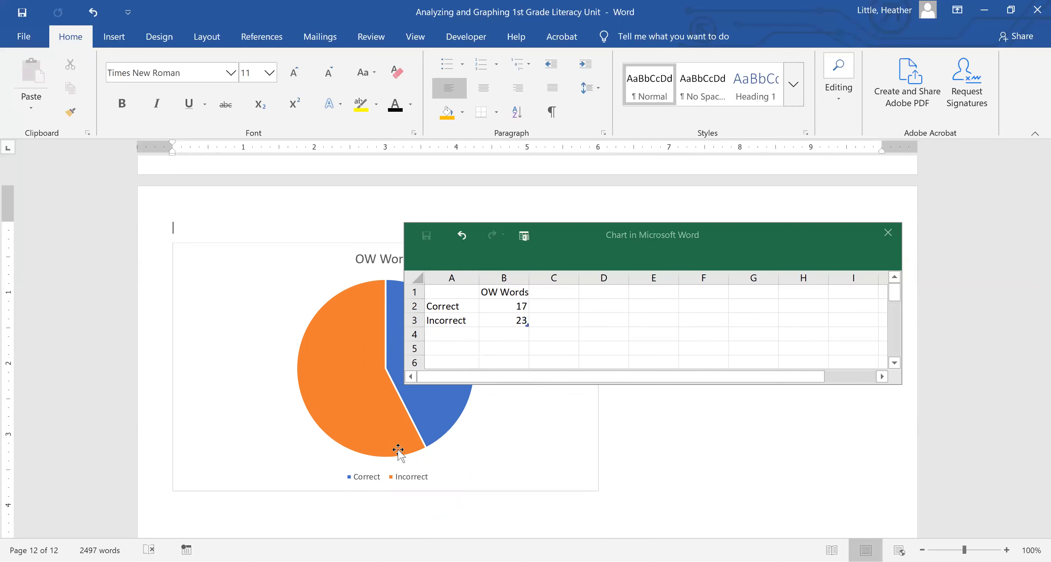
pyautogui.moveTo(536, 458)
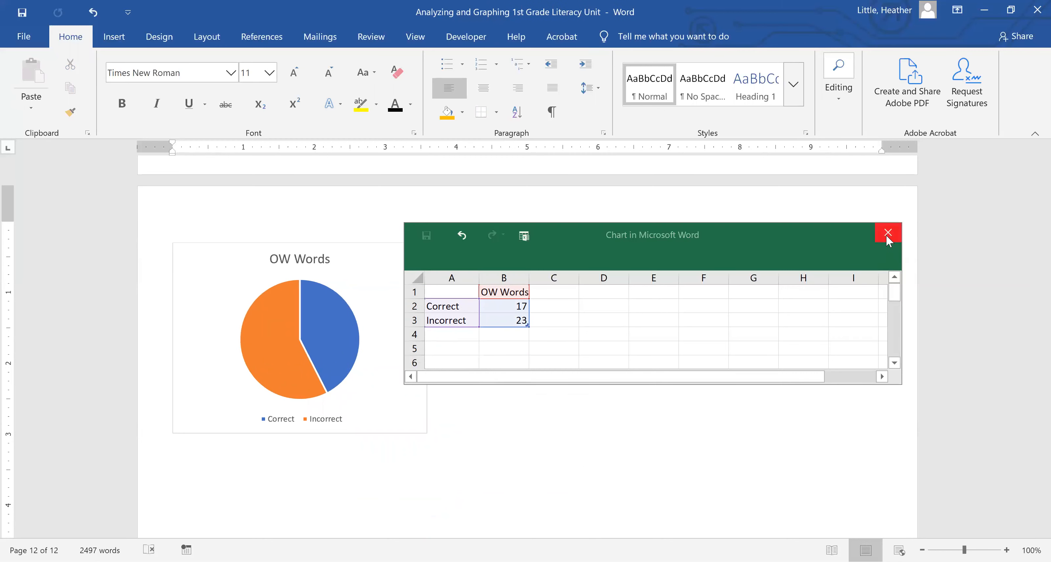
pyautogui.click(888, 233)
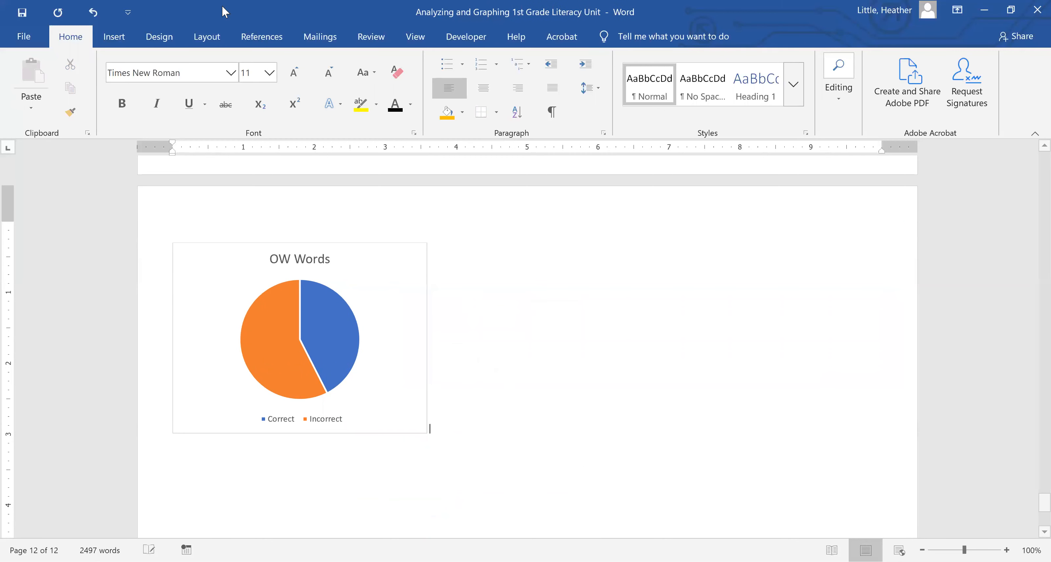
pyautogui.click(113, 37)
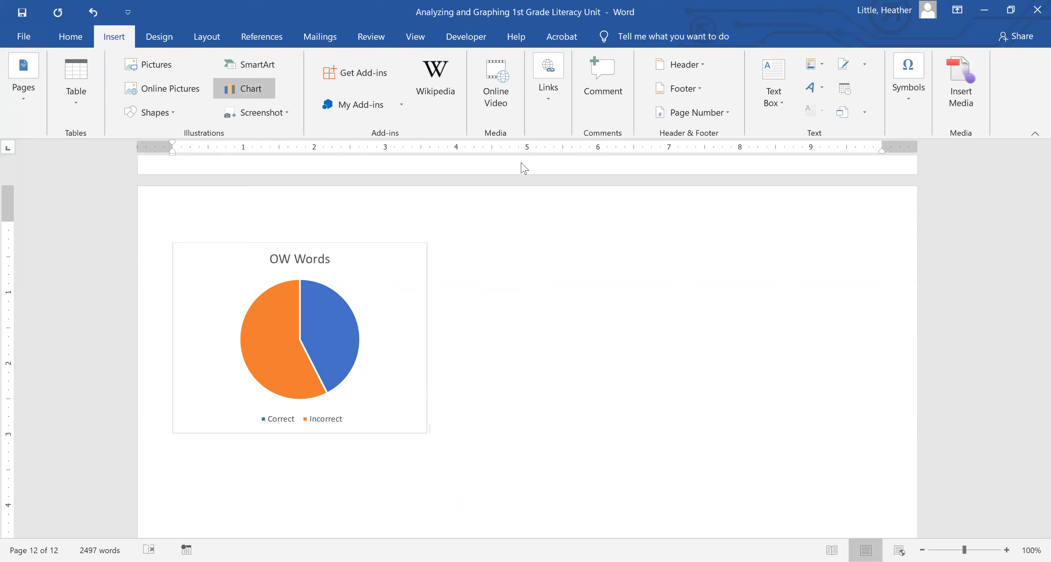
# - Insert a second pie chart, name its series Bossy E Words and set Correct to 23
pyautogui.click(251, 88)
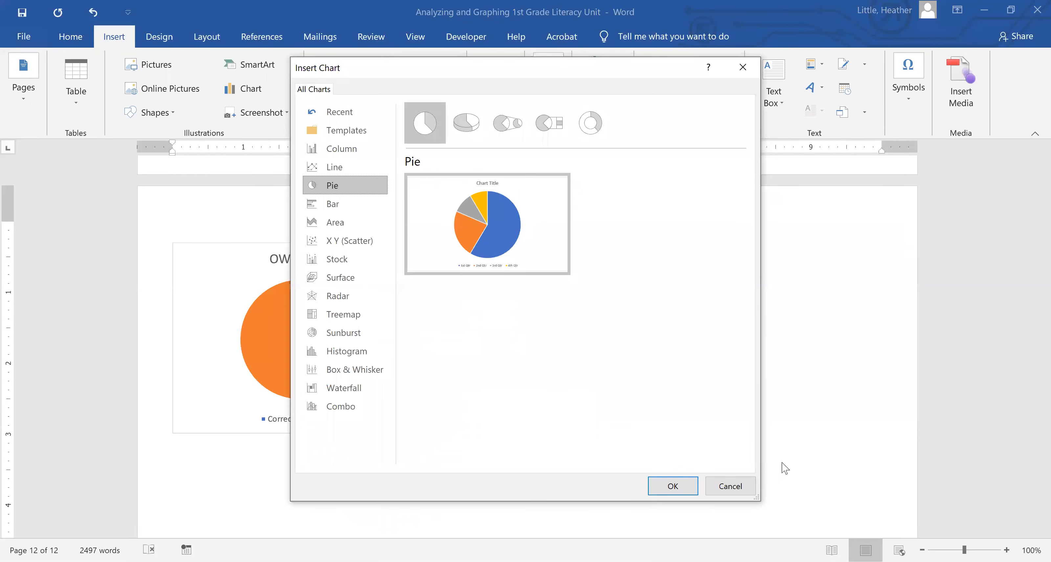
pyautogui.click(672, 486)
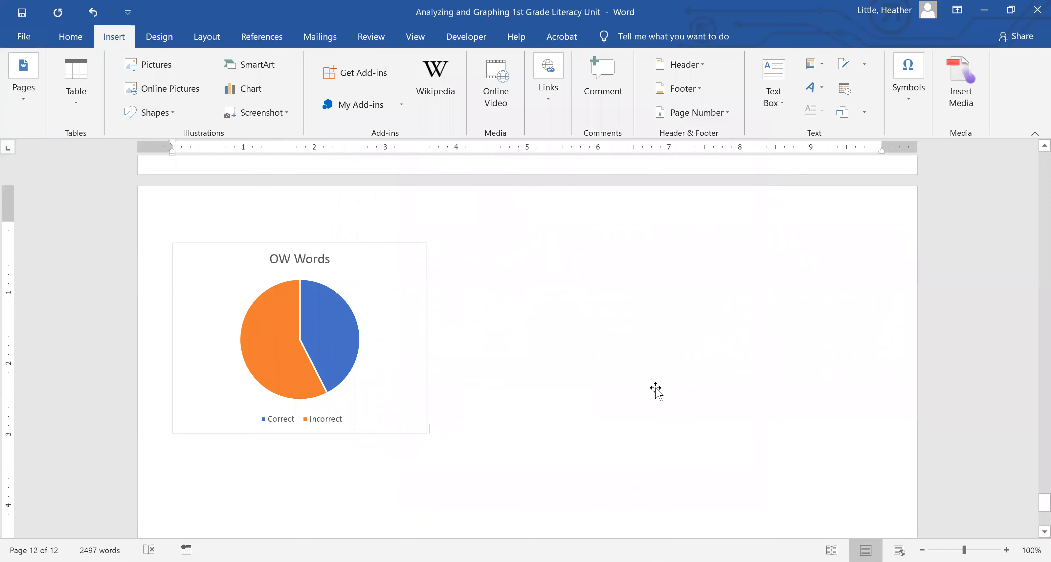
pyautogui.click(250, 88)
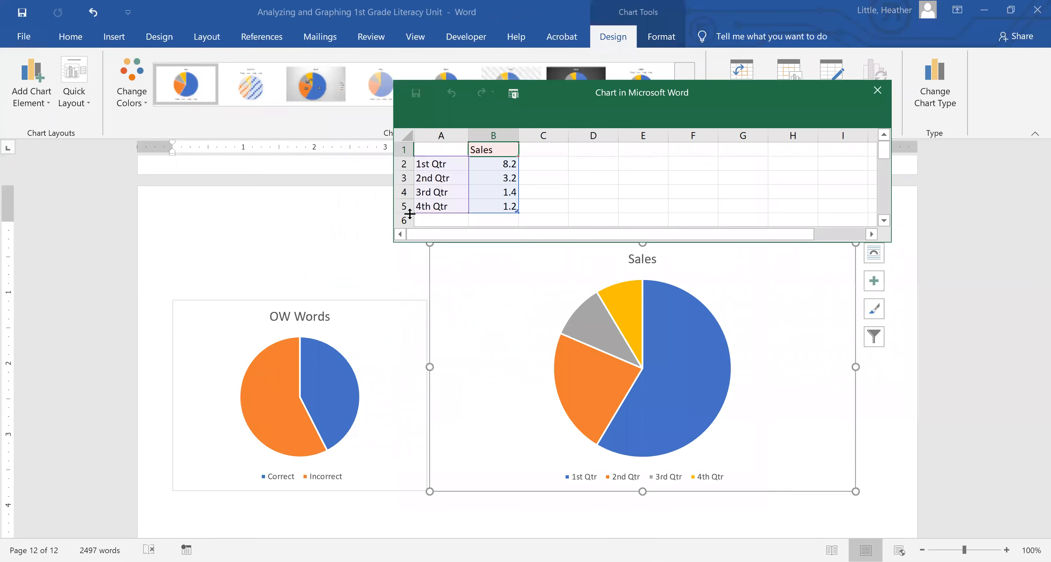
pyautogui.click(494, 150)
pyautogui.write('B')
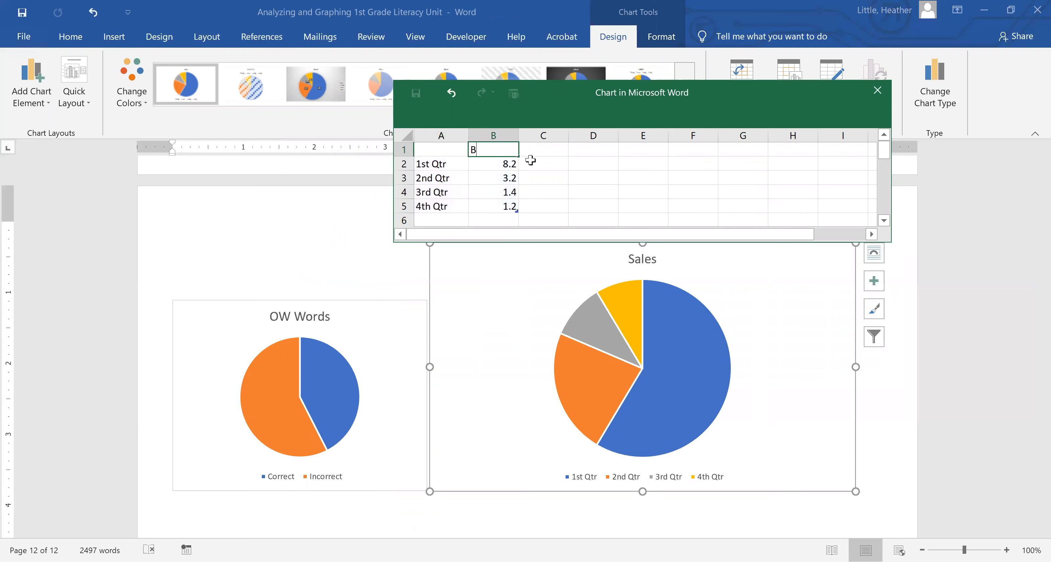
pyautogui.write('osse')
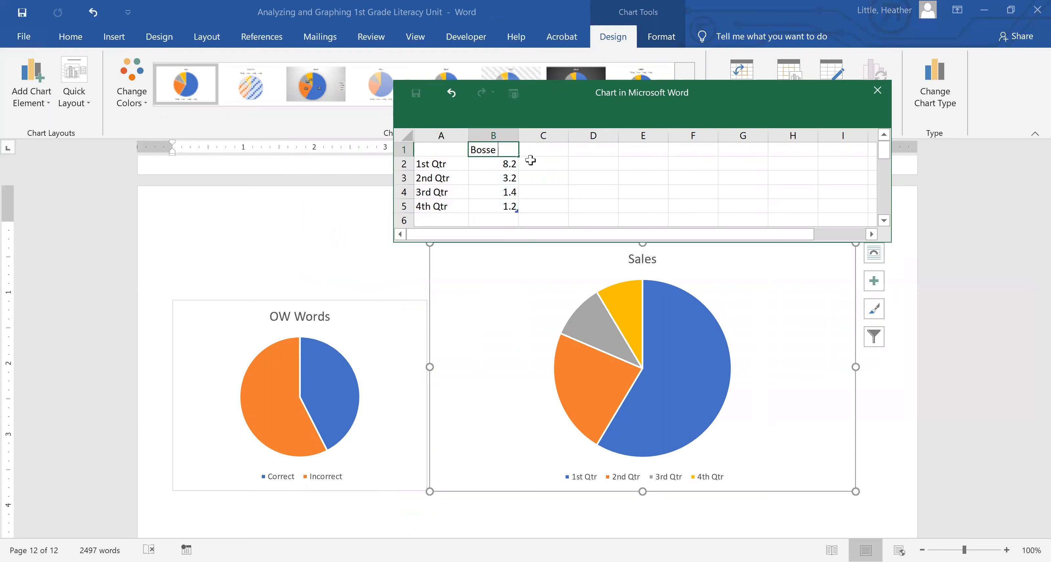
pyautogui.write('E')
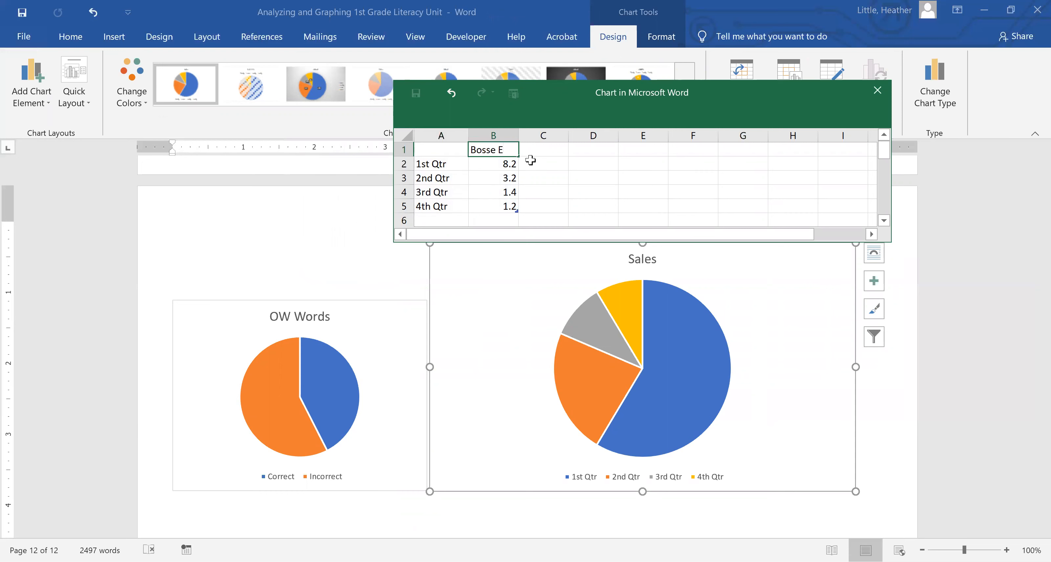
pyautogui.write('y')
pyautogui.click(441, 163)
pyautogui.write('Correct')
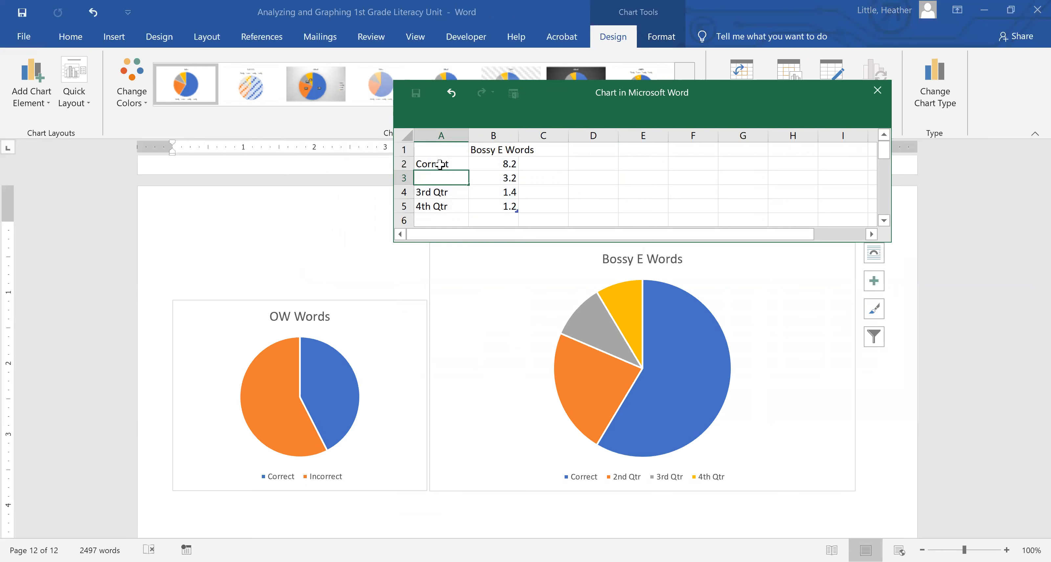
pyautogui.scroll(3)
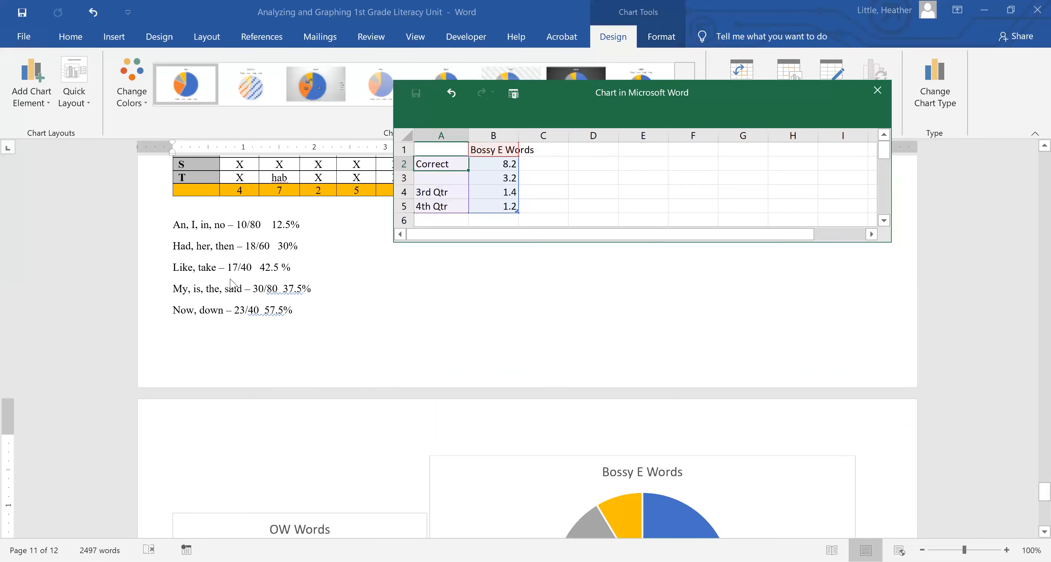
pyautogui.moveTo(239, 280)
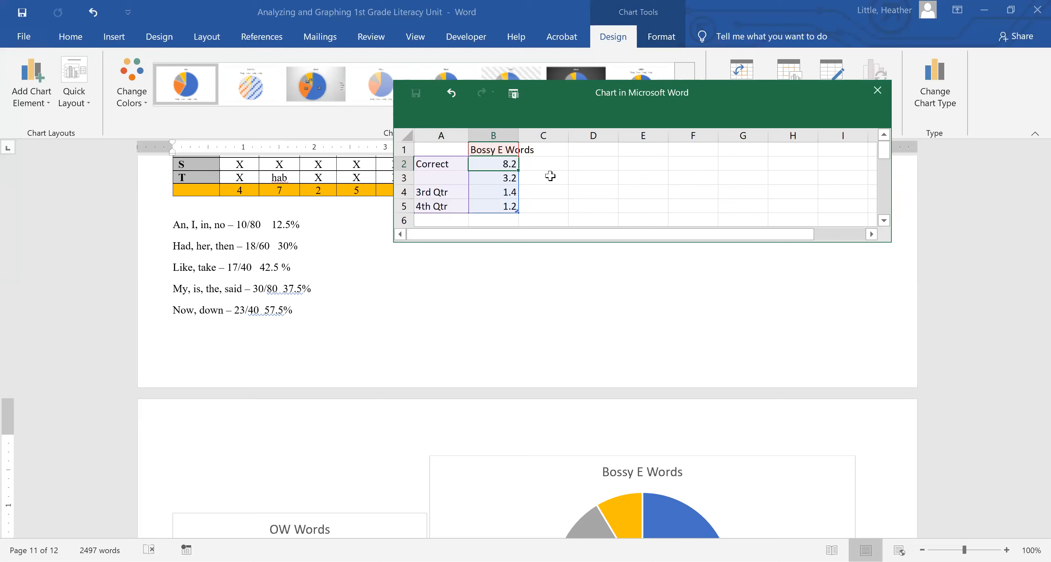
pyautogui.write('23')
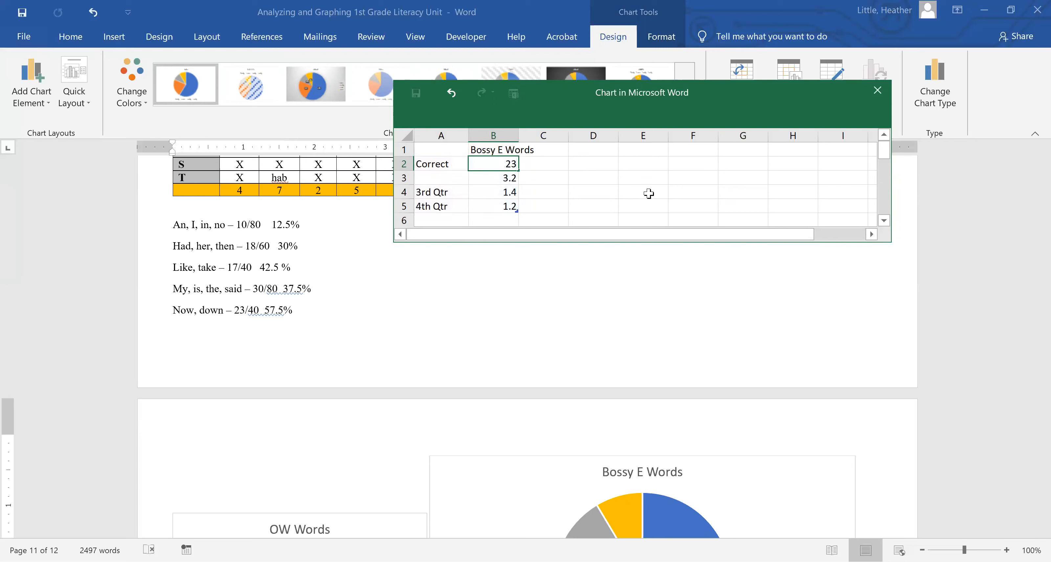
# - Add the Incorrect - Missing E and Incorrect - Unanswered categories with counts 9 and 4
pyautogui.scroll(-3)
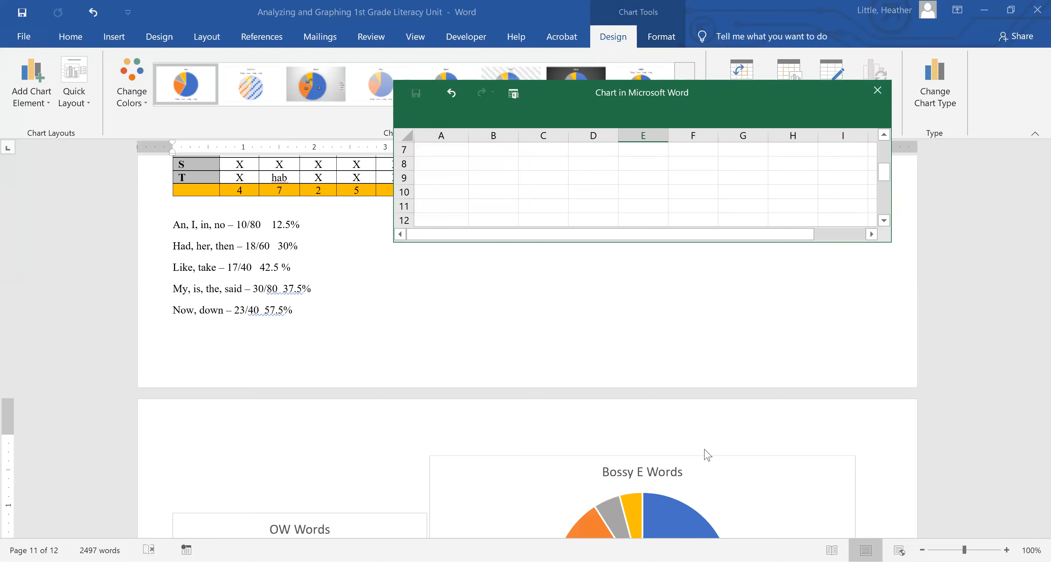
pyautogui.scroll(-3)
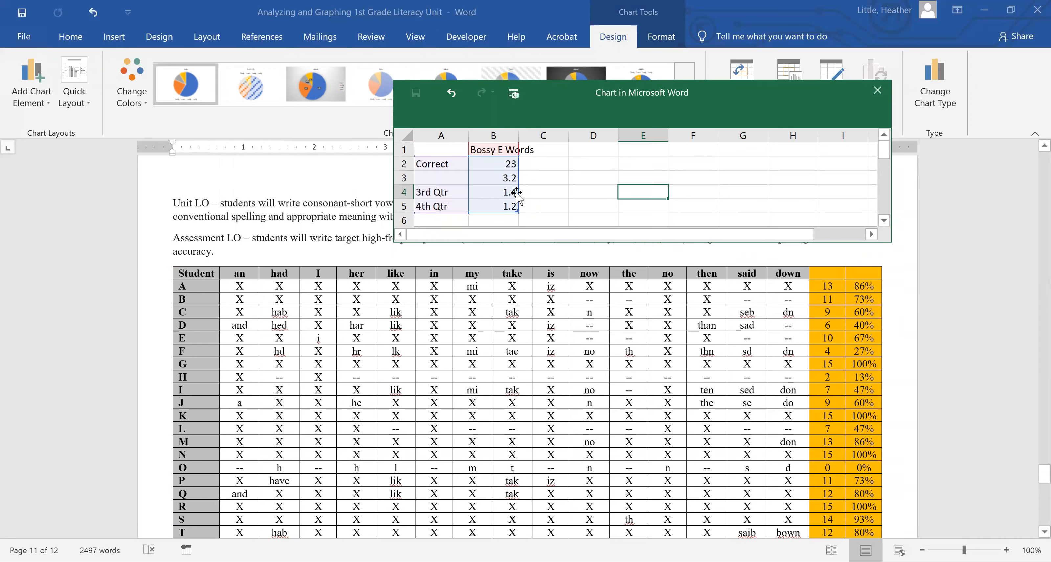
pyautogui.moveTo(605, 304)
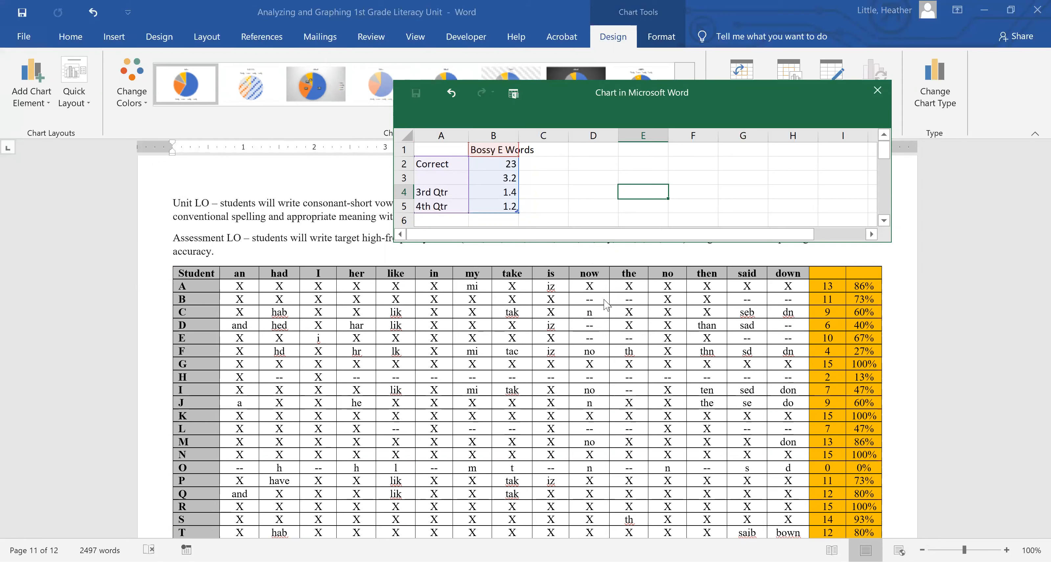
pyautogui.moveTo(536, 345)
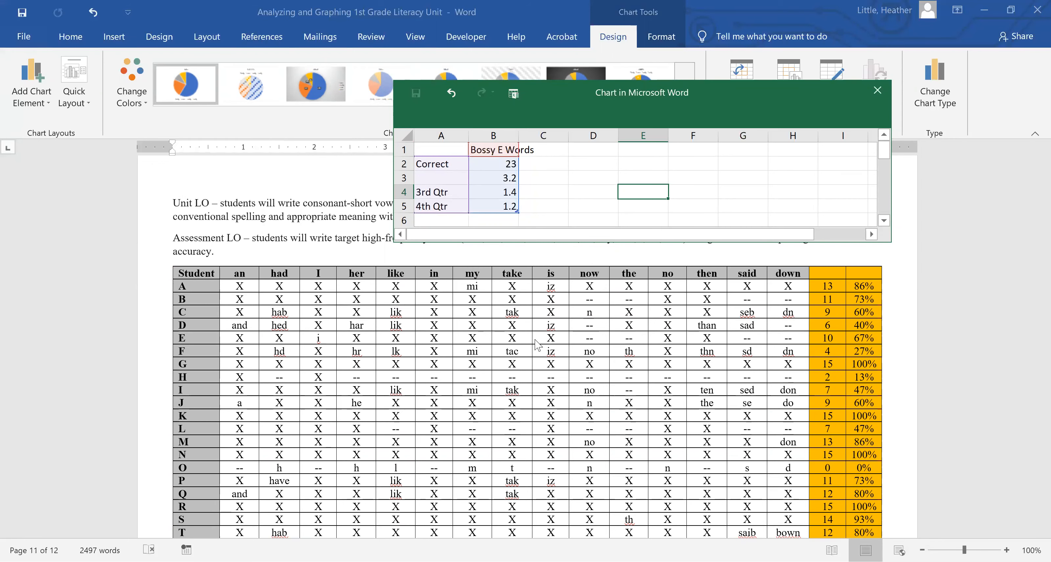
pyautogui.scroll(-3)
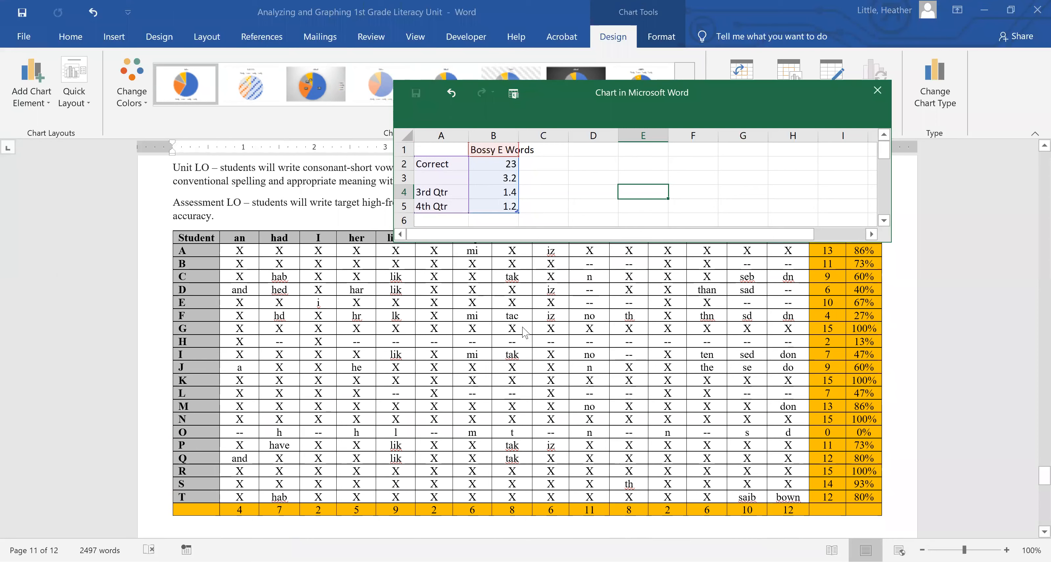
pyautogui.moveTo(407, 318)
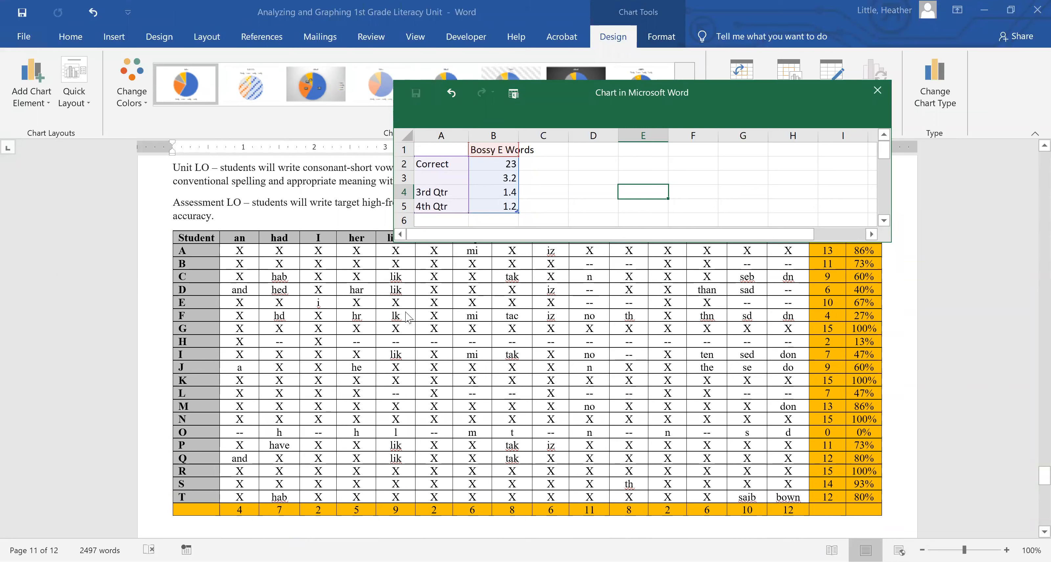
pyautogui.moveTo(414, 329)
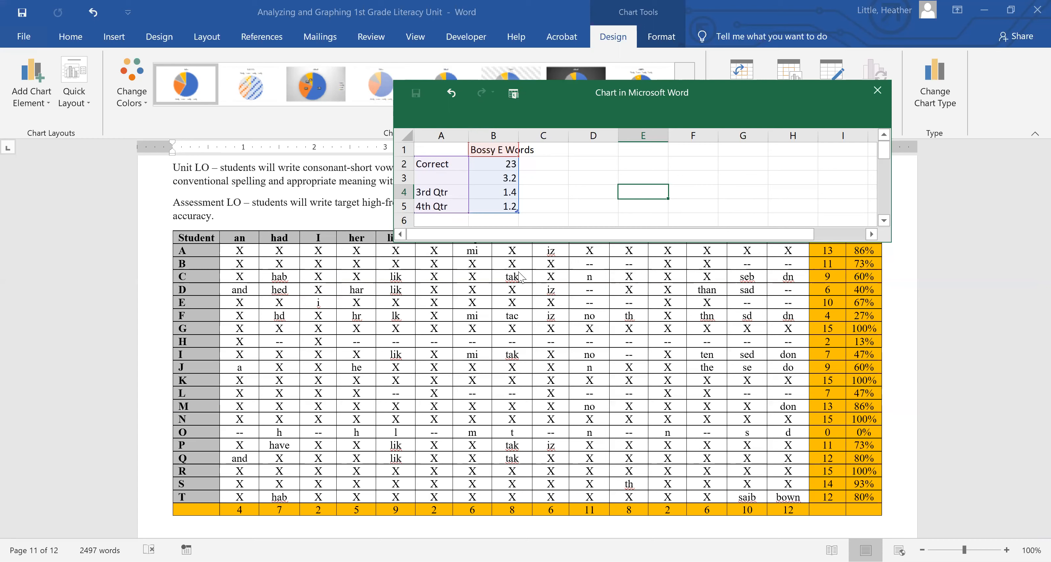
pyautogui.click(440, 176)
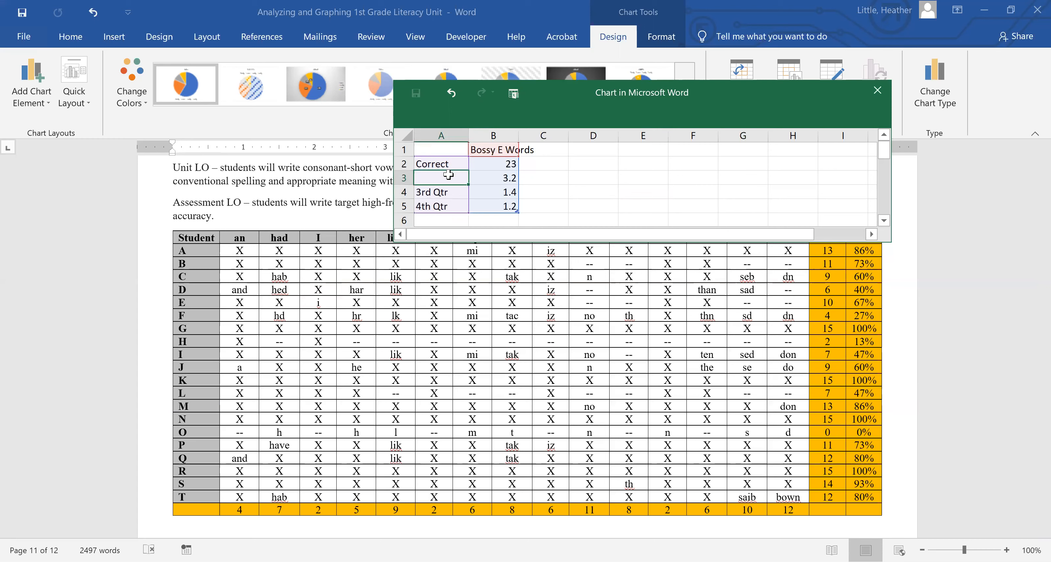
pyautogui.write('missi')
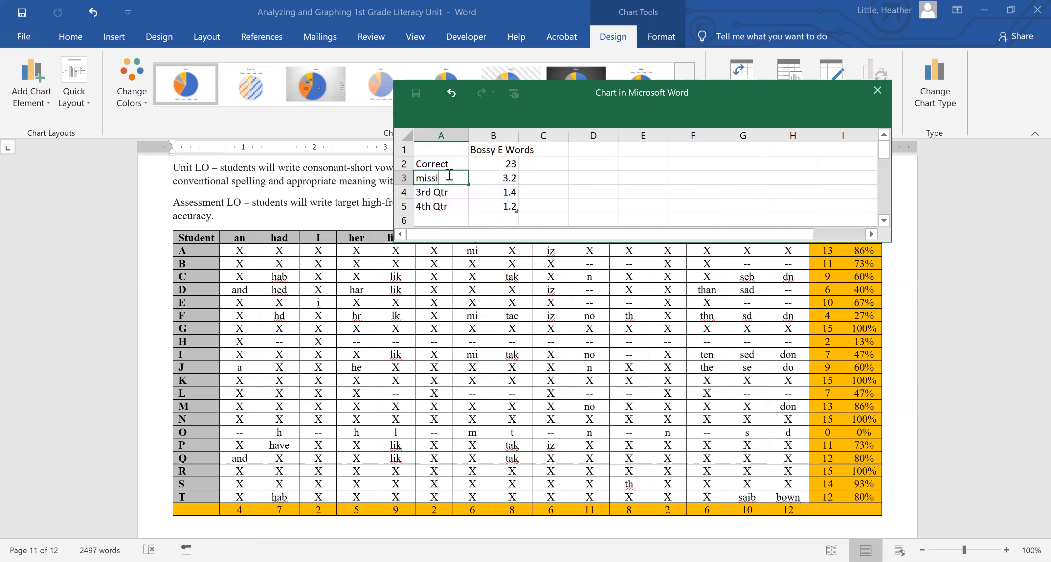
pyautogui.write('Incorrect - M')
pyautogui.click(493, 177)
pyautogui.write('9')
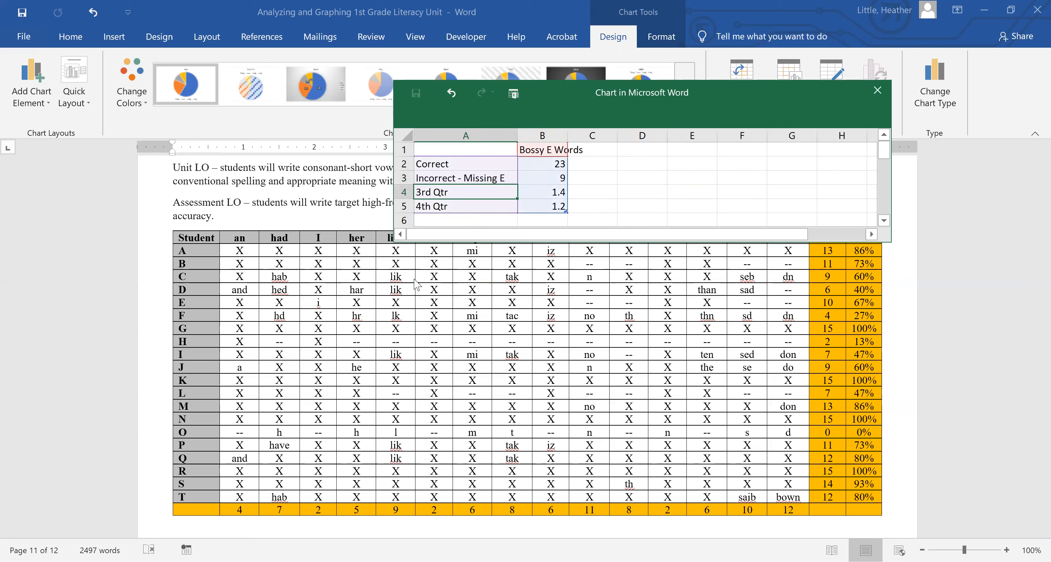
pyautogui.moveTo(405, 321)
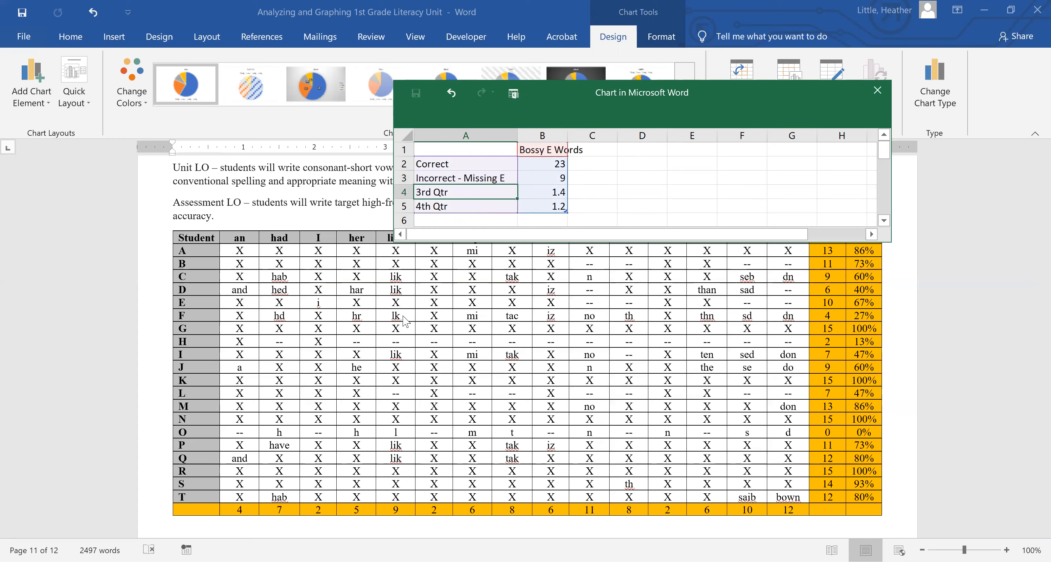
pyautogui.moveTo(402, 355)
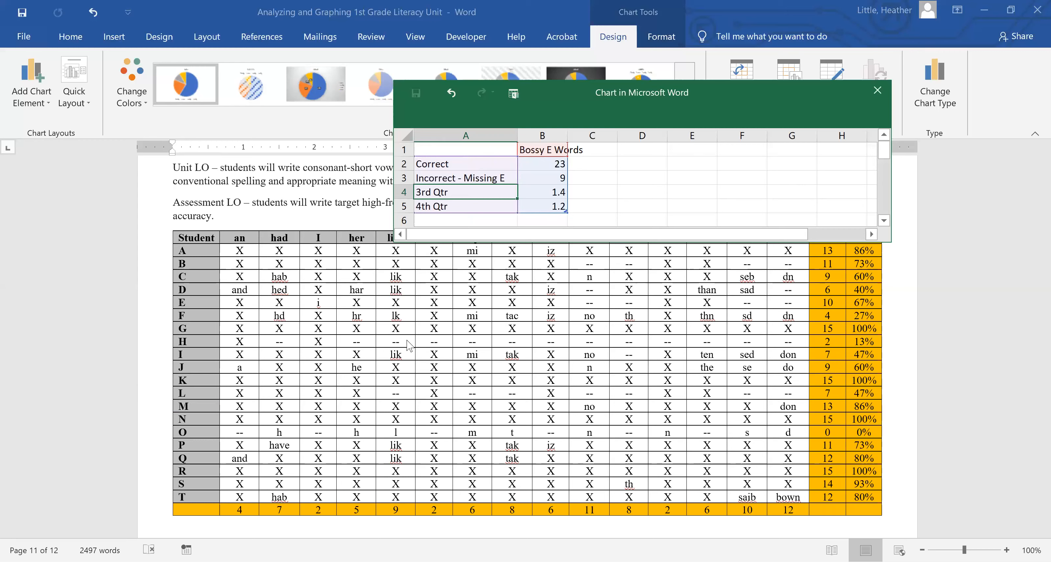
pyautogui.moveTo(403, 402)
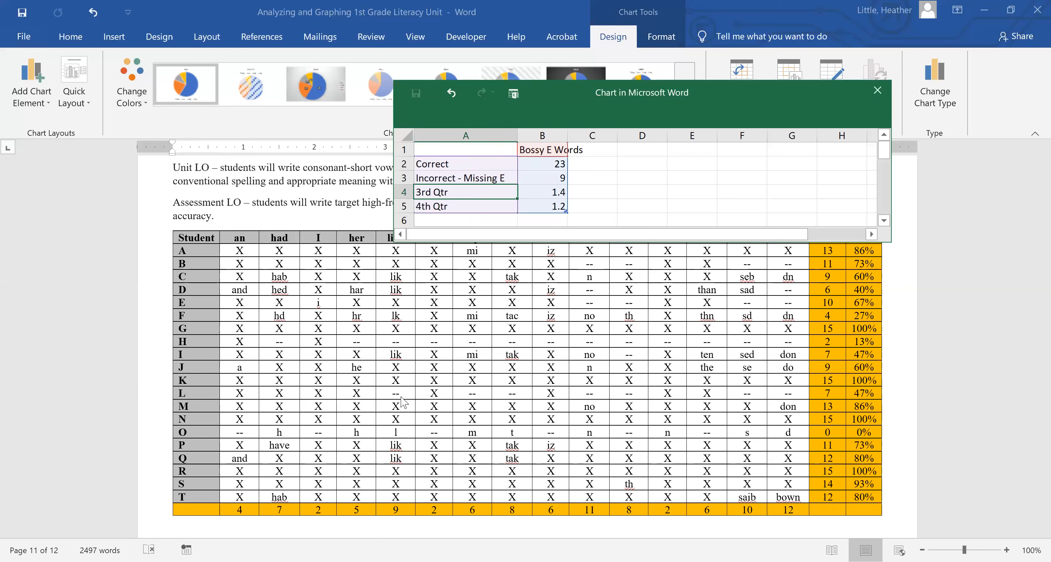
pyautogui.moveTo(519, 350)
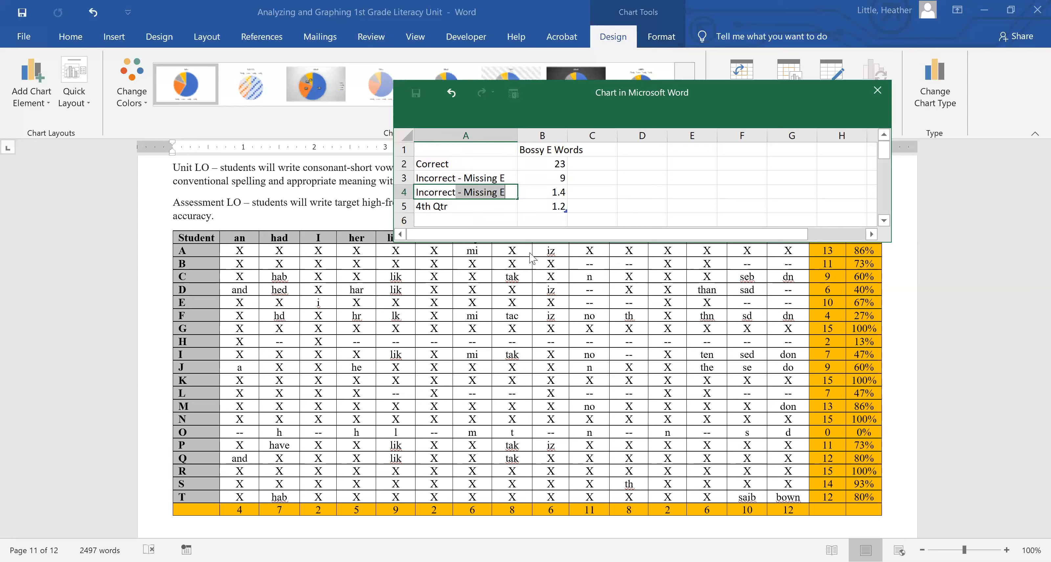
pyautogui.write('Incorrect - Unanswered')
pyautogui.click(542, 192)
pyautogui.write('4')
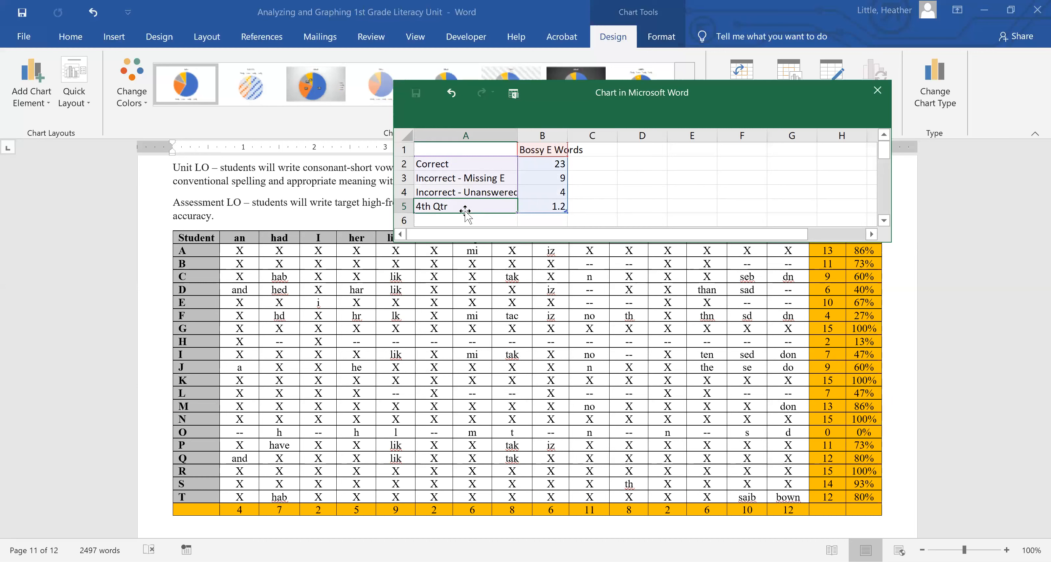
pyautogui.moveTo(404, 342)
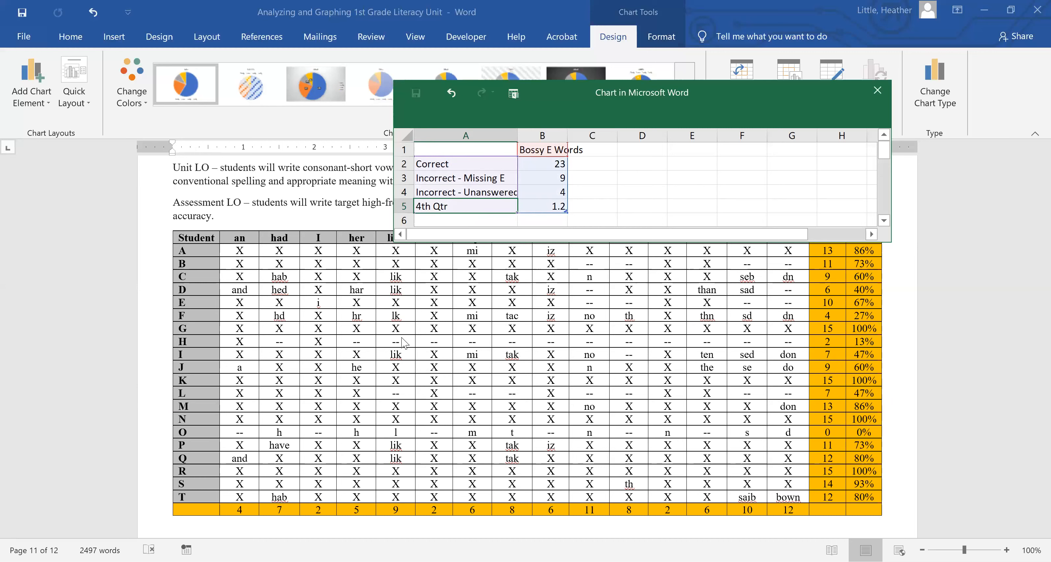
pyautogui.moveTo(394, 436)
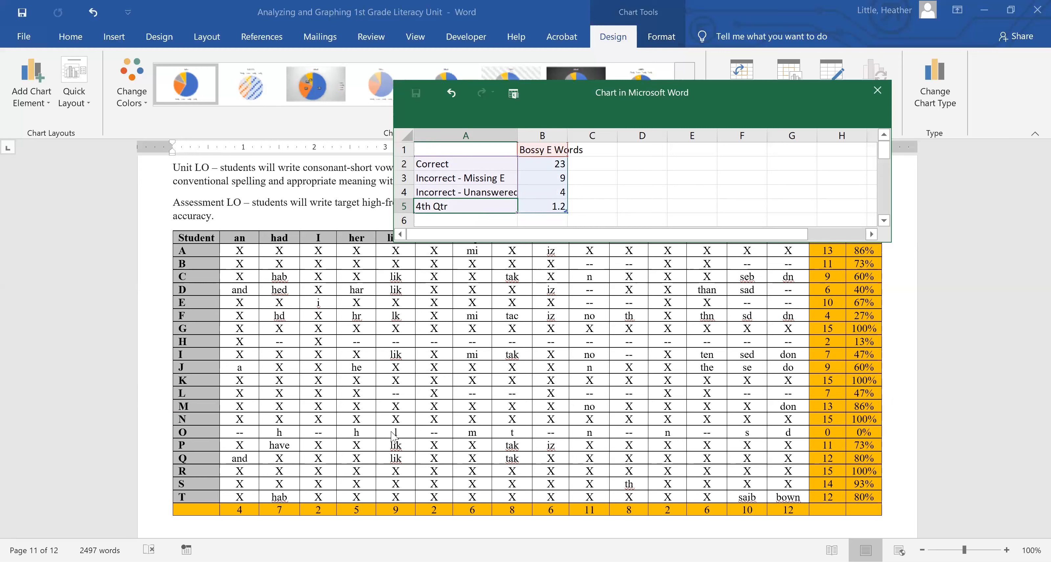
pyautogui.moveTo(404, 447)
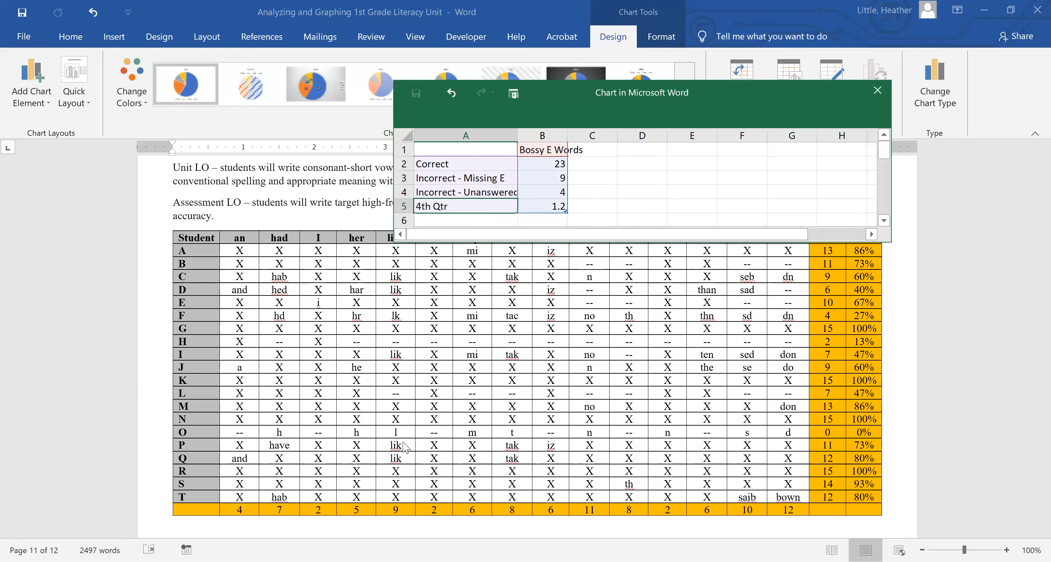
pyautogui.moveTo(542, 161)
pyautogui.write('Incorrect -')
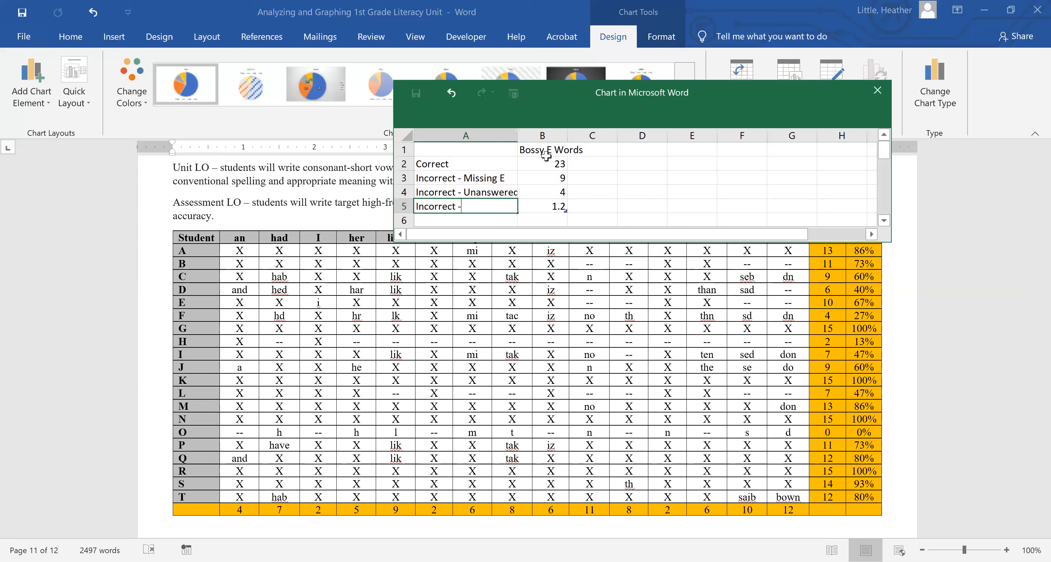
# - Add Incorrect - Only 1st letter 2 and an Incorrect - other row with 2
pyautogui.write('Only')
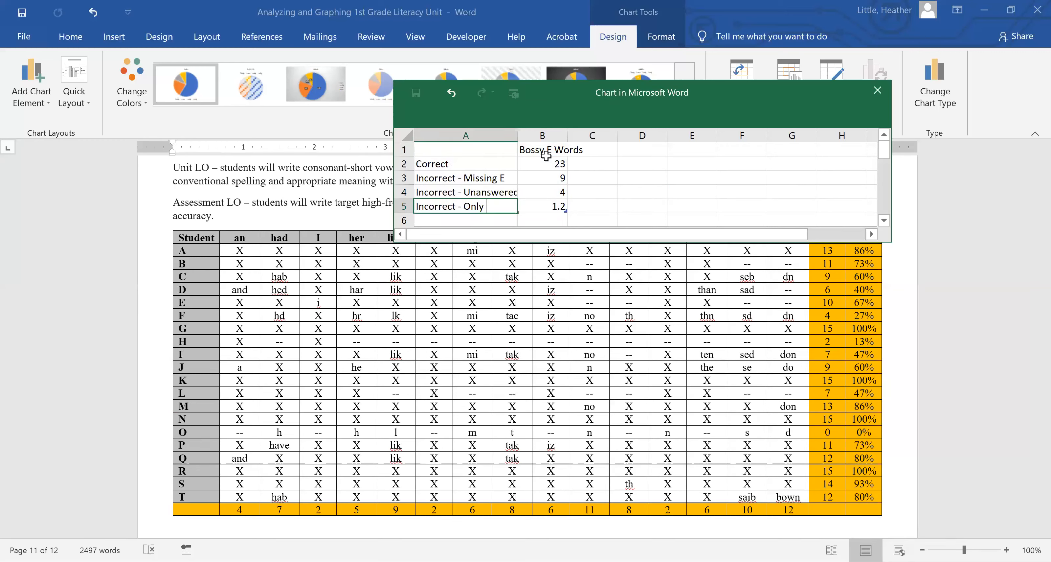
pyautogui.write('1st letter')
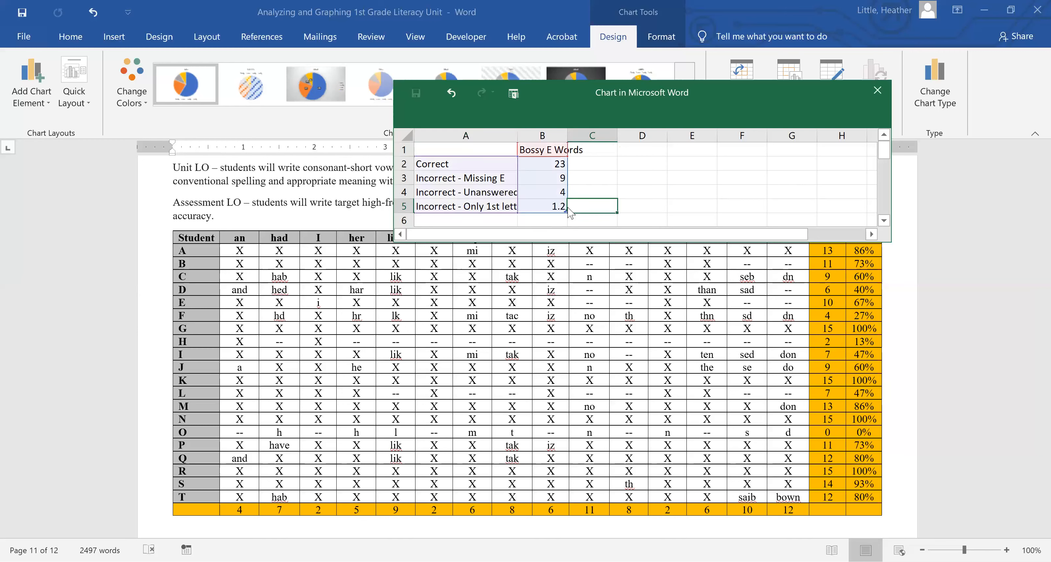
pyautogui.click(541, 205)
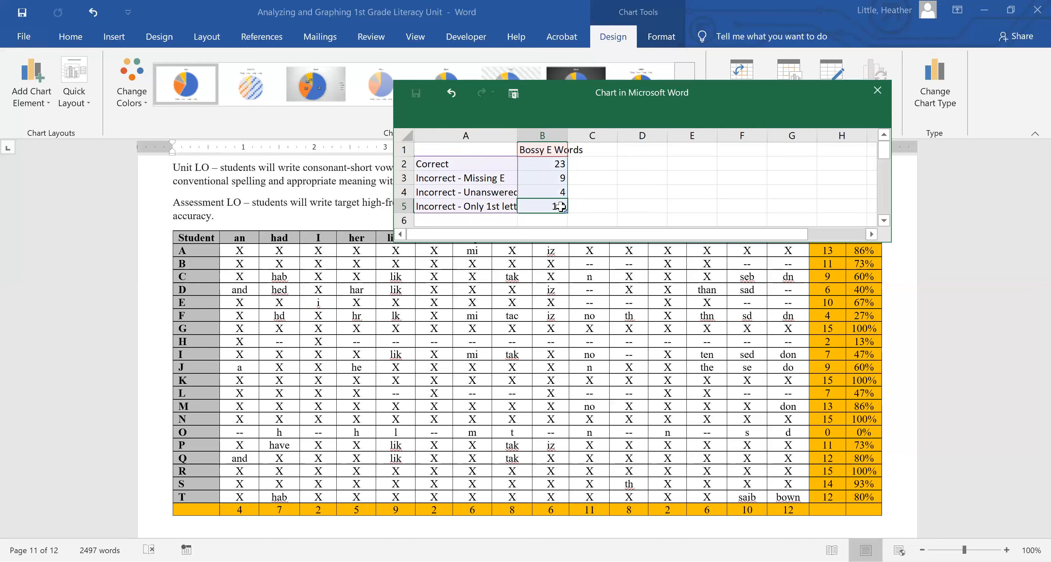
pyautogui.click(641, 205)
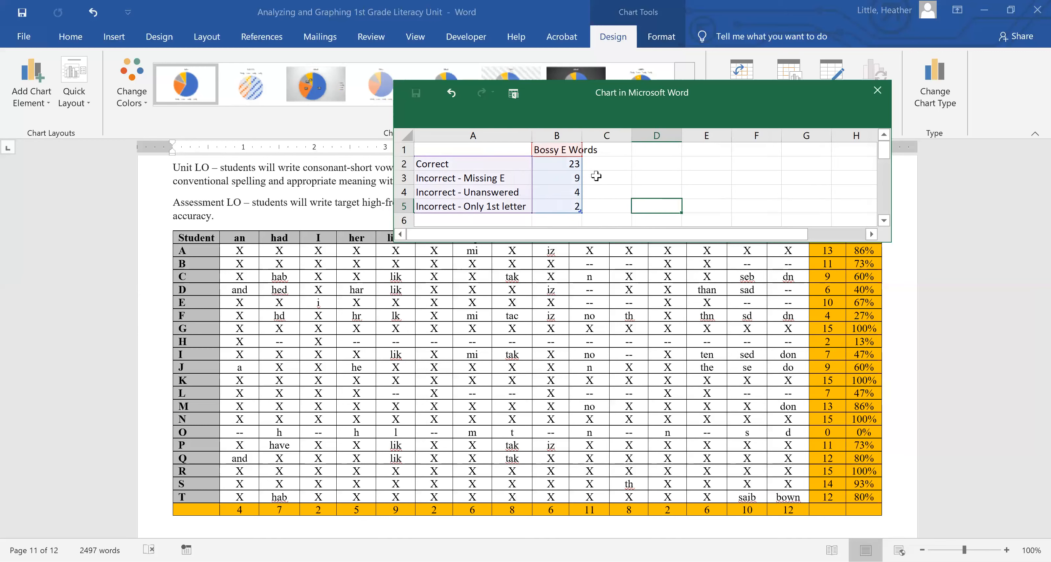
pyautogui.click(471, 206)
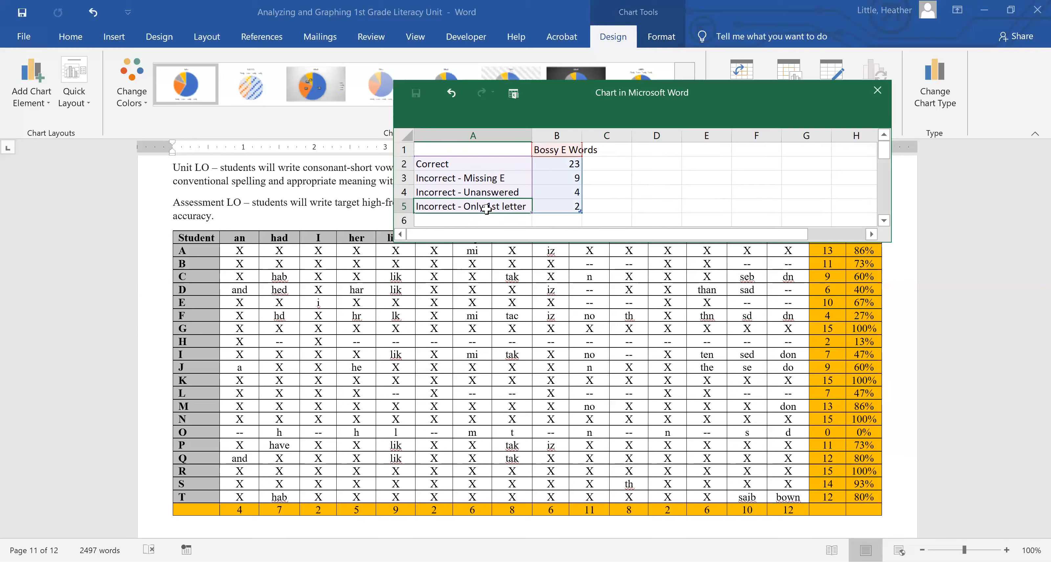
pyautogui.click(472, 219)
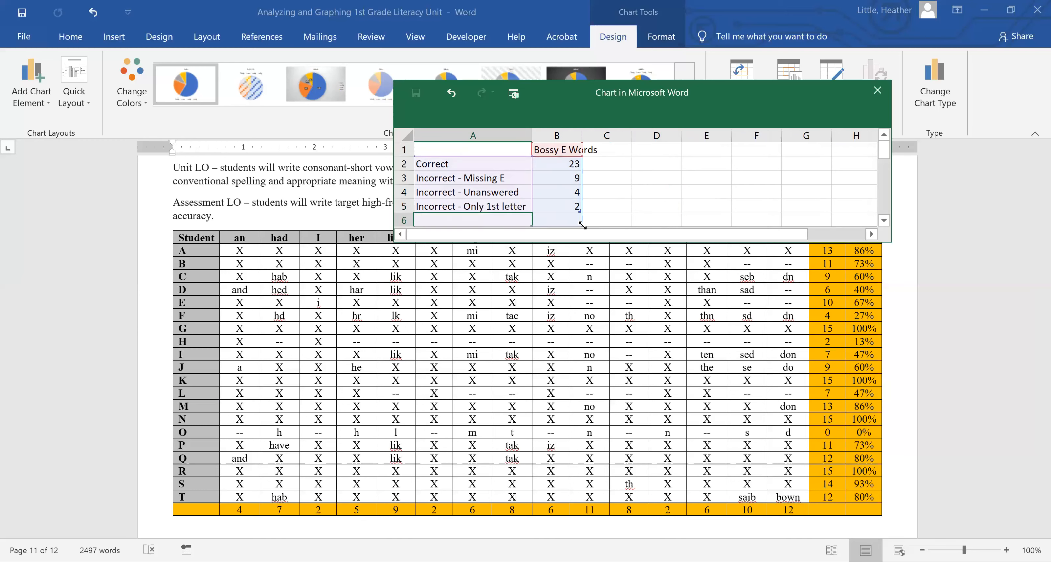
pyautogui.click(657, 205)
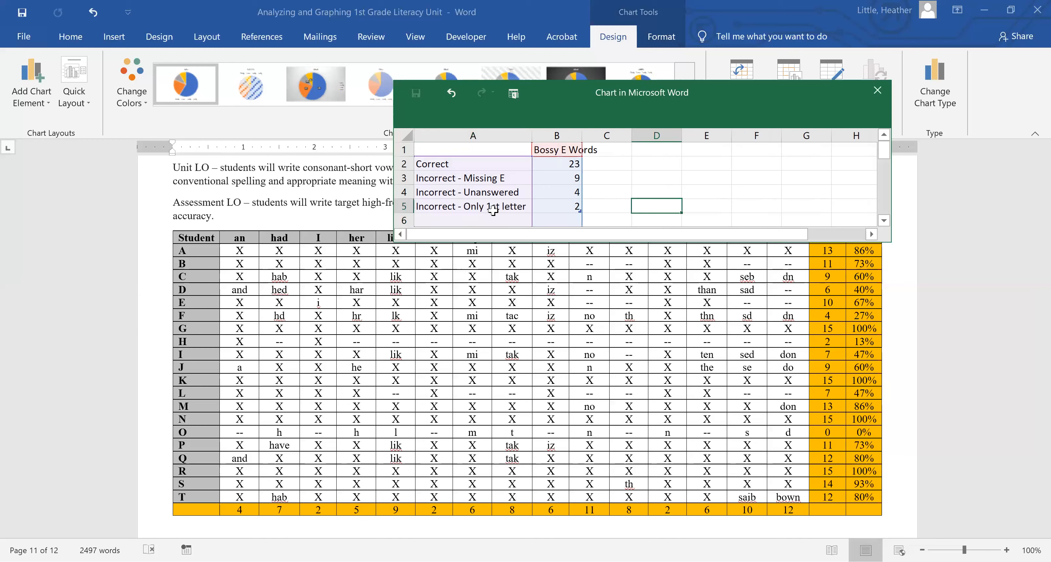
pyautogui.click(473, 219)
pyautogui.write('Incorrect - other')
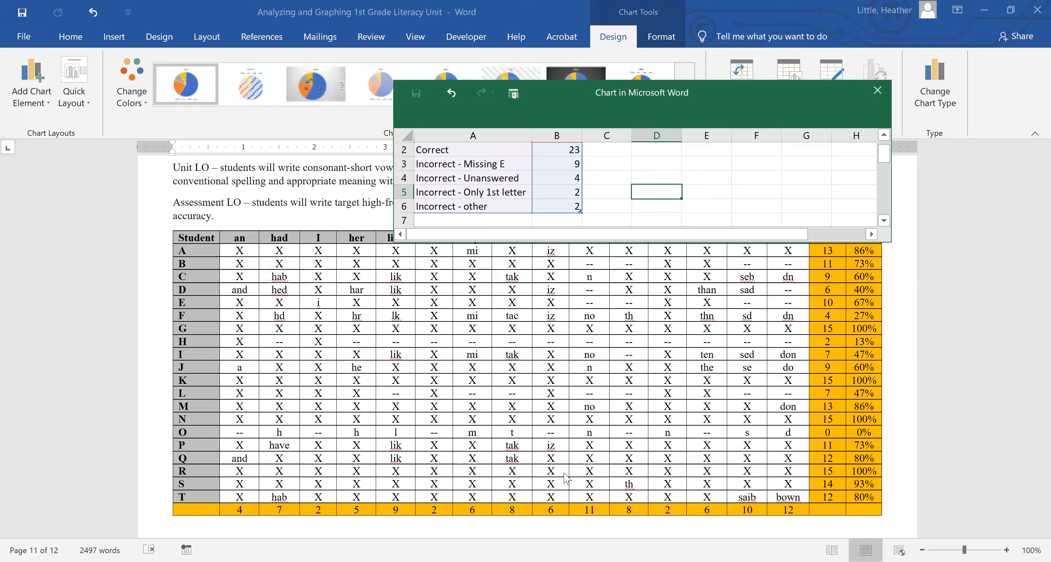
# - Close the data sheet and shrink the Bossy E Words pie to sit beside the OW Words chart
pyautogui.scroll(-3)
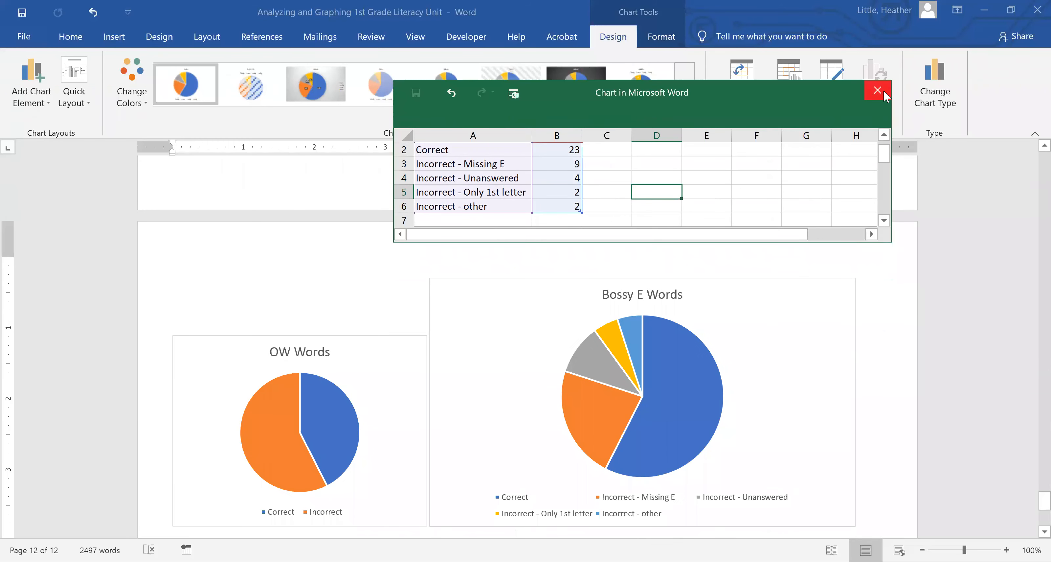
pyautogui.click(877, 91)
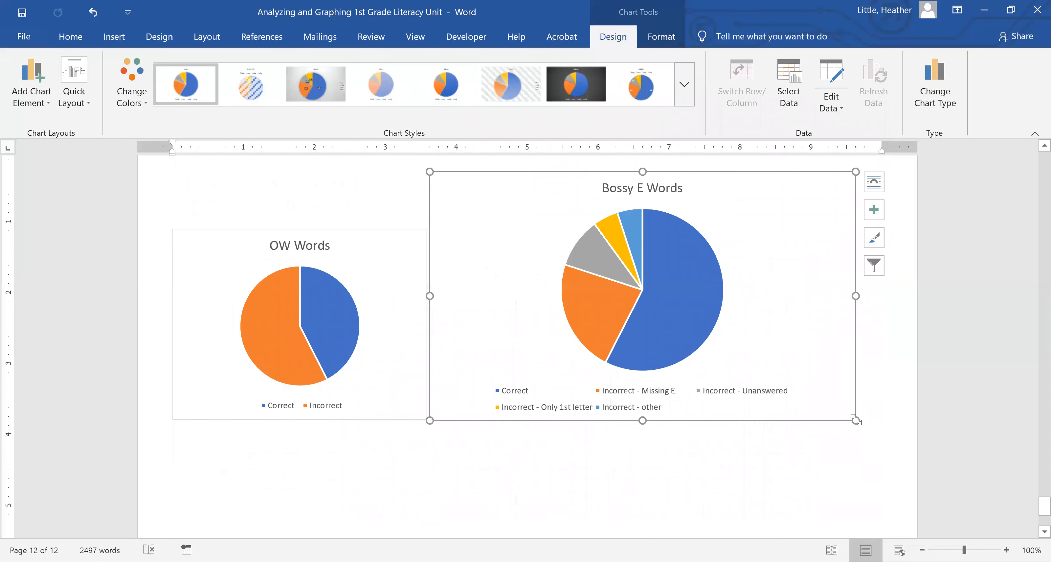
pyautogui.moveTo(855, 419); pyautogui.dragTo(672, 366)
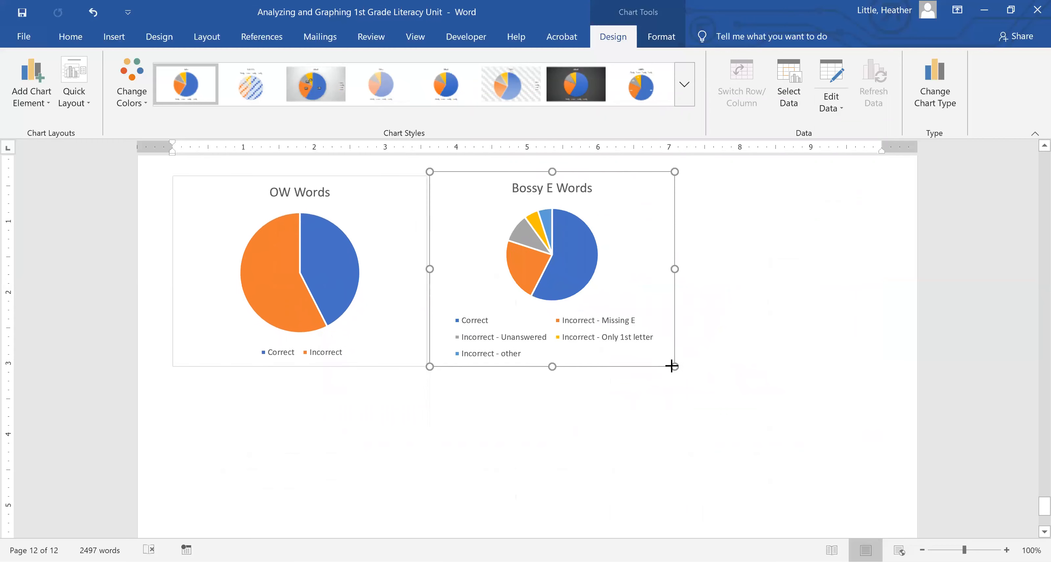
pyautogui.click(581, 277)
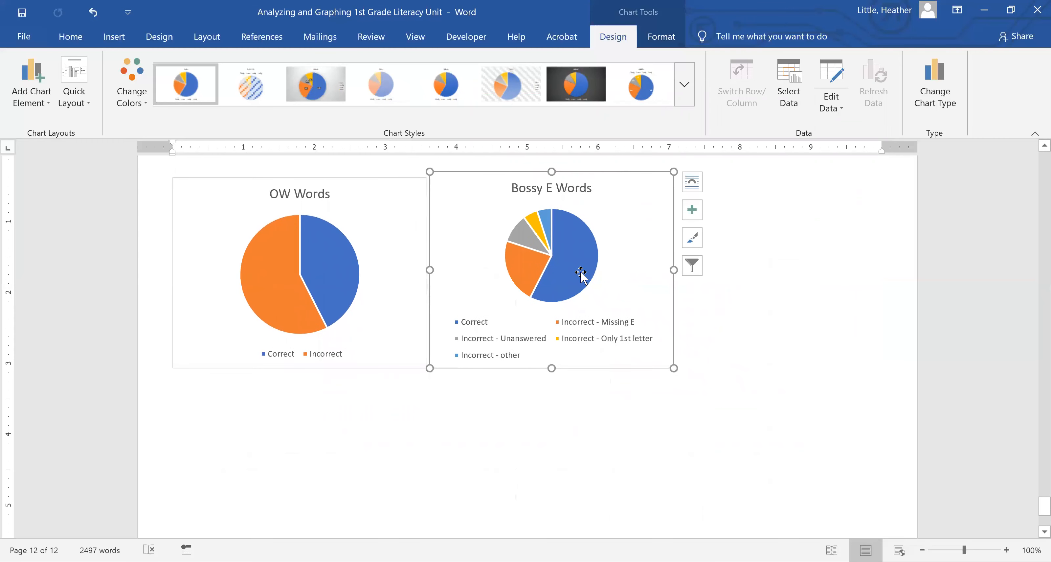
pyautogui.moveTo(520, 285)
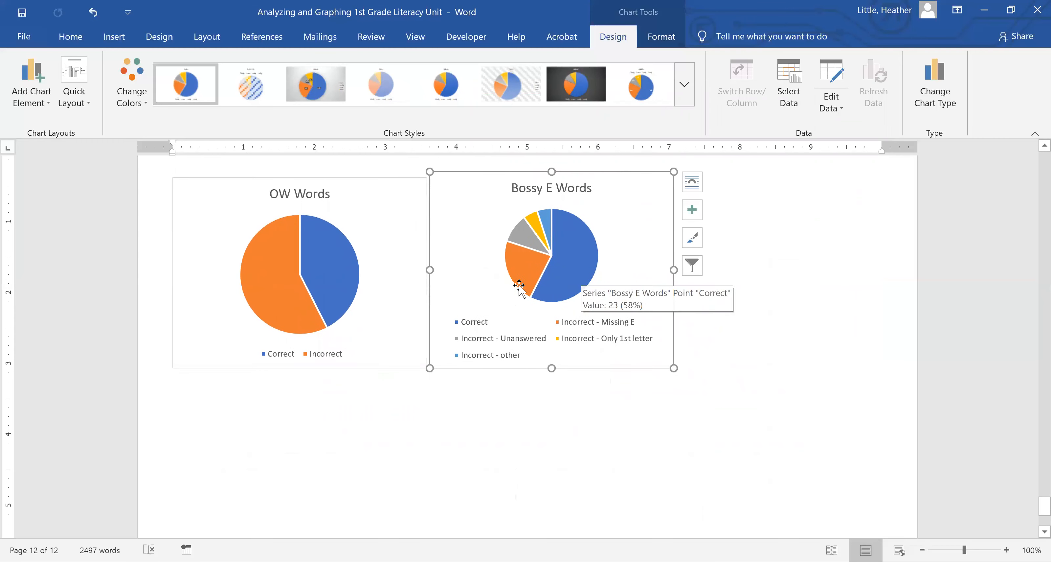
pyautogui.moveTo(532, 234)
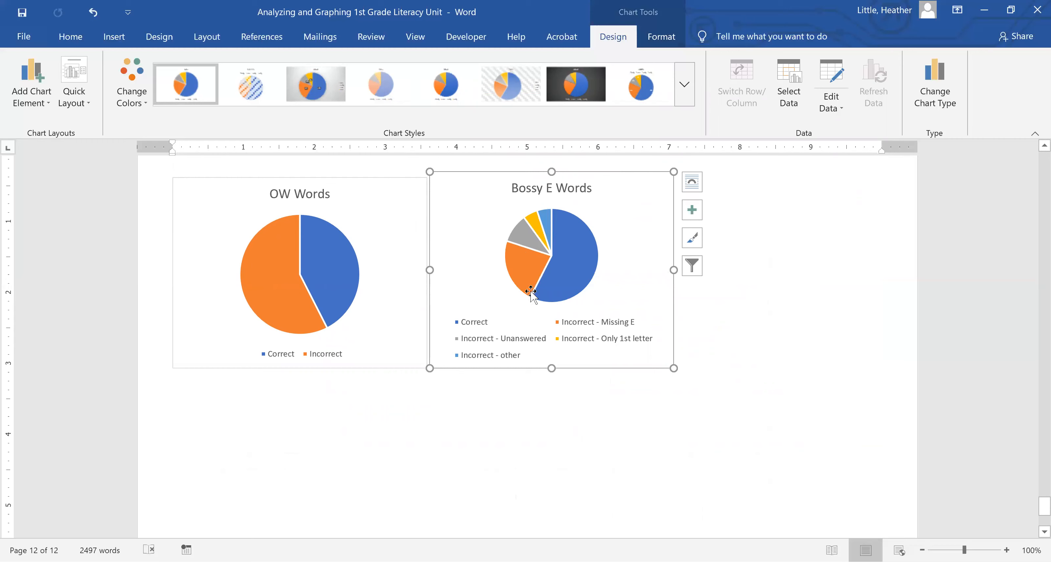
pyautogui.moveTo(529, 245)
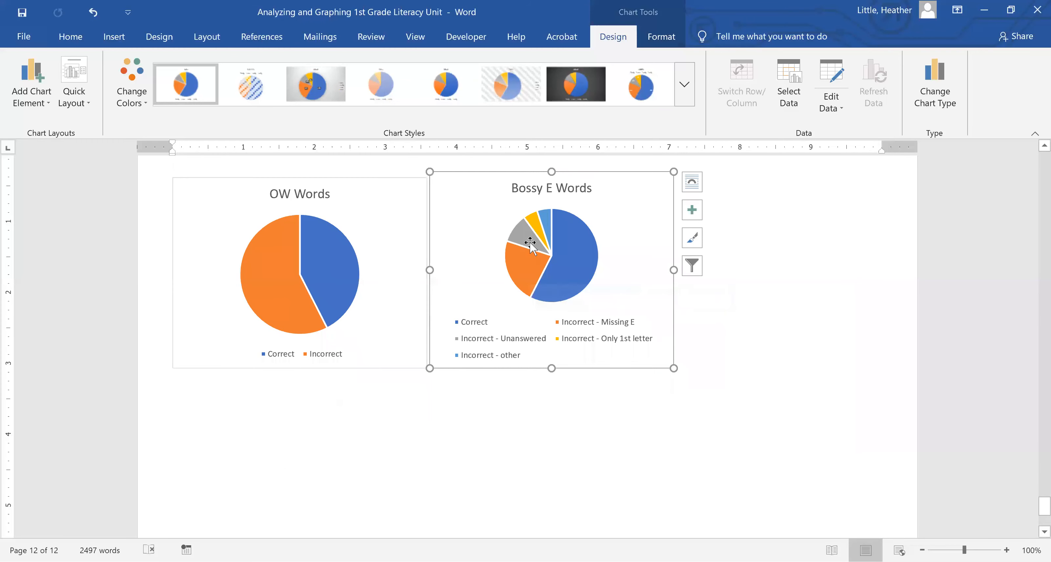
# - Recolour the grey Incorrect - Unanswered slice to light orange via the Format Data Point fill
pyautogui.click(532, 242)
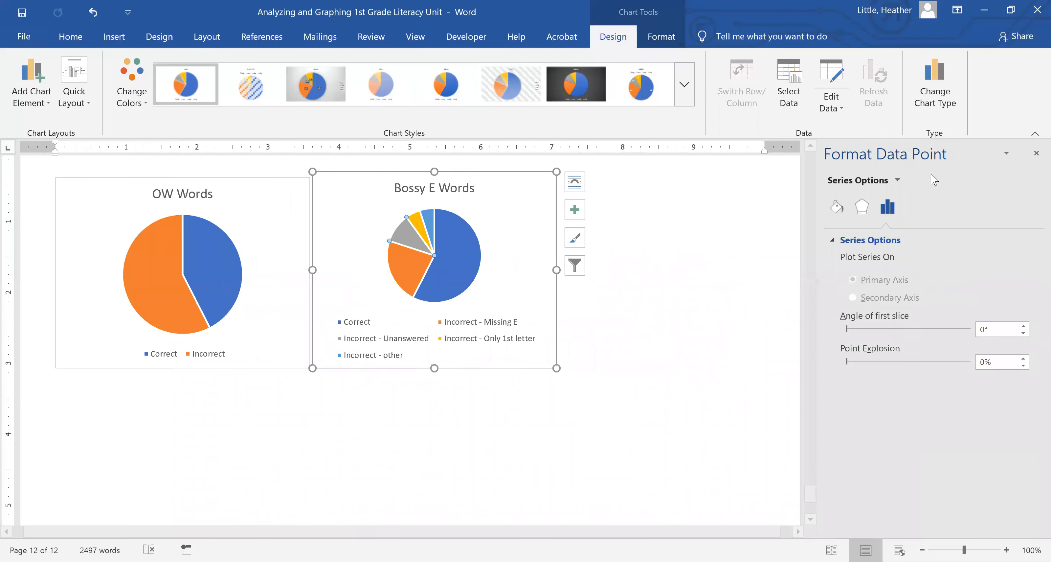
pyautogui.click(836, 207)
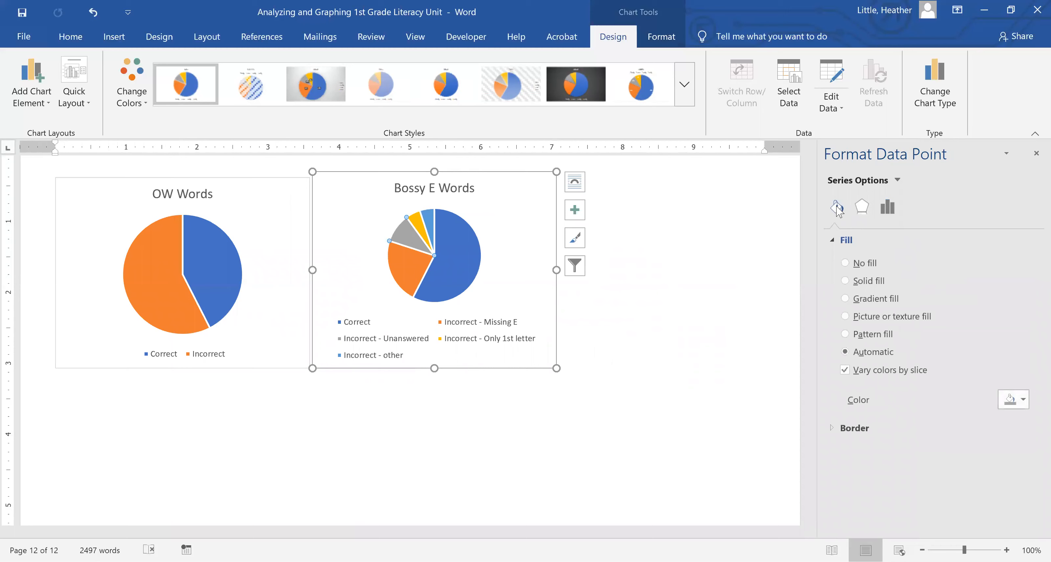
pyautogui.moveTo(998, 390)
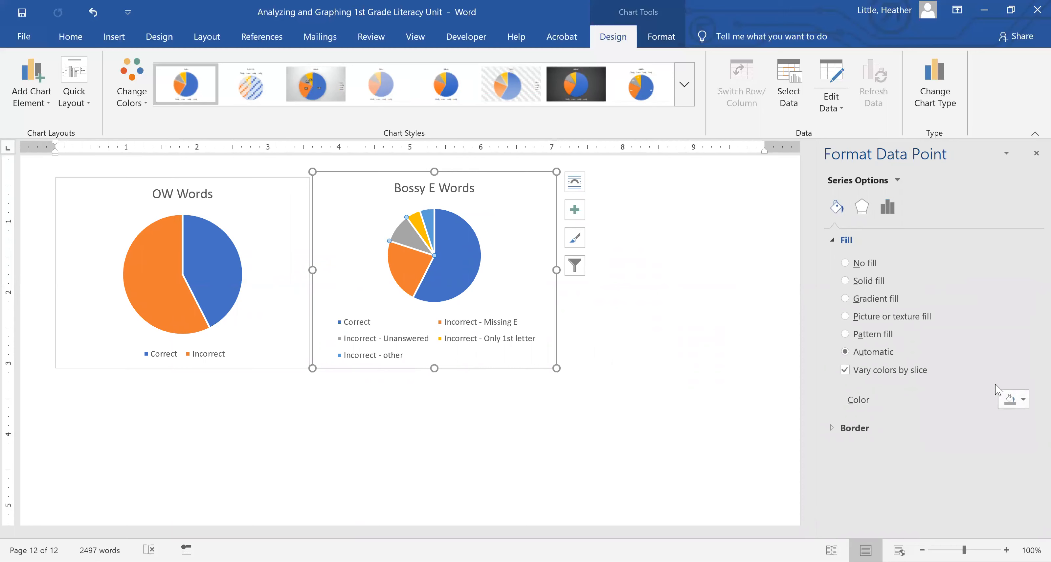
pyautogui.moveTo(1011, 398)
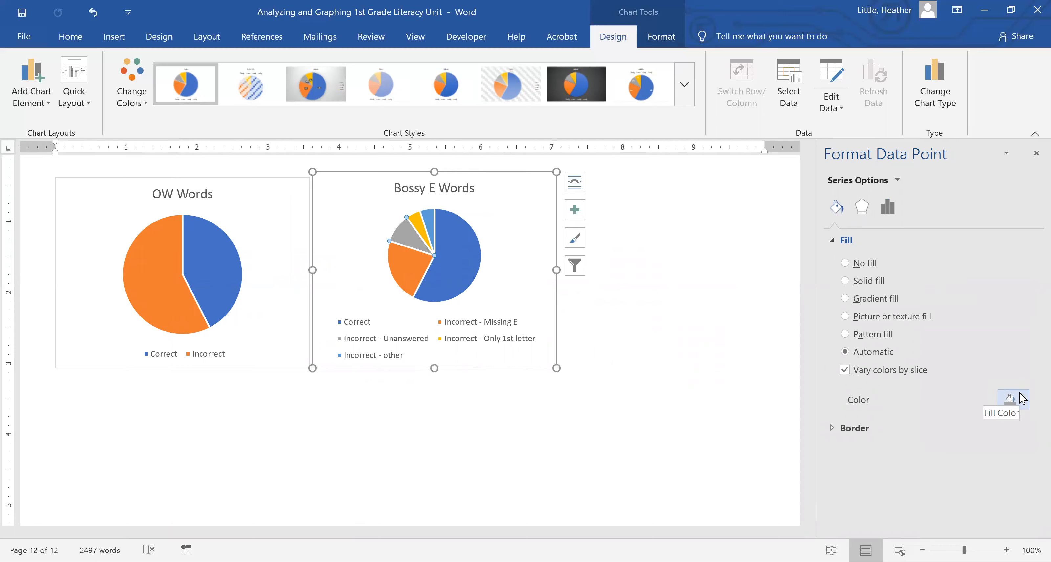
pyautogui.click(1022, 398)
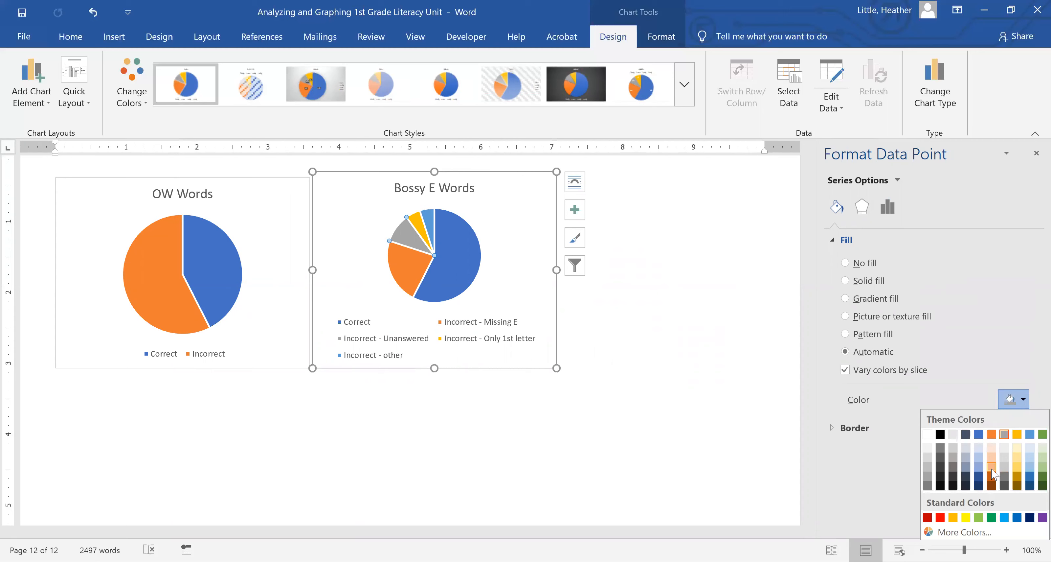
pyautogui.click(992, 469)
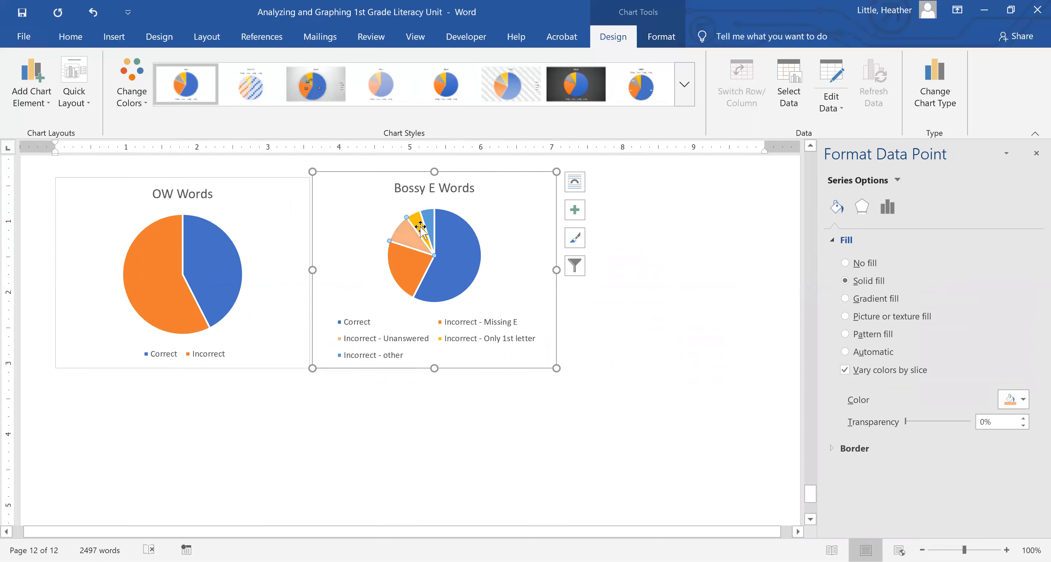
pyautogui.click(845, 351)
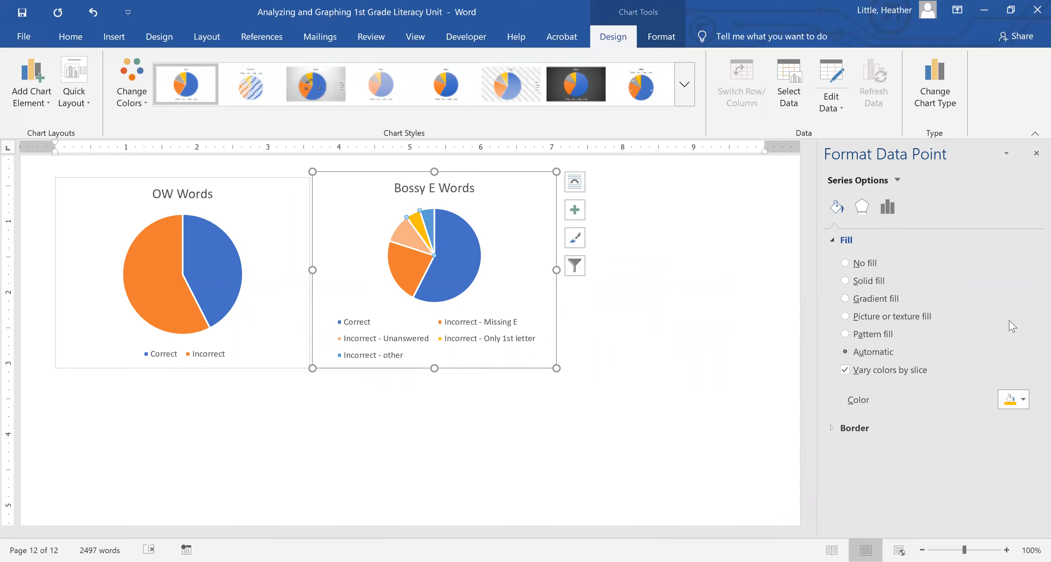
# - Give the Only 1st letter and other slices progressively paler orange fills
pyautogui.click(664, 329)
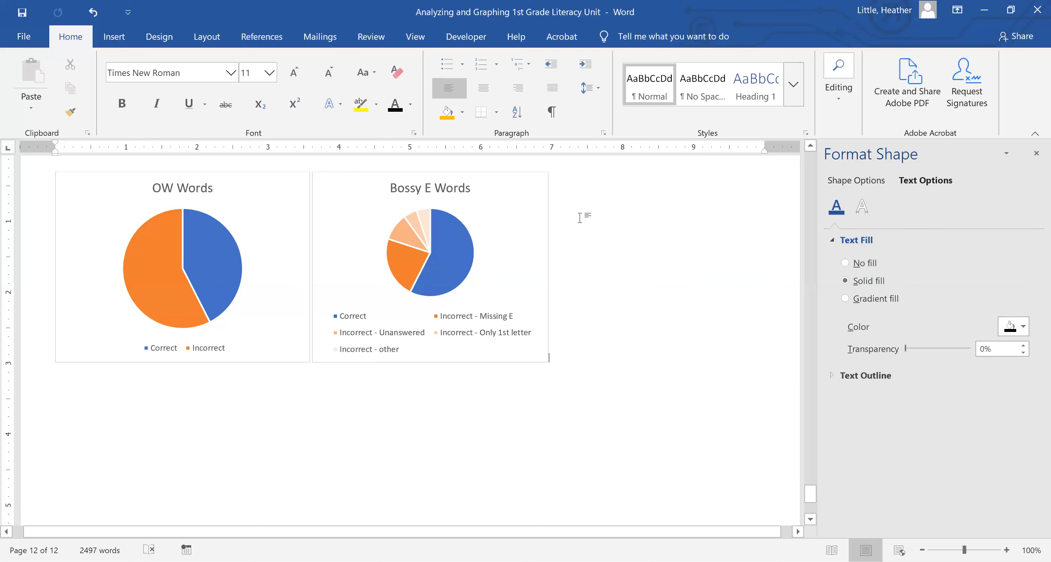
pyautogui.moveTo(814, 298)
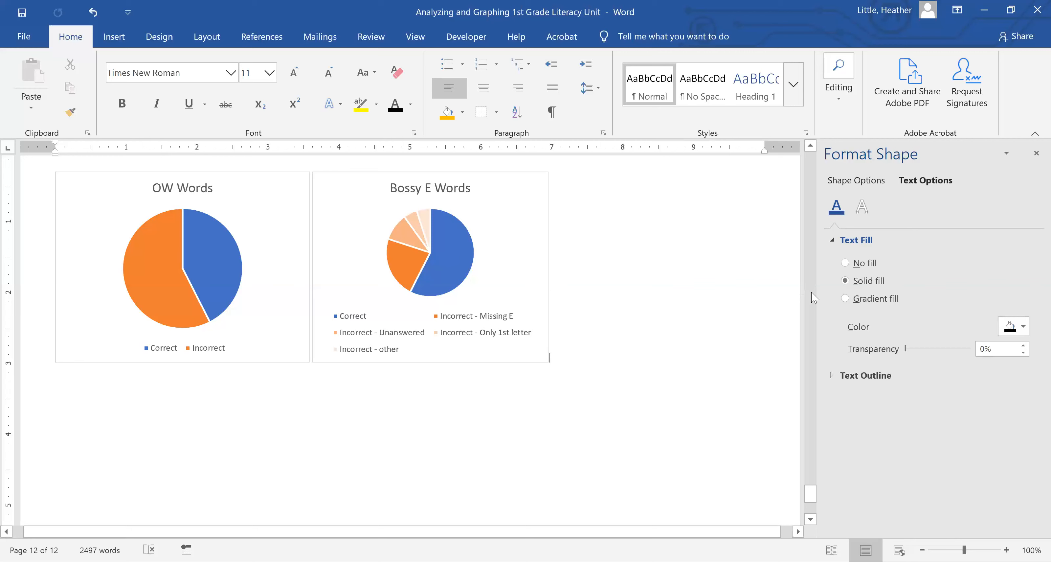
pyautogui.moveTo(746, 329)
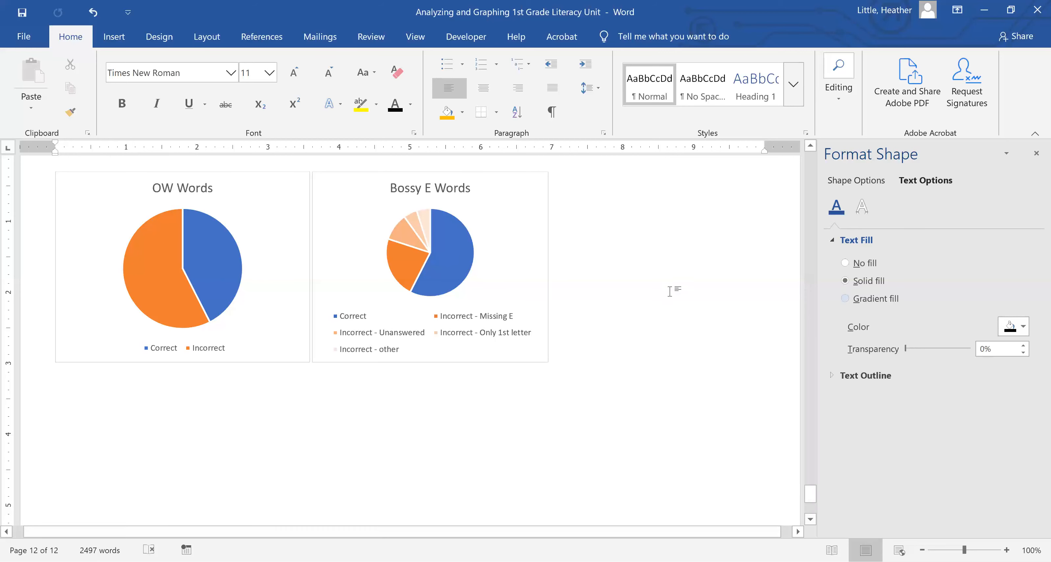
pyautogui.scroll(-3)
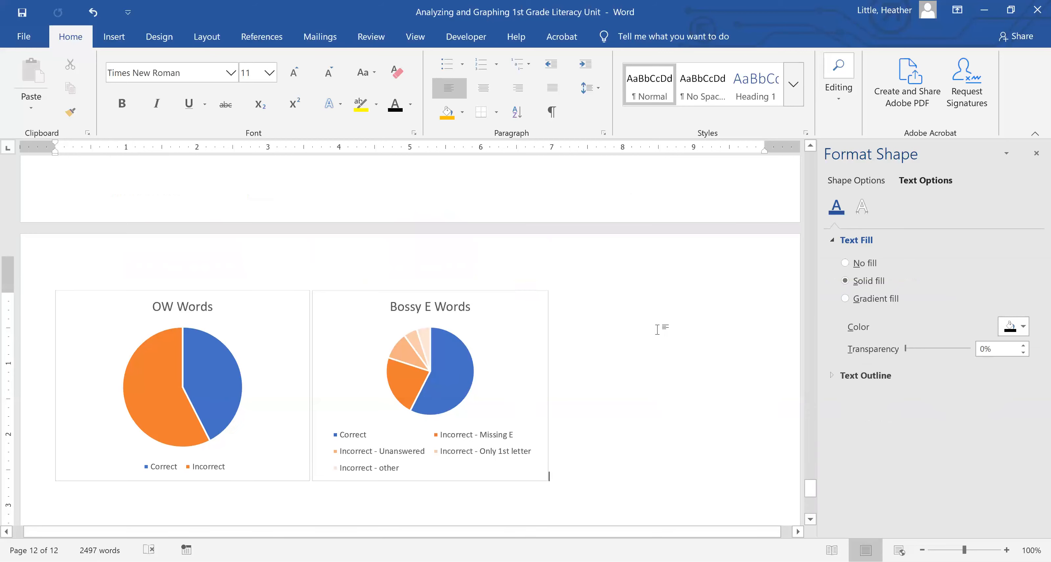